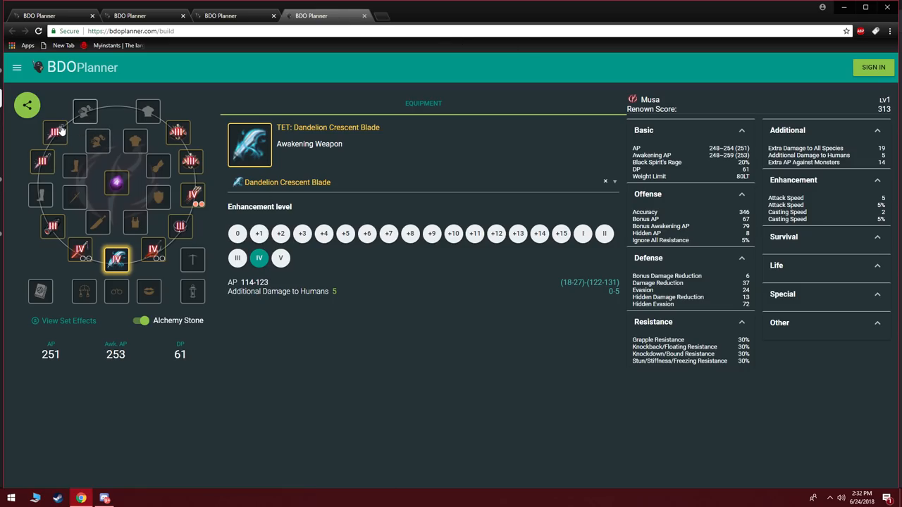
mouse_move(55, 132)
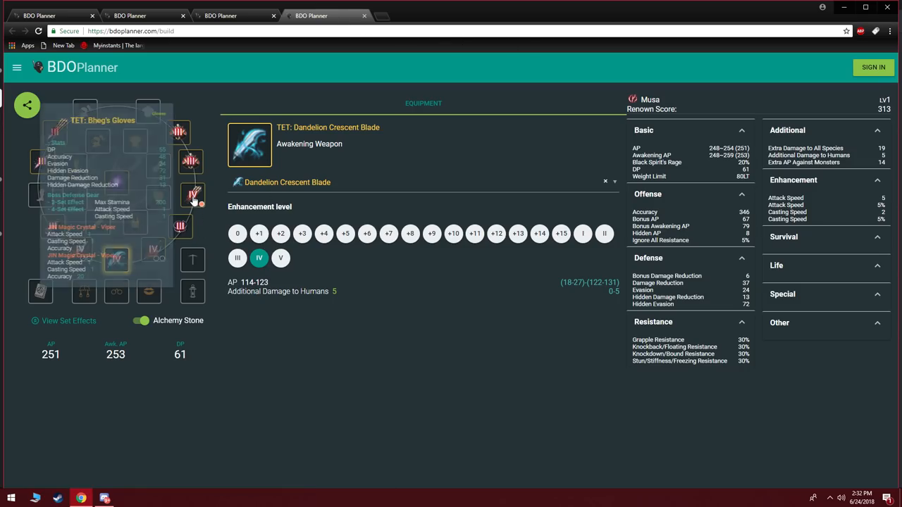
mouse_move(194, 195)
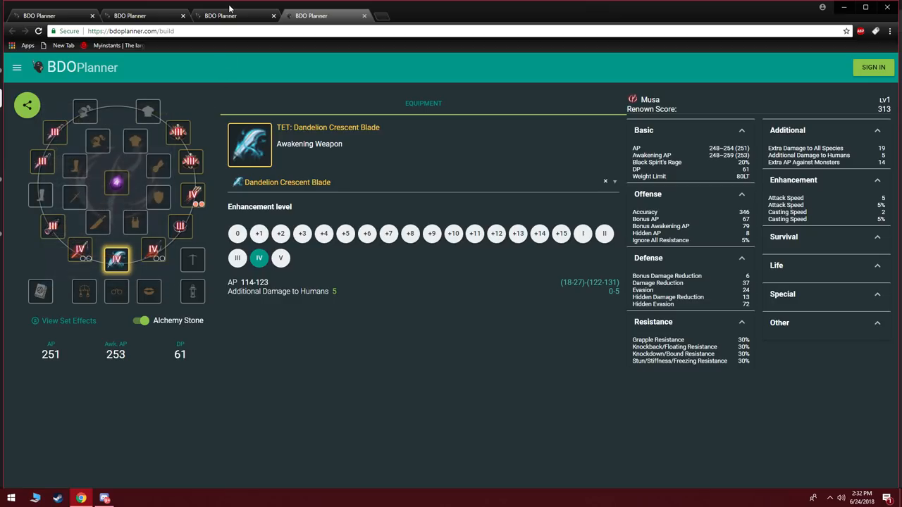
Step: Switch to the third browser tab showing the legacy bdoplanner.com class selection page
click(221, 15)
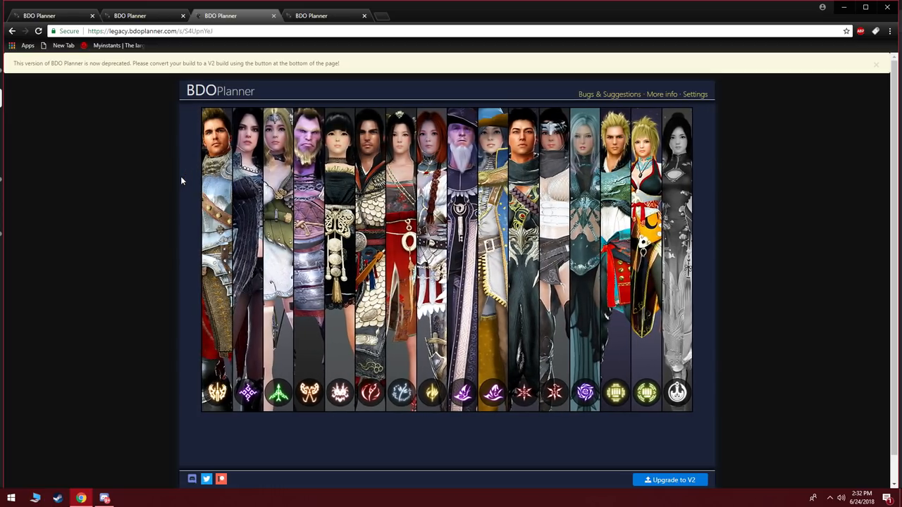
mouse_move(34, 349)
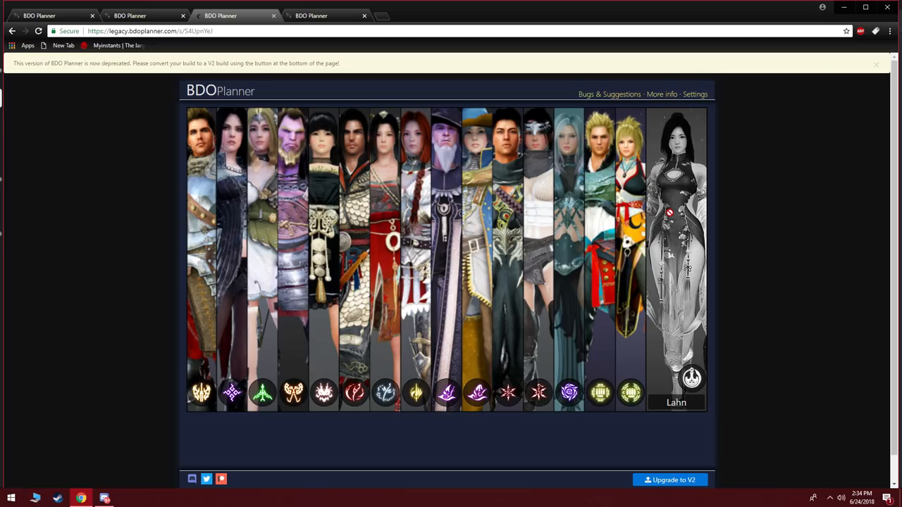
Step: Load the Wizard build in the V2 planner: 163 AP, 181 Awakening AP, 218 DP
click(669, 480)
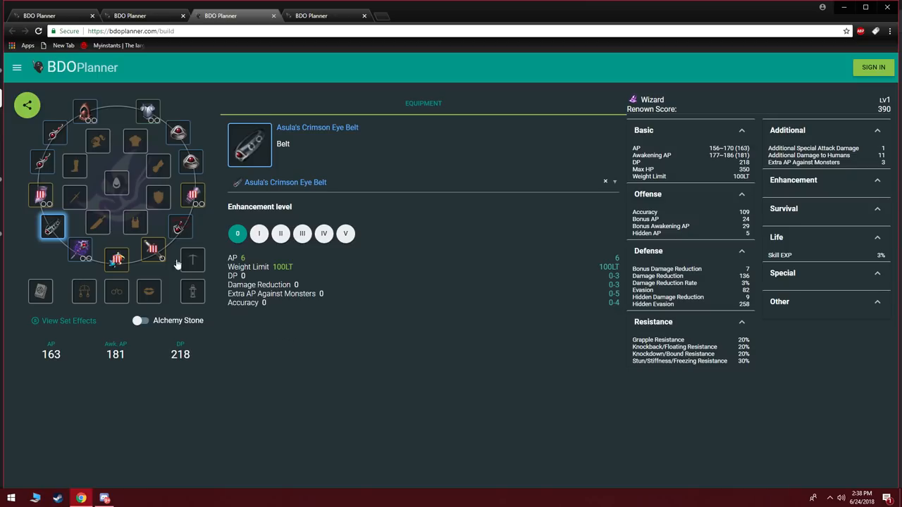
mouse_move(70, 243)
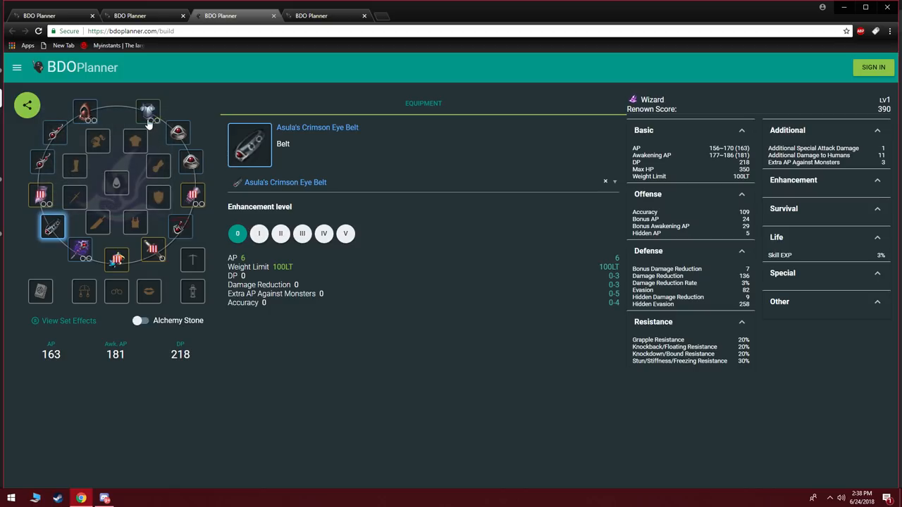
mouse_move(84, 117)
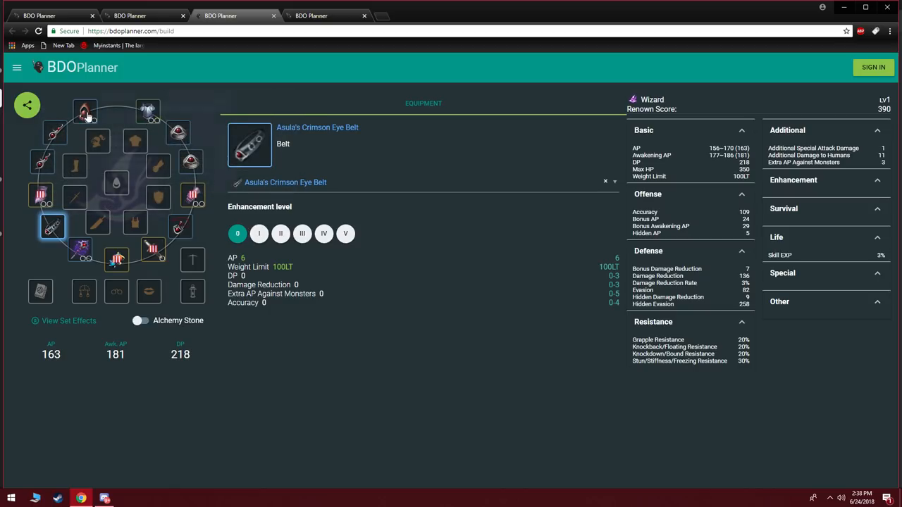
mouse_move(84, 113)
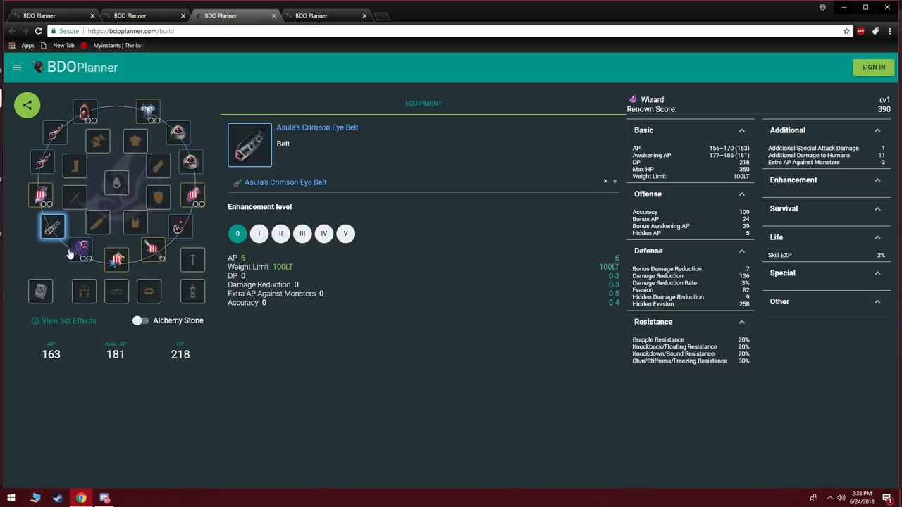
mouse_move(148, 113)
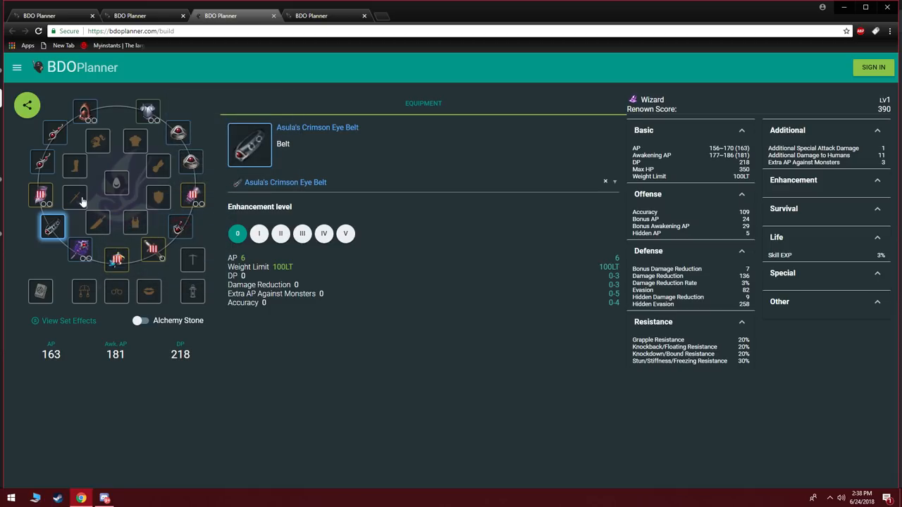
mouse_move(153, 249)
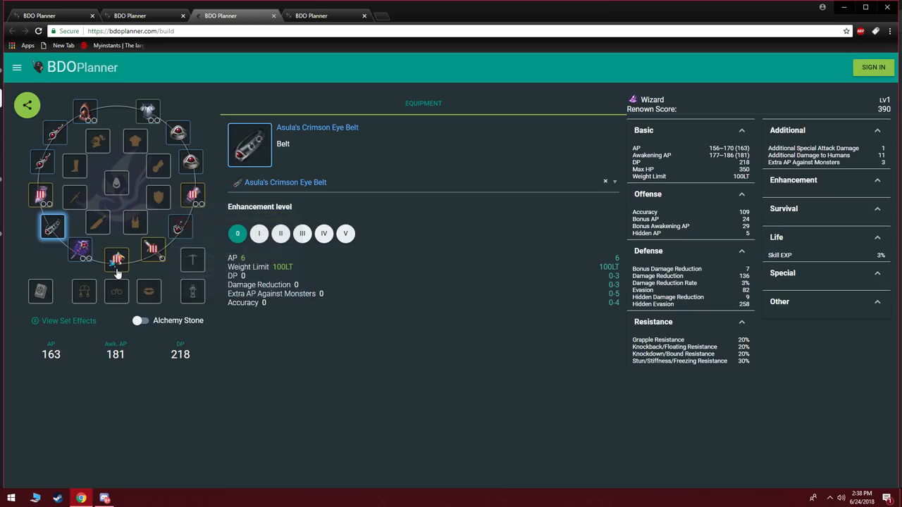
mouse_move(116, 260)
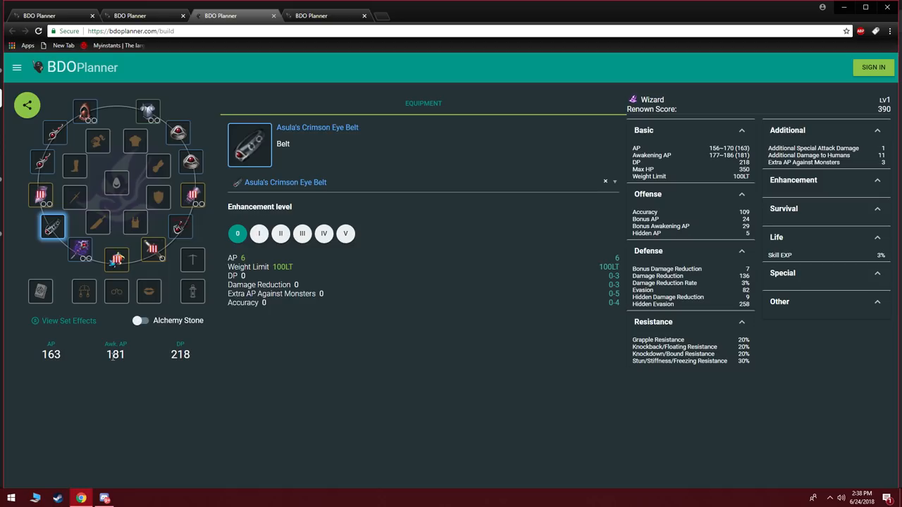
mouse_move(107, 366)
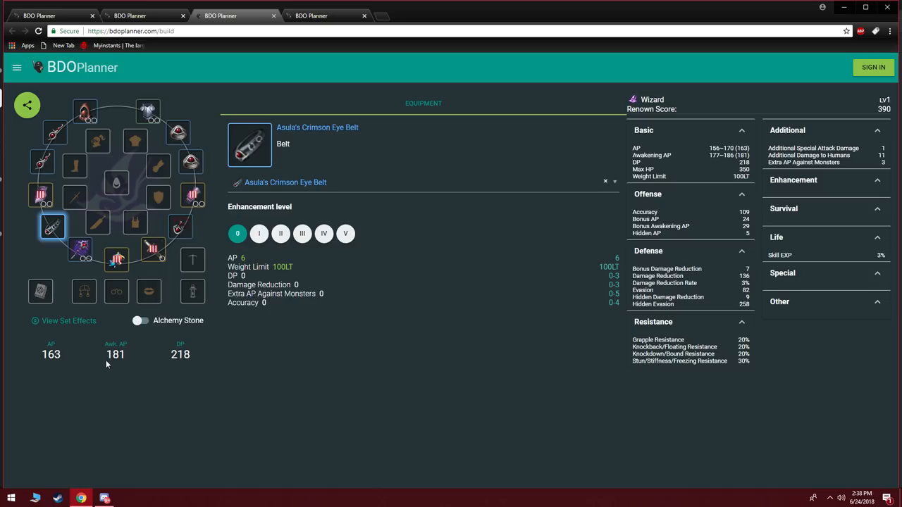
mouse_move(141, 366)
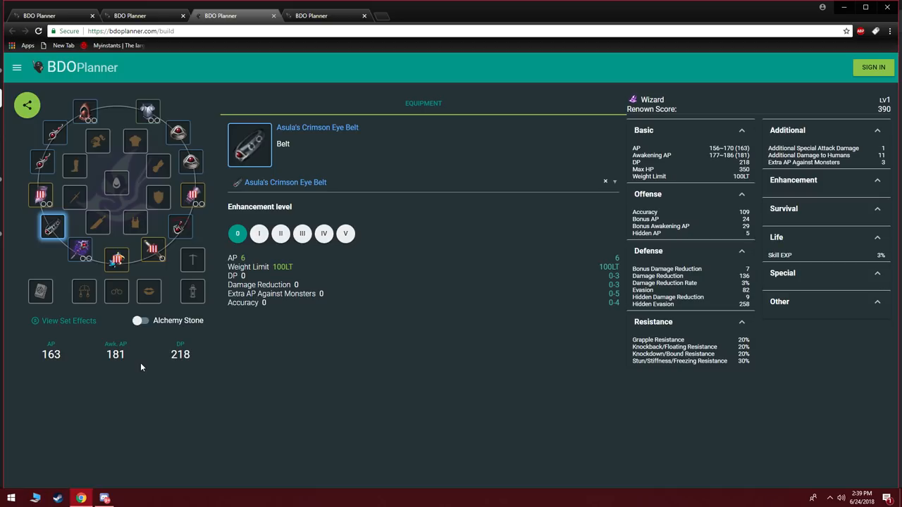
mouse_move(146, 367)
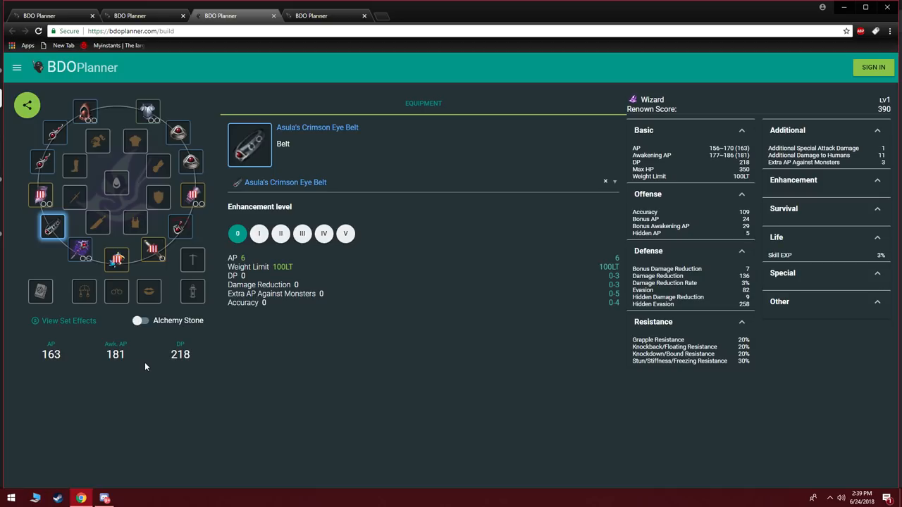
mouse_move(169, 355)
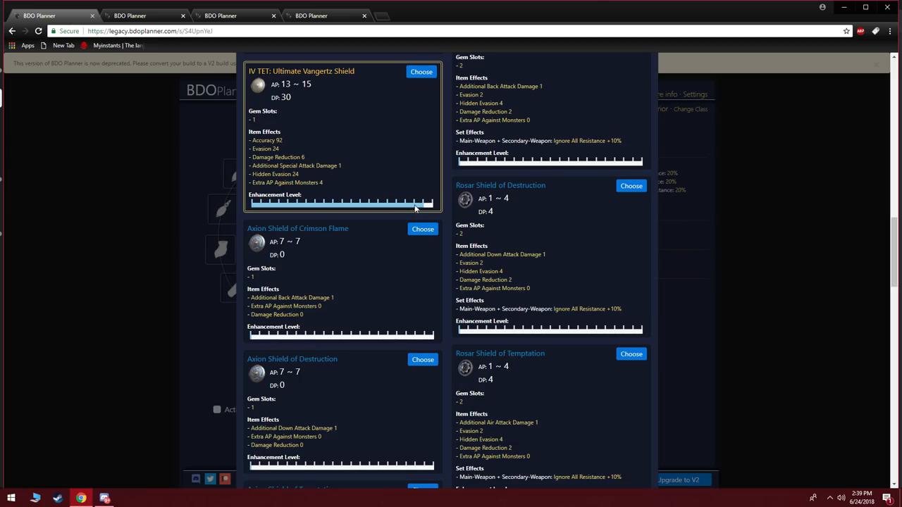
click(422, 71)
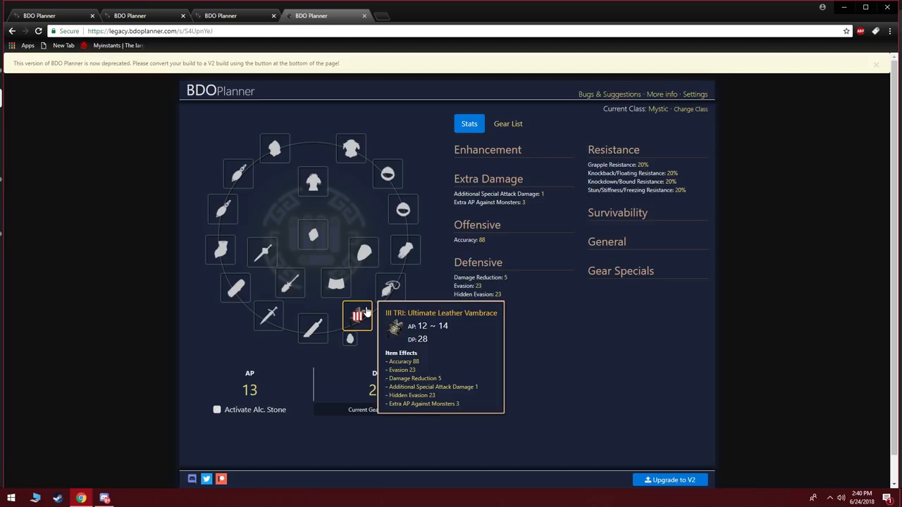
mouse_move(219, 13)
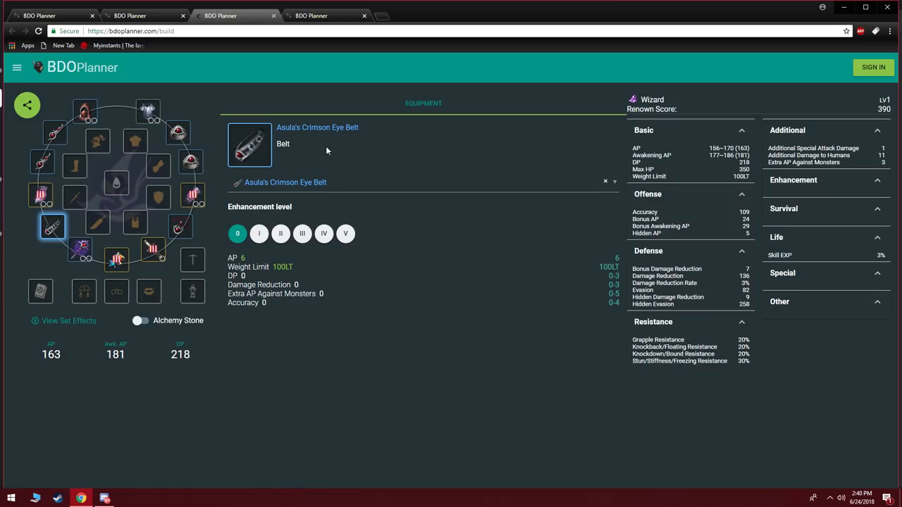
mouse_move(155, 193)
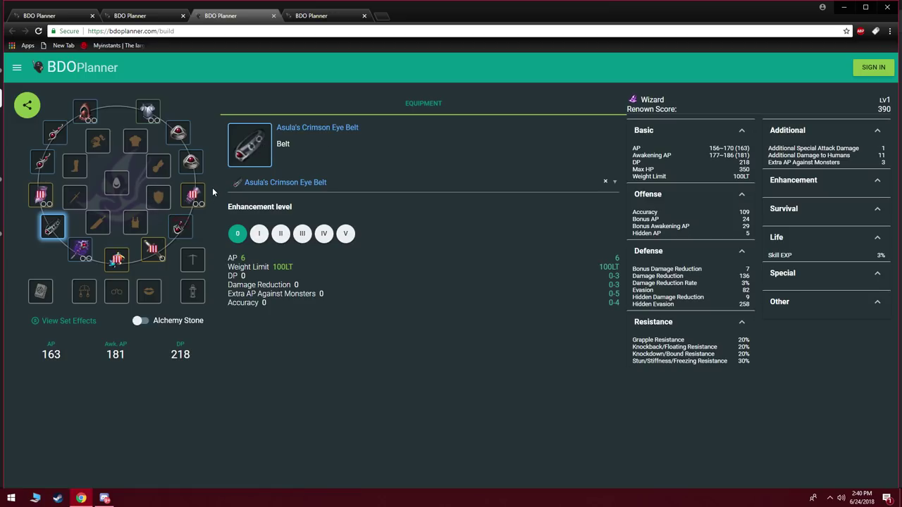
mouse_move(155, 199)
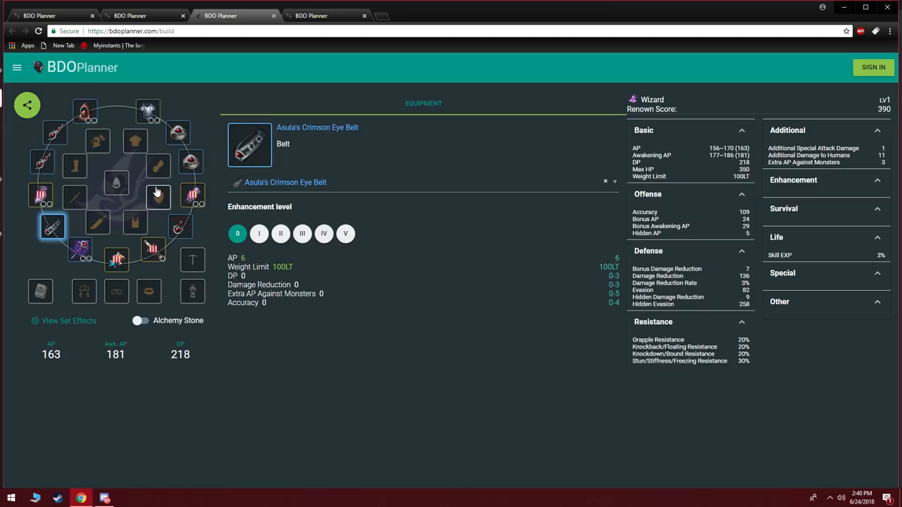
mouse_move(397, 305)
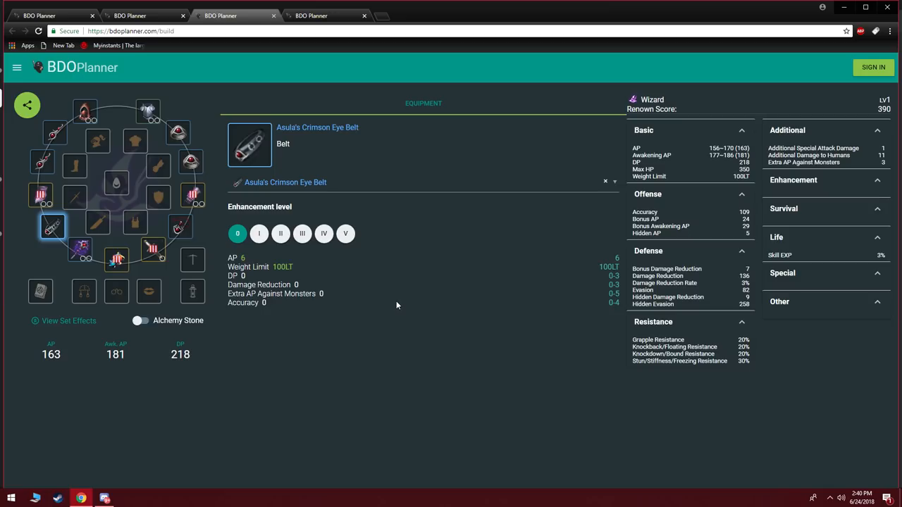
mouse_move(390, 293)
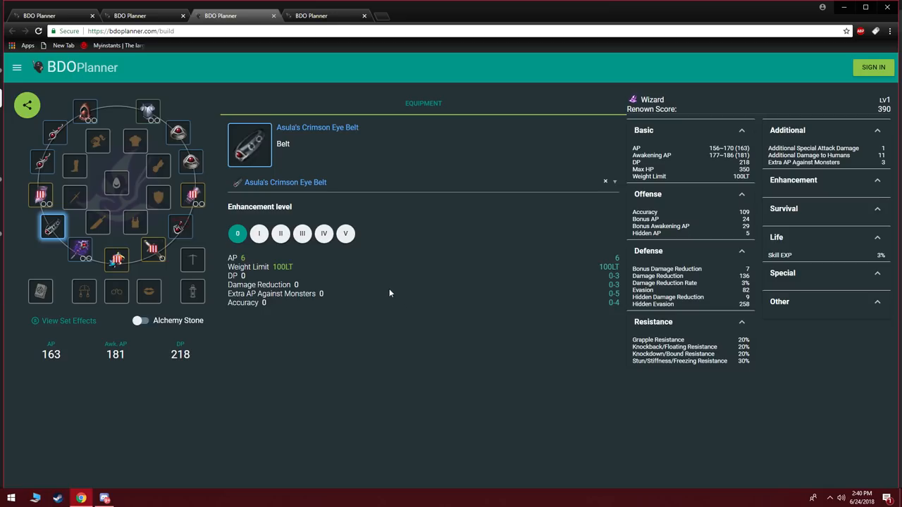
mouse_move(79, 248)
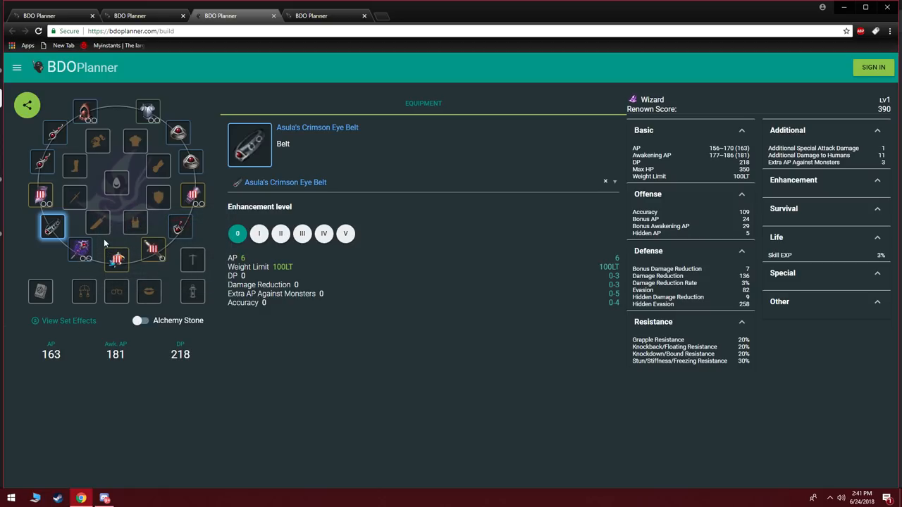
mouse_move(169, 261)
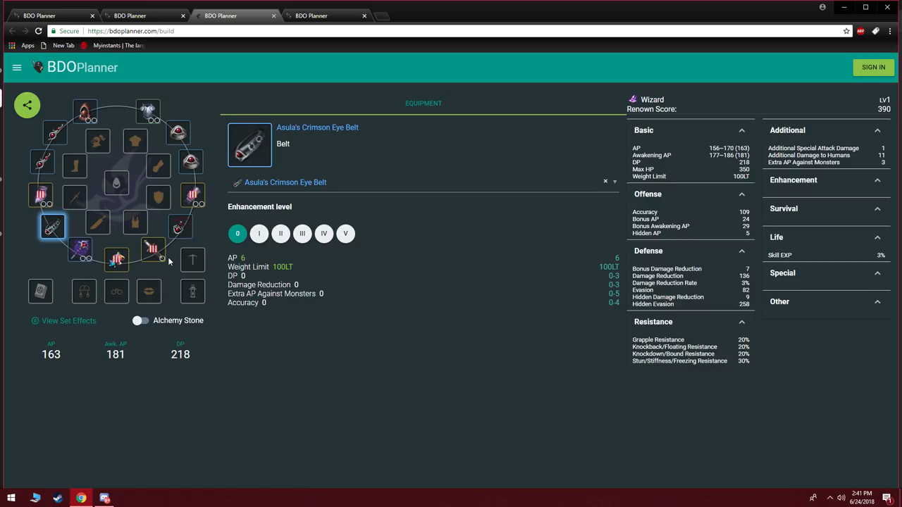
mouse_move(514, 357)
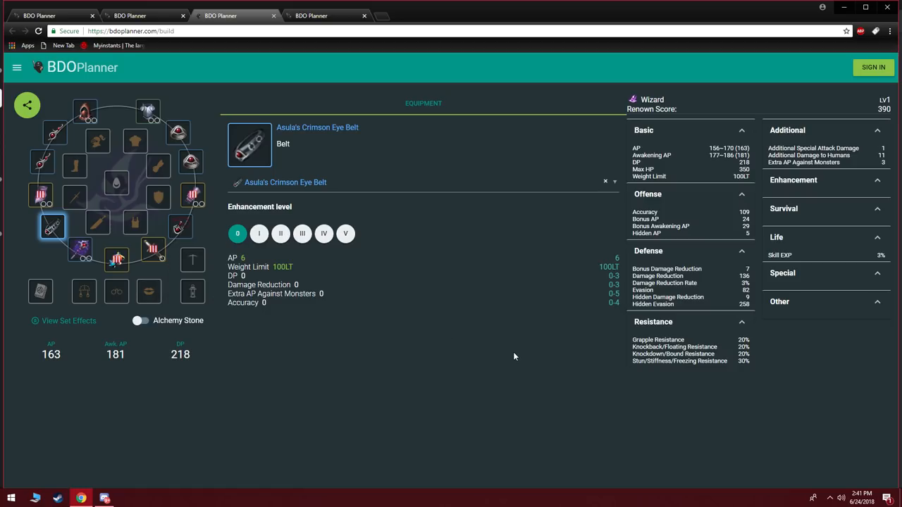
Step: Replace the Black Abyssal Staff with Kzarka Staff and equip Dandelion Godr Sphera as awakening
click(80, 248)
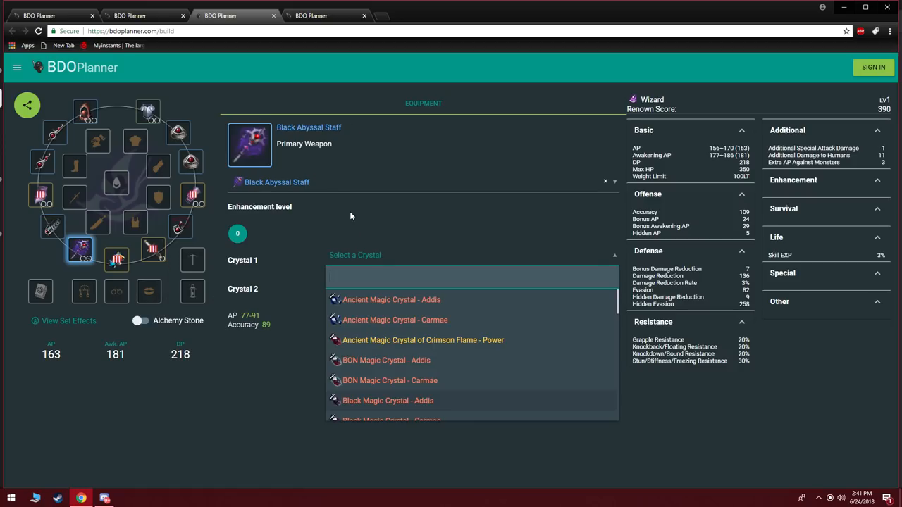
mouse_move(336, 186)
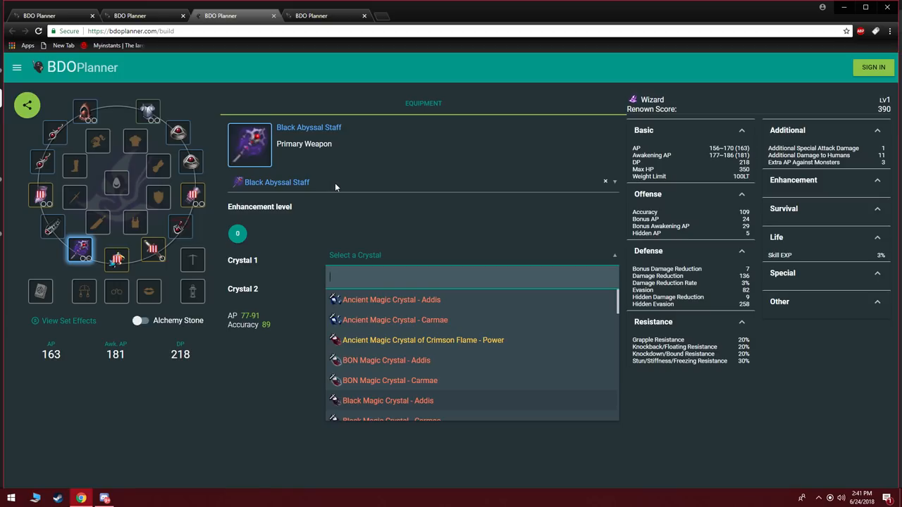
mouse_move(382, 184)
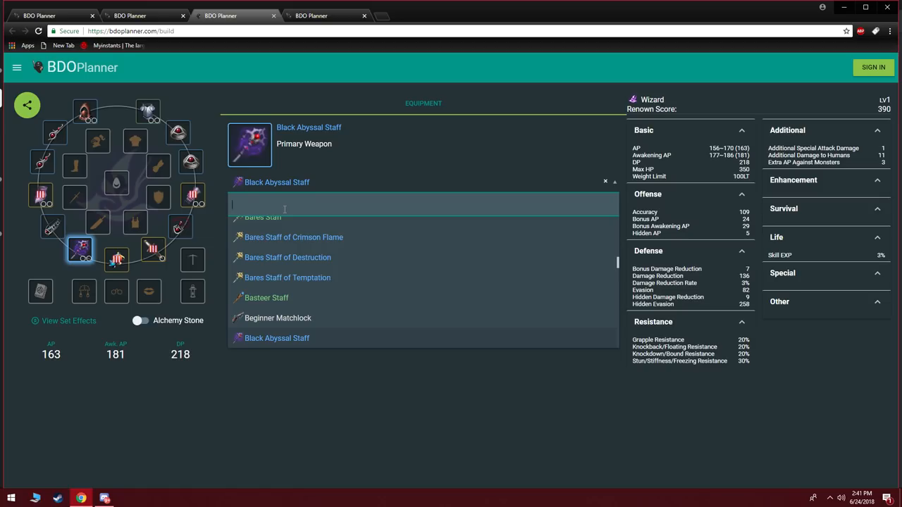
text(Kzark)
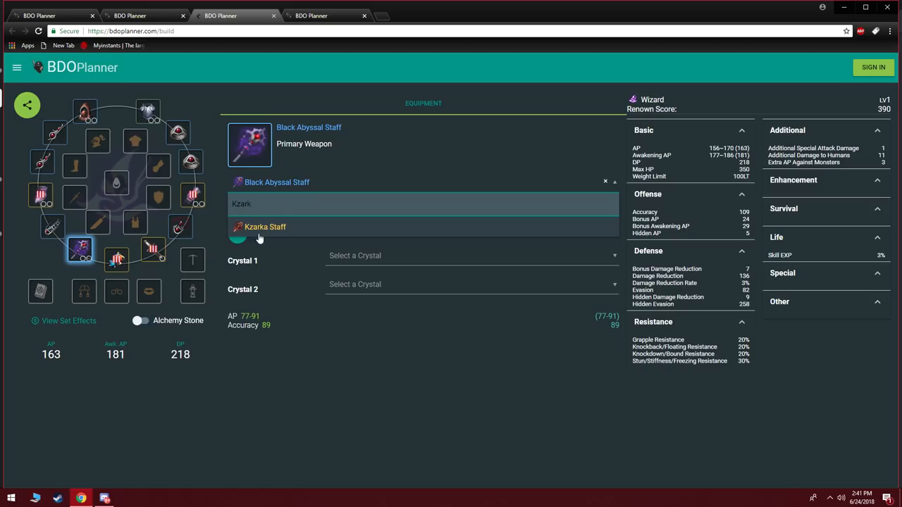
click(264, 226)
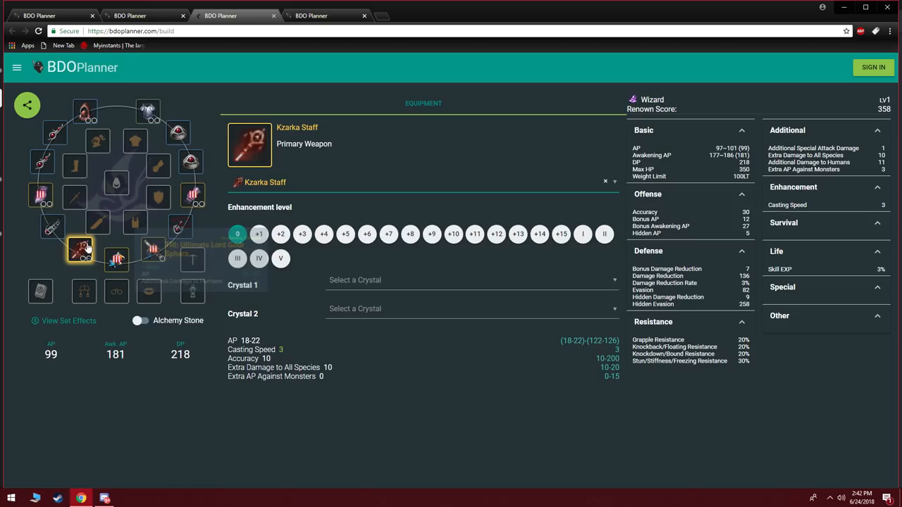
click(117, 259)
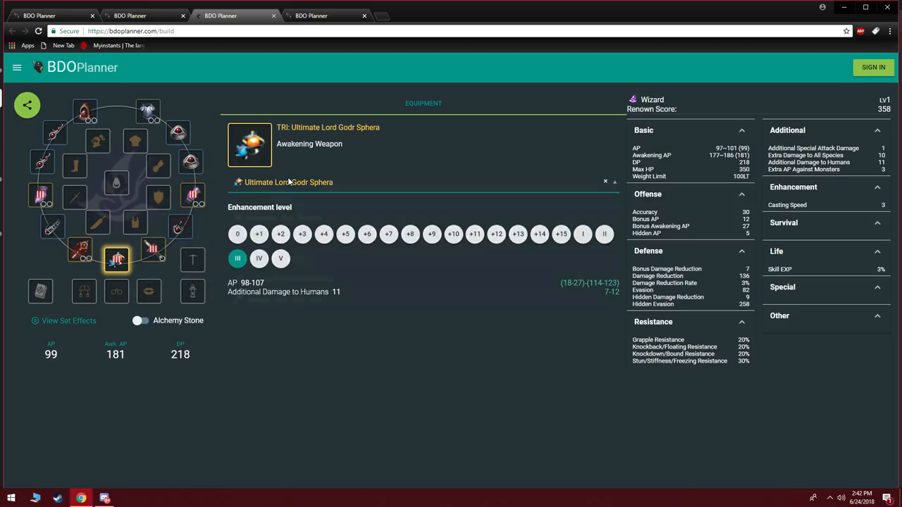
text(dand)
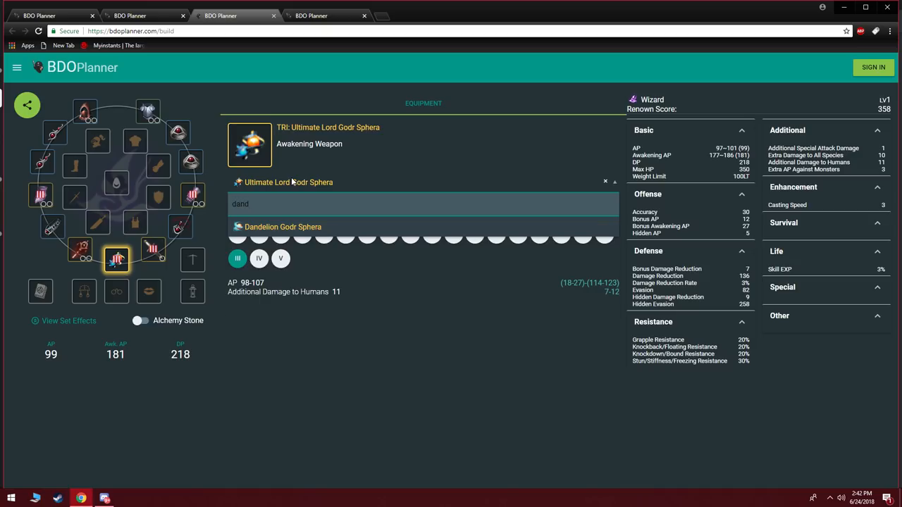
click(282, 227)
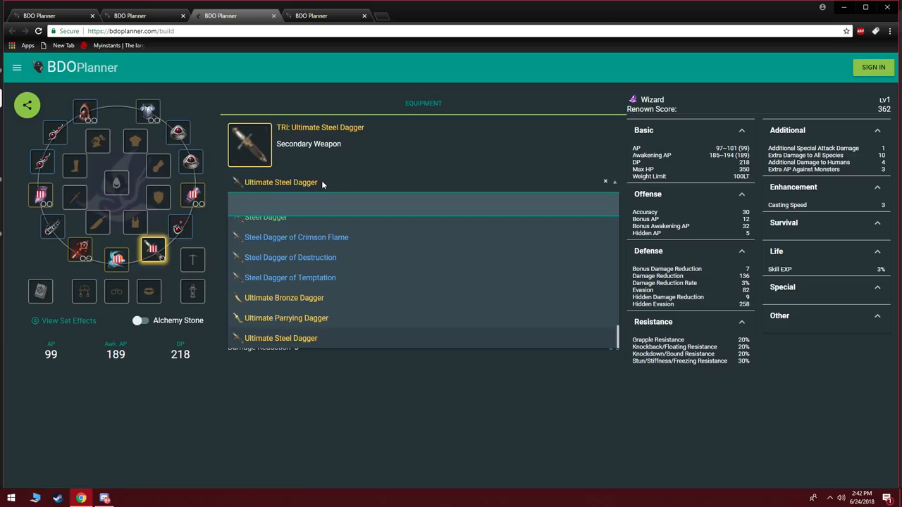
Step: Equip Nouver Dagger as the secondary weapon and enhance the Kzarka Staff to TRI
text(Kutu)
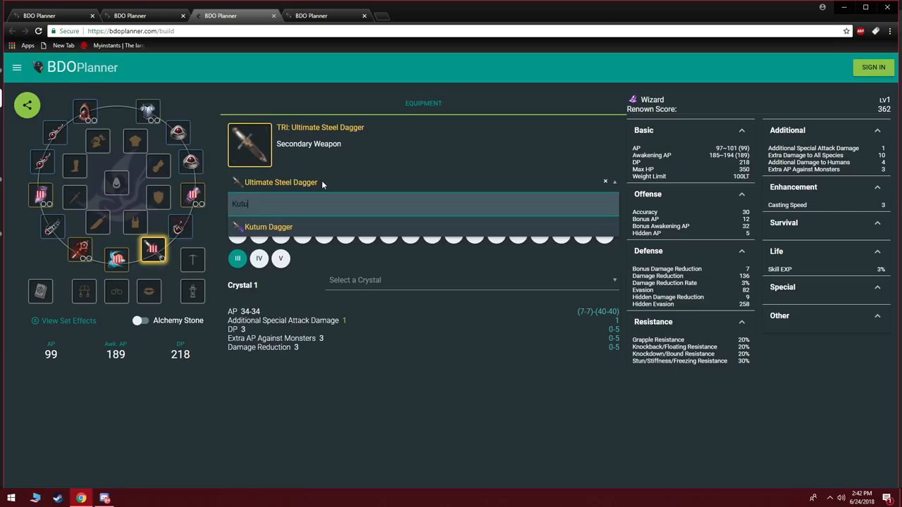
text(m)
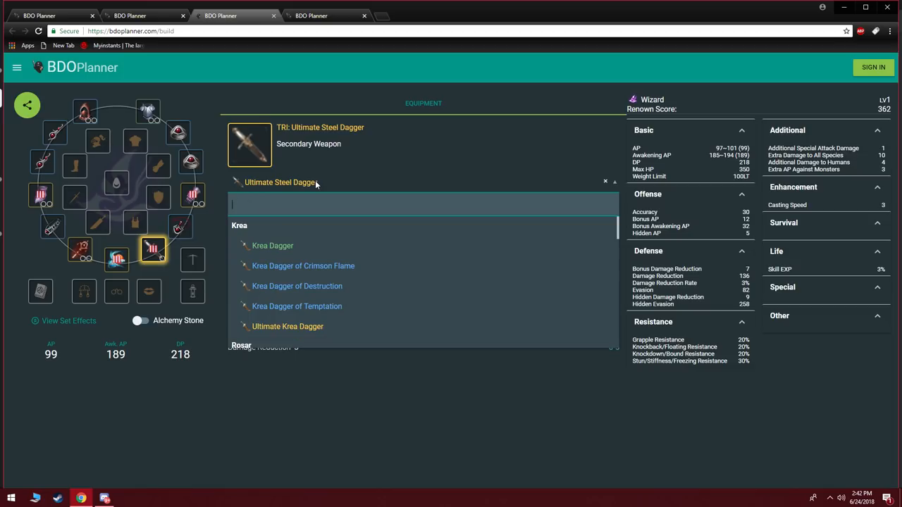
text(NOuv)
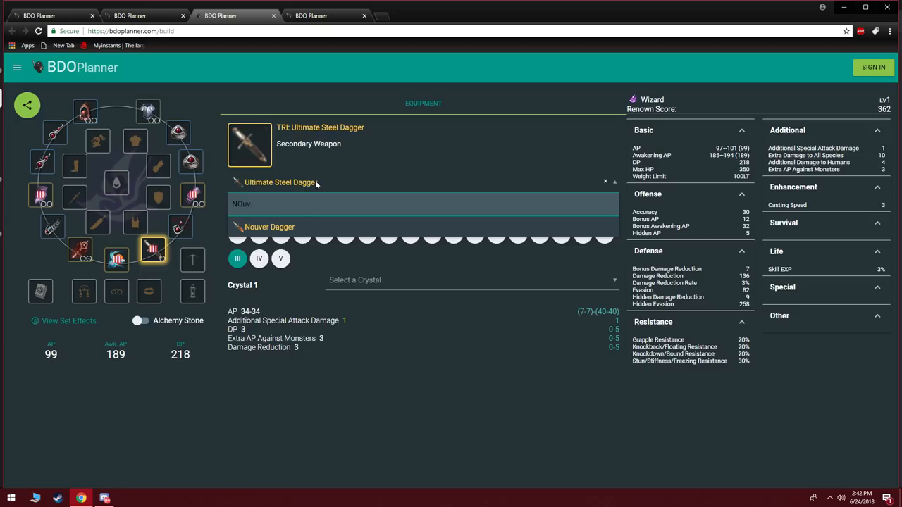
click(269, 227)
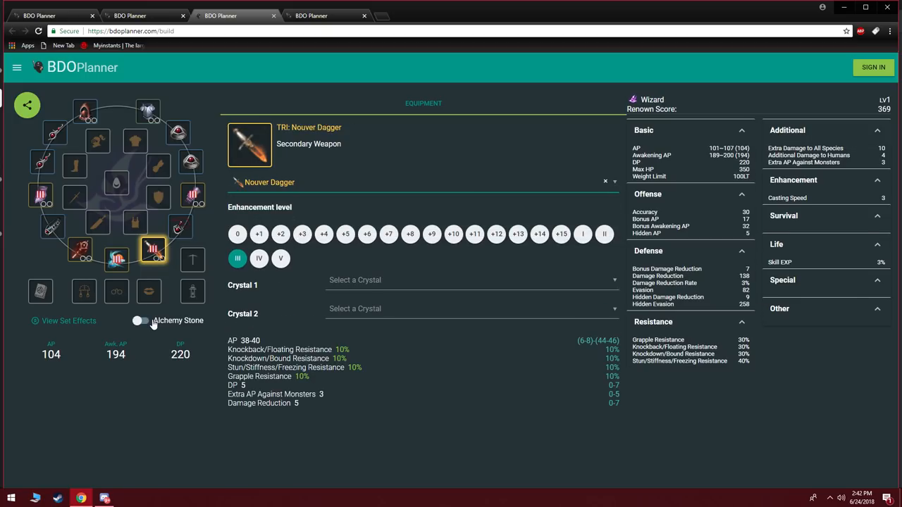
click(79, 250)
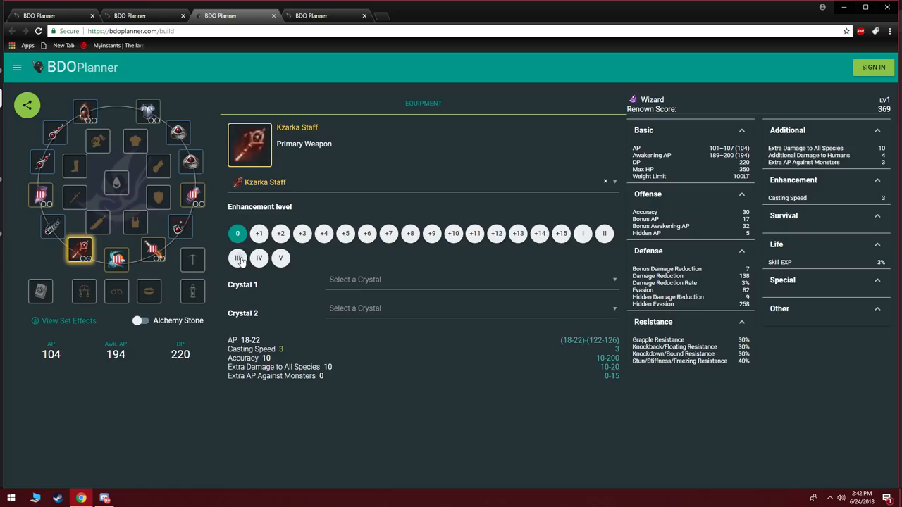
click(238, 258)
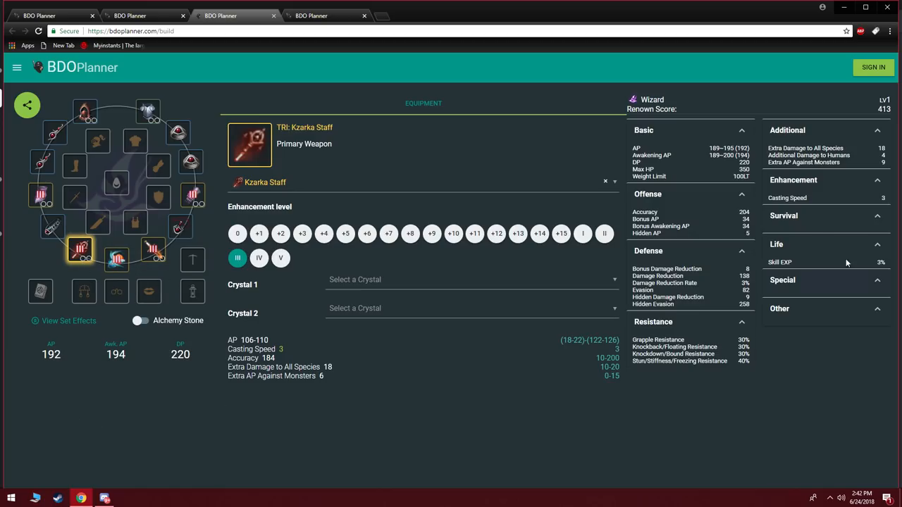
mouse_move(90, 354)
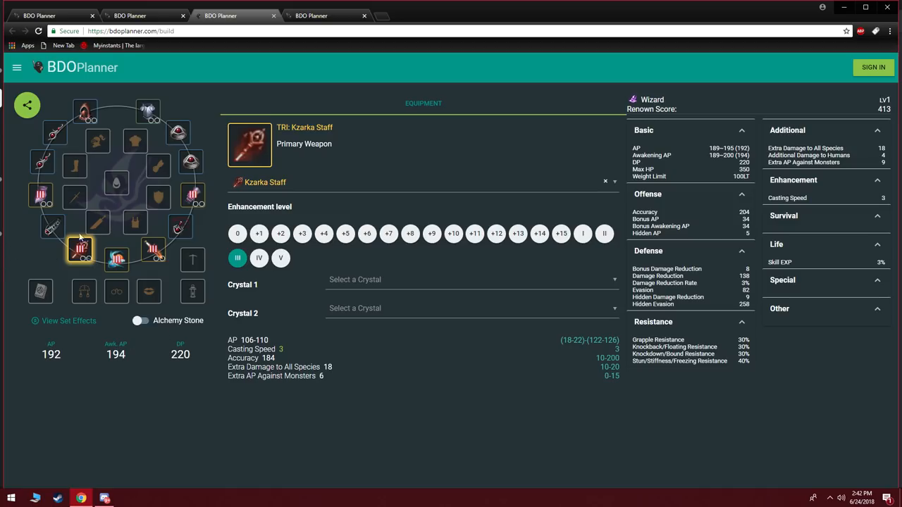
mouse_move(79, 250)
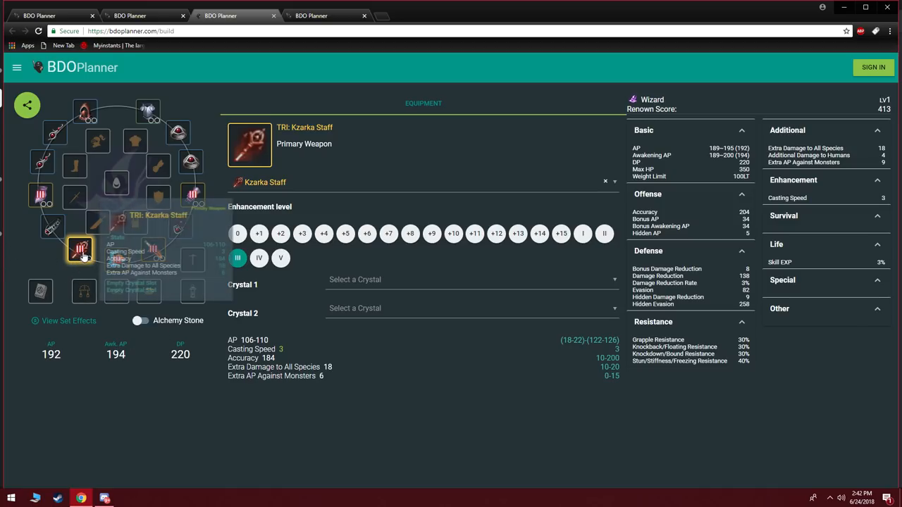
mouse_move(169, 277)
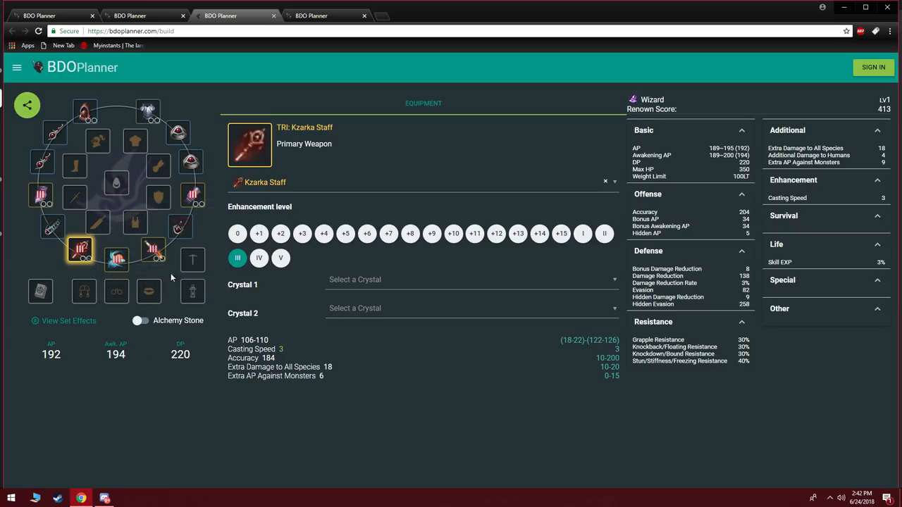
mouse_move(117, 282)
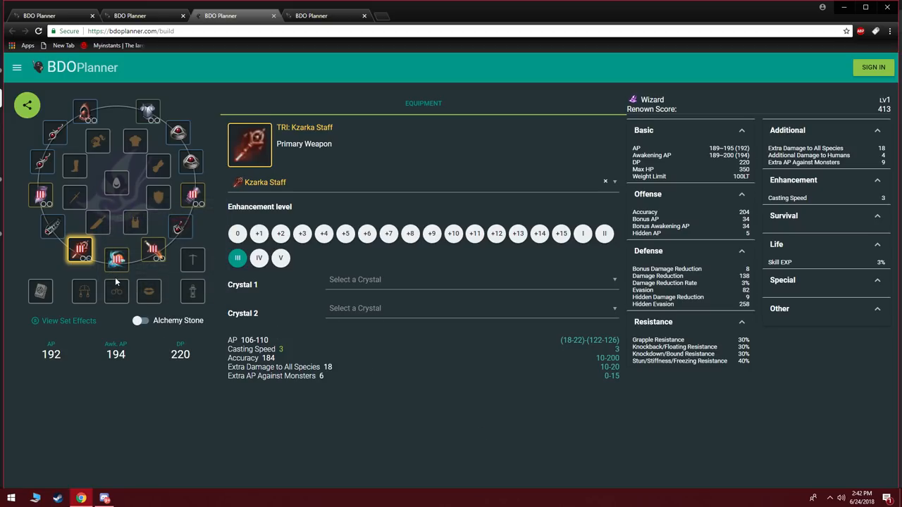
mouse_move(116, 258)
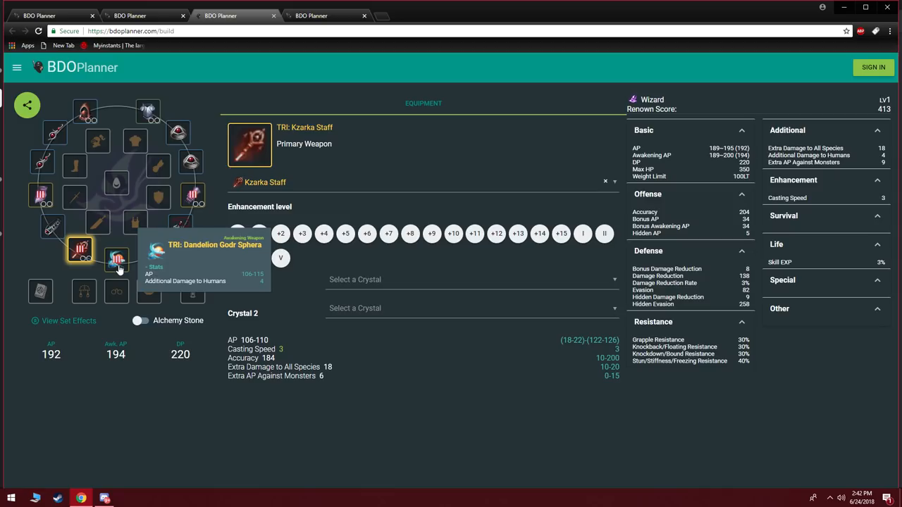
mouse_move(80, 250)
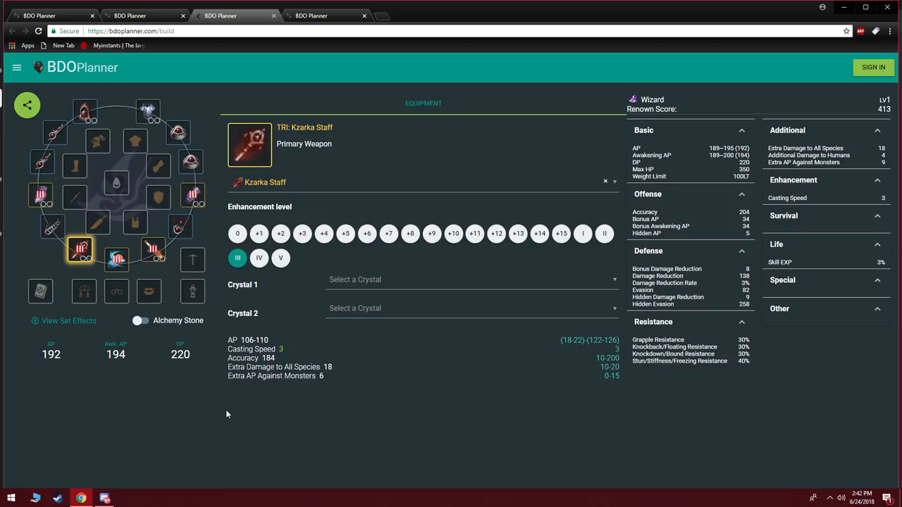
click(192, 195)
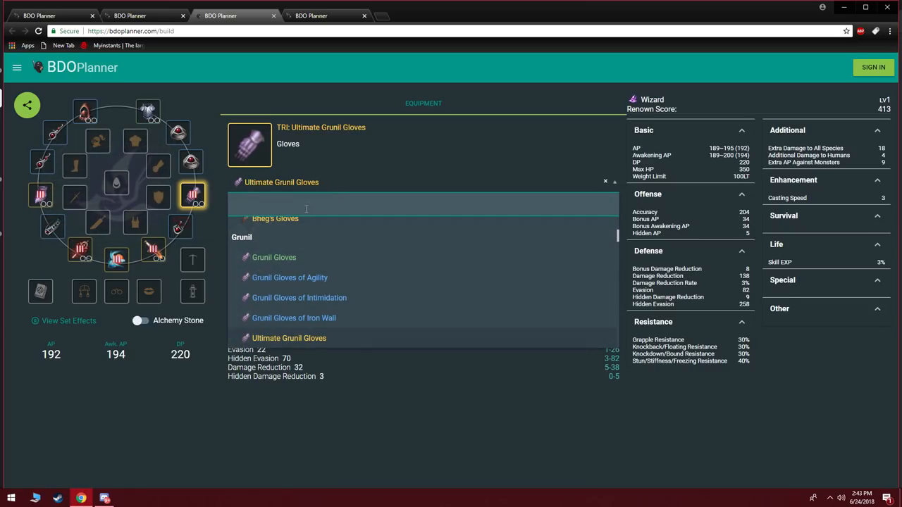
Step: Equip Bheg's Gloves, TRI Dim Tree Spirit's Armor, Urugon's Shoes and TRI Griffon's Helmet
click(275, 219)
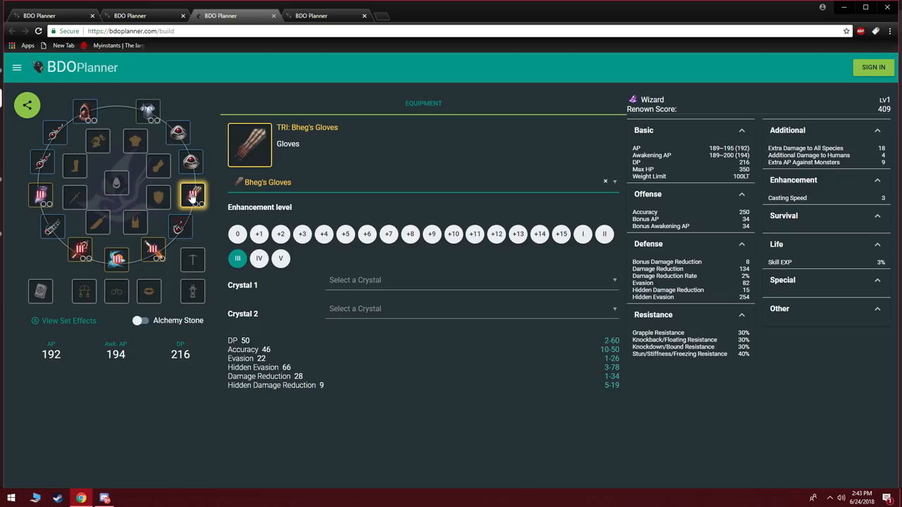
click(148, 110)
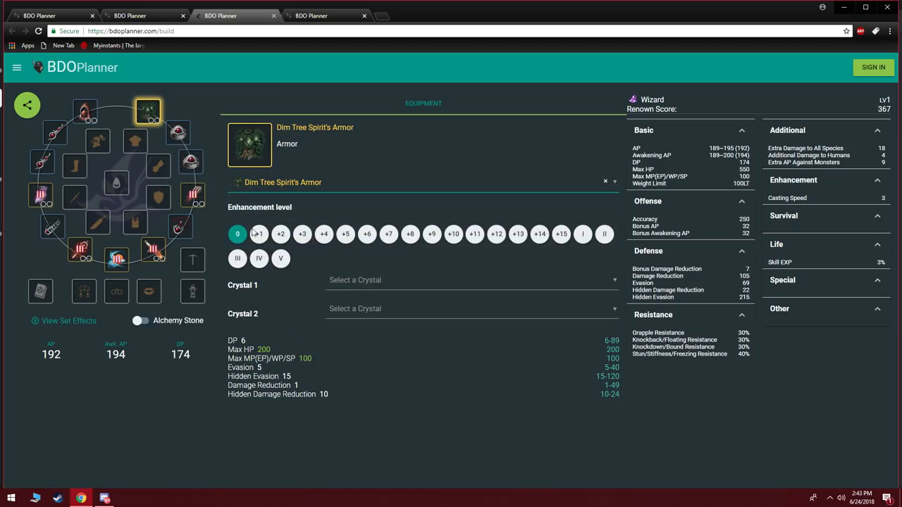
click(238, 258)
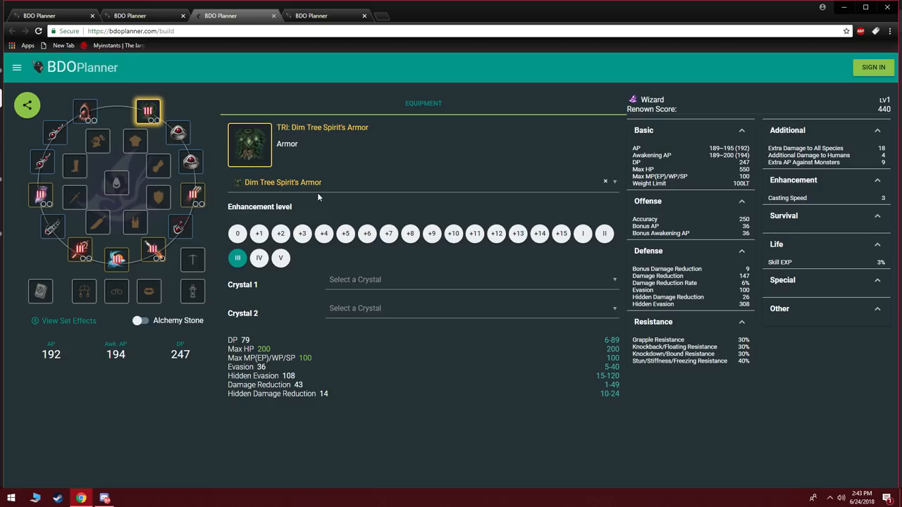
mouse_move(148, 112)
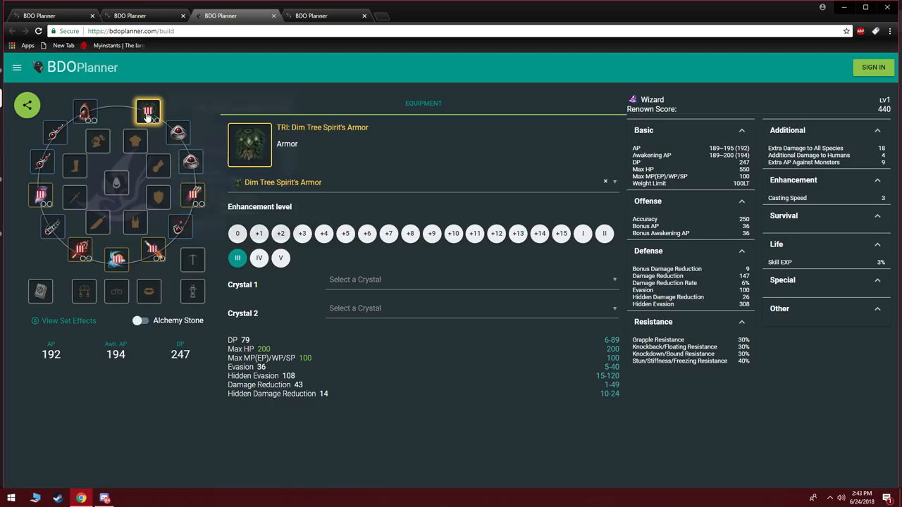
click(40, 194)
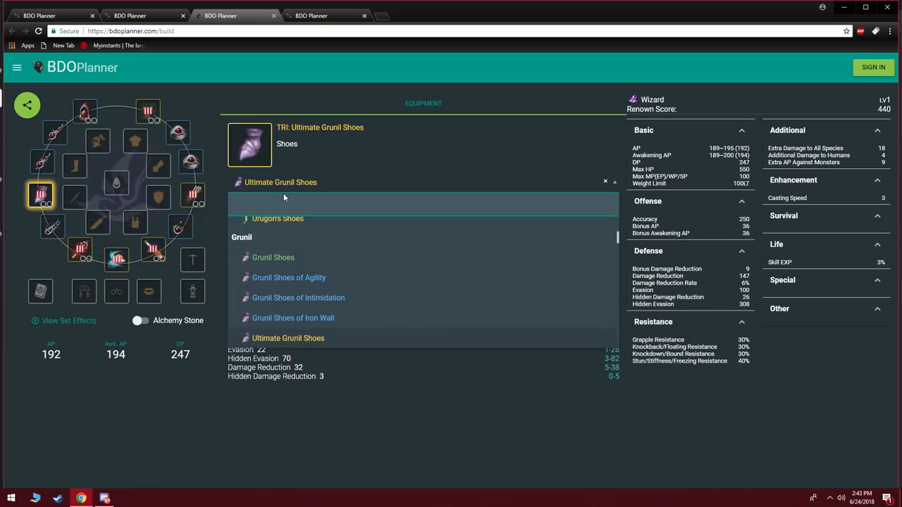
text(uru)
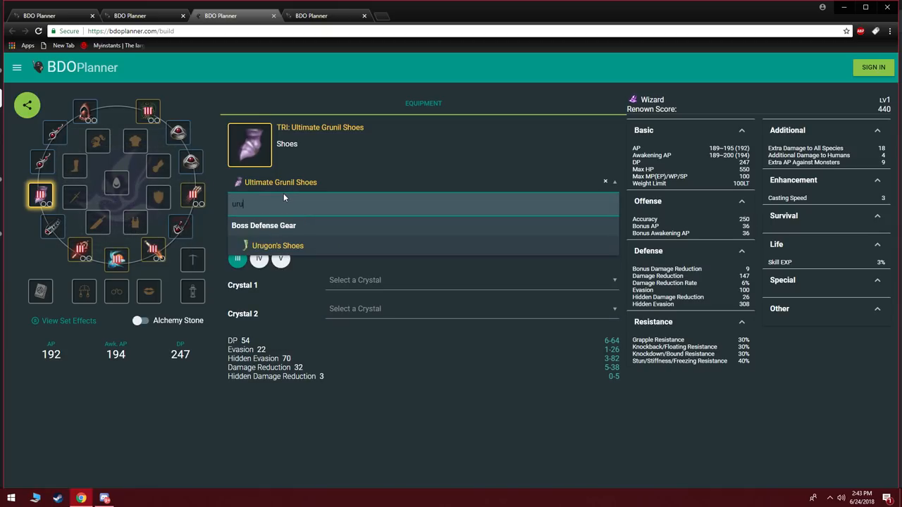
click(277, 245)
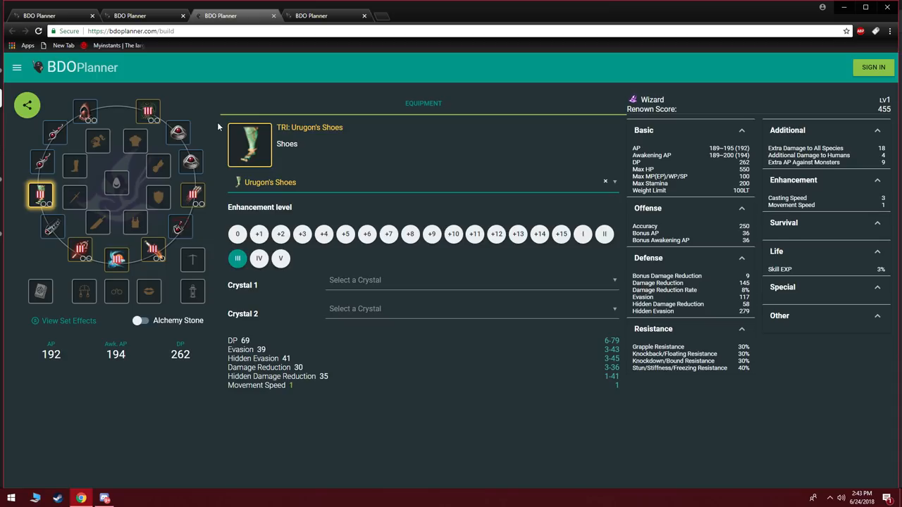
click(84, 112)
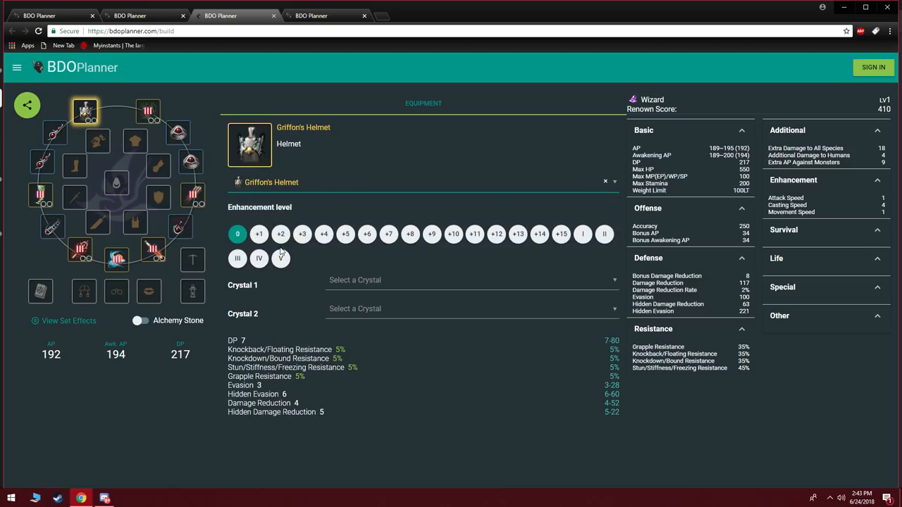
click(237, 258)
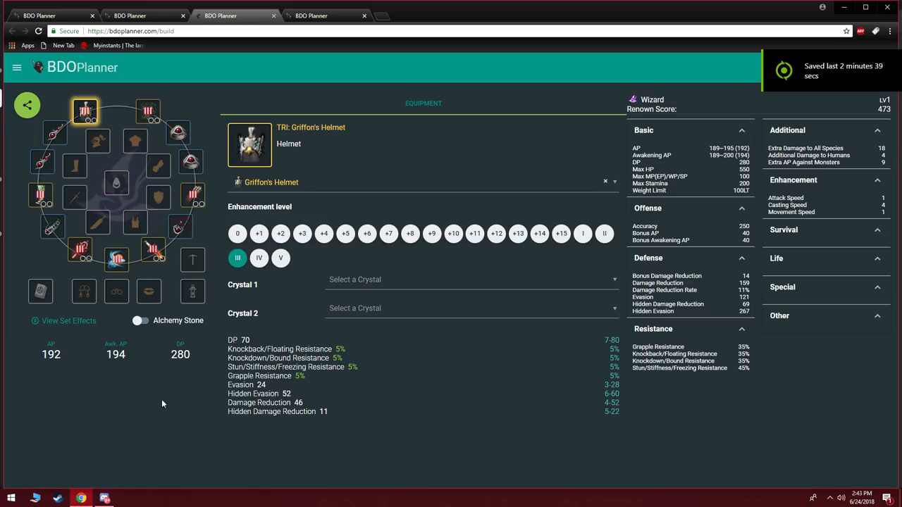
mouse_move(91, 292)
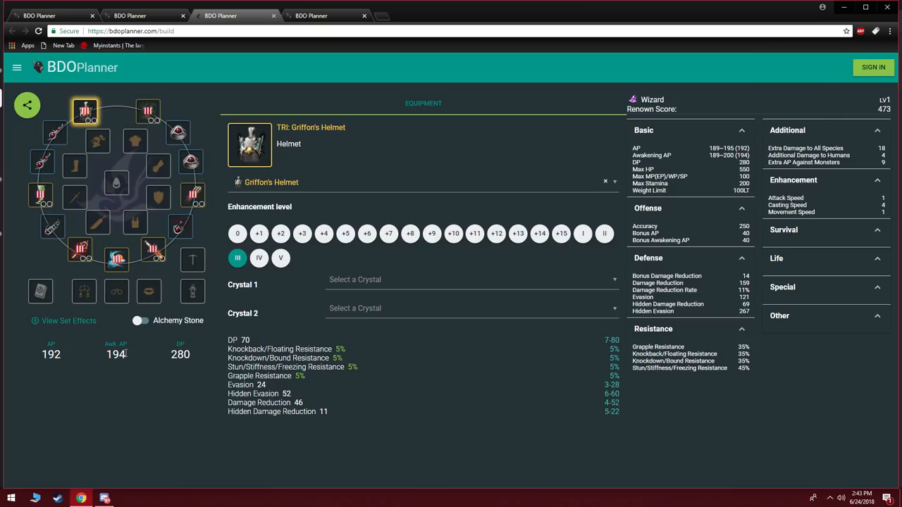
mouse_move(189, 346)
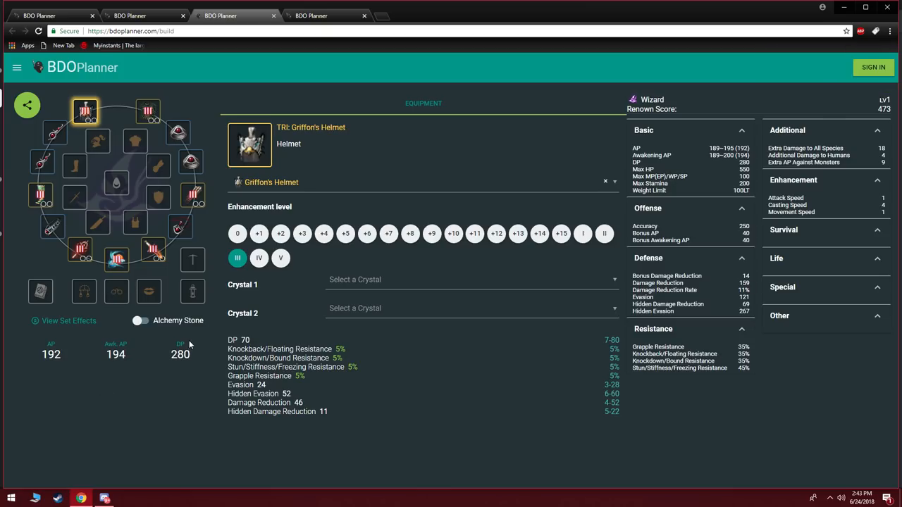
mouse_move(64, 304)
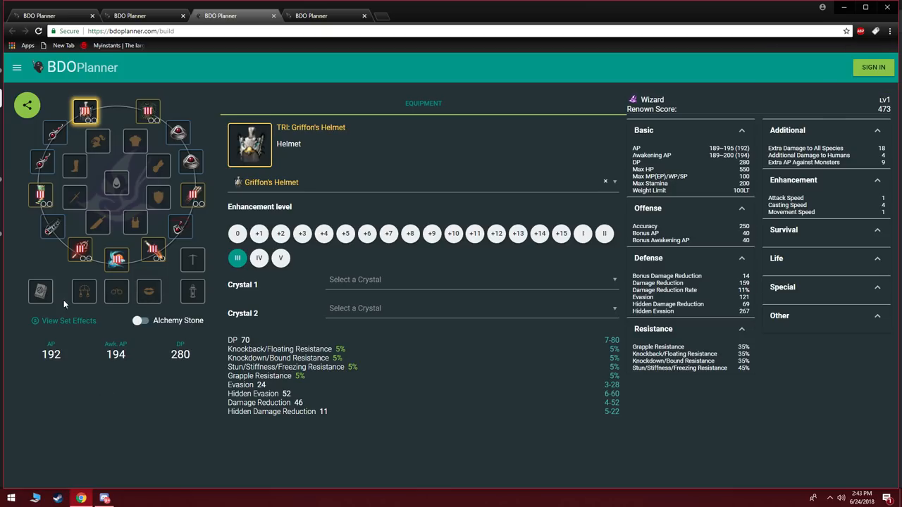
Step: Raise Kzarka Staff, Dandelion Godr Sphera, gloves, shoes and Griffon's Helmet to TET
click(80, 250)
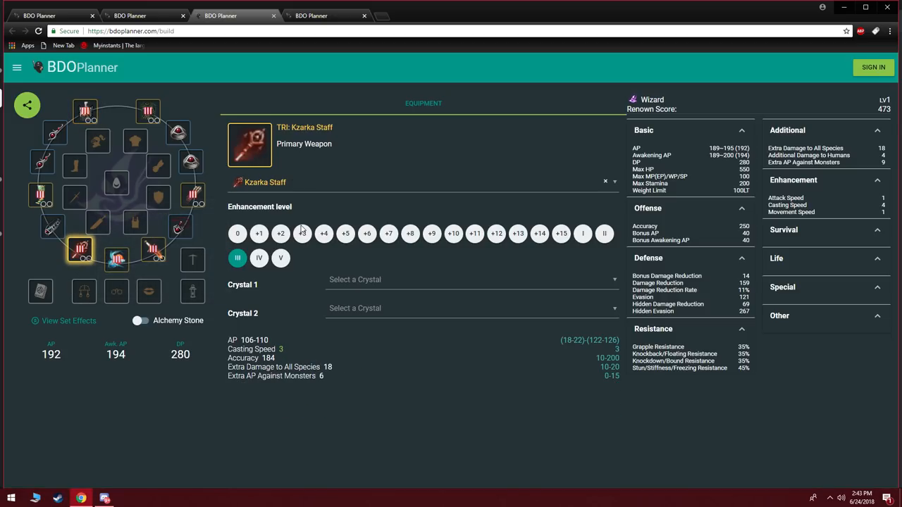
click(117, 259)
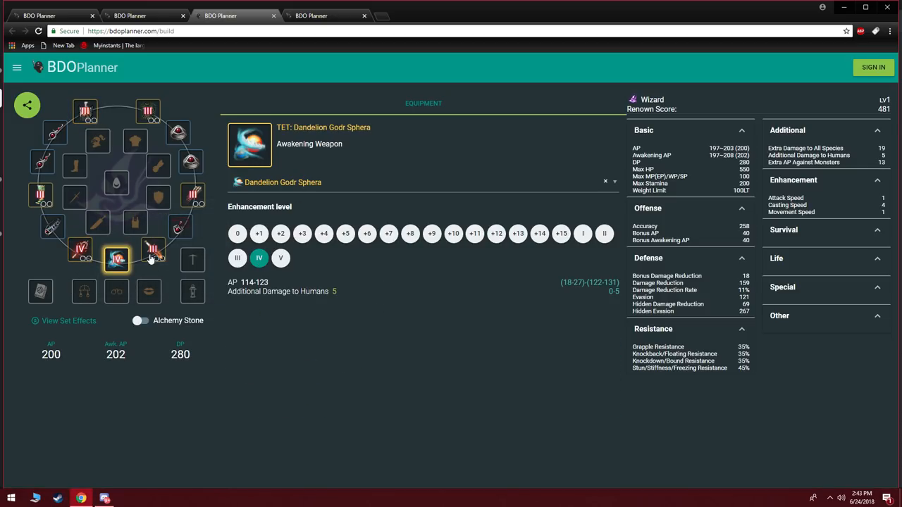
click(152, 251)
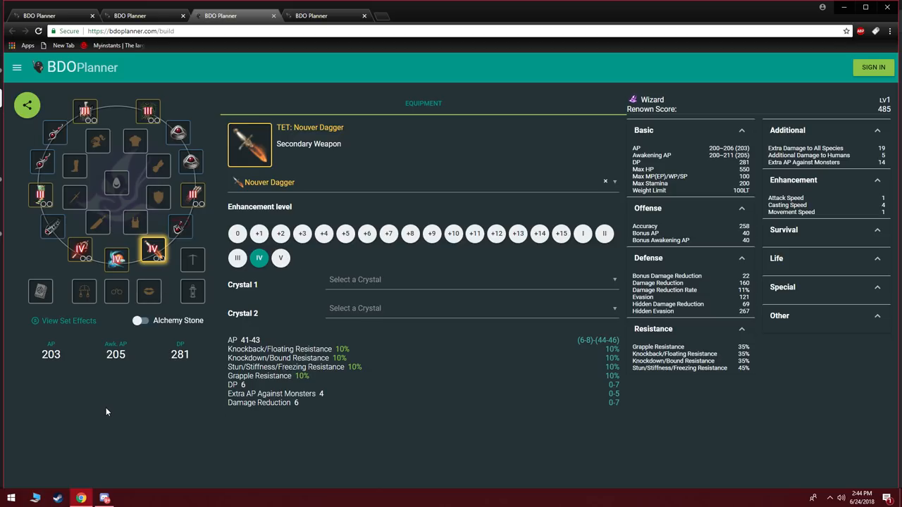
mouse_move(187, 193)
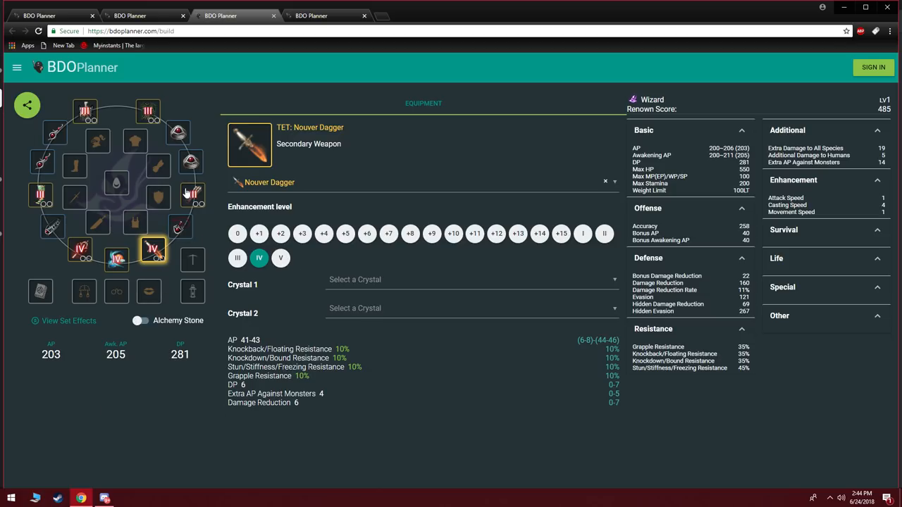
click(192, 194)
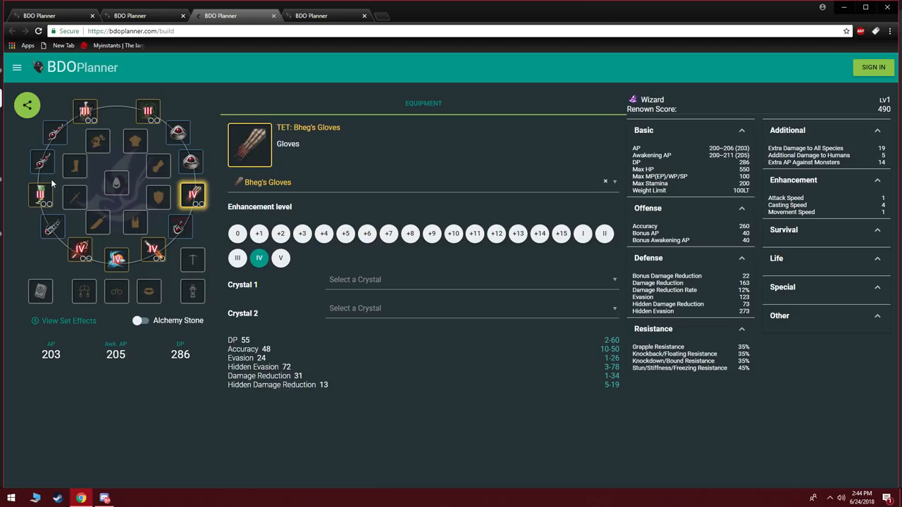
click(40, 195)
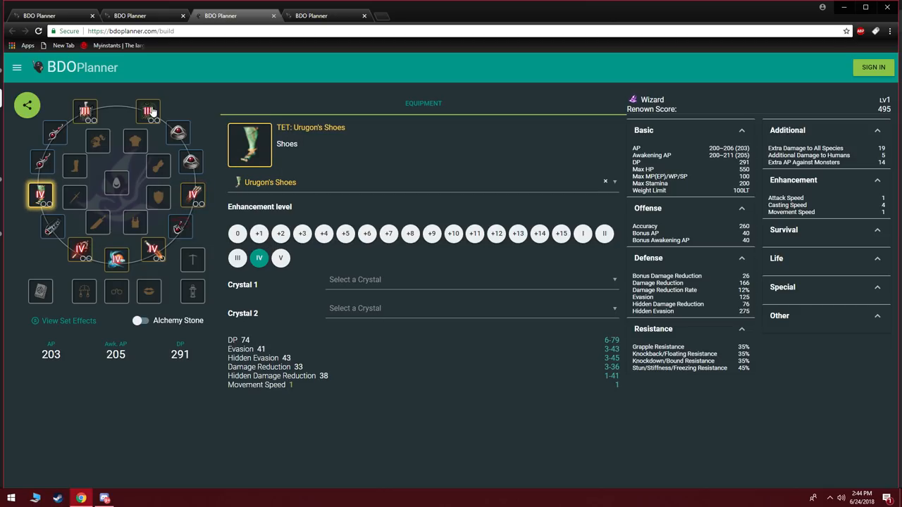
click(84, 113)
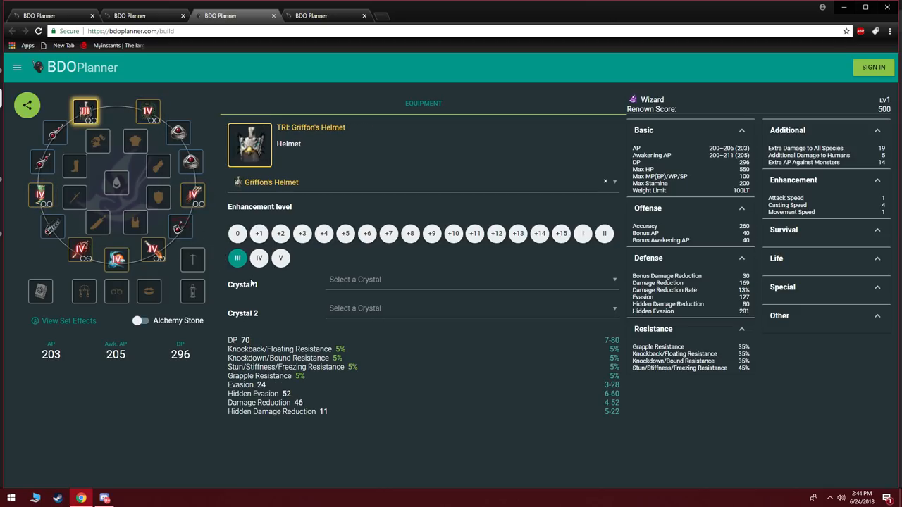
click(258, 258)
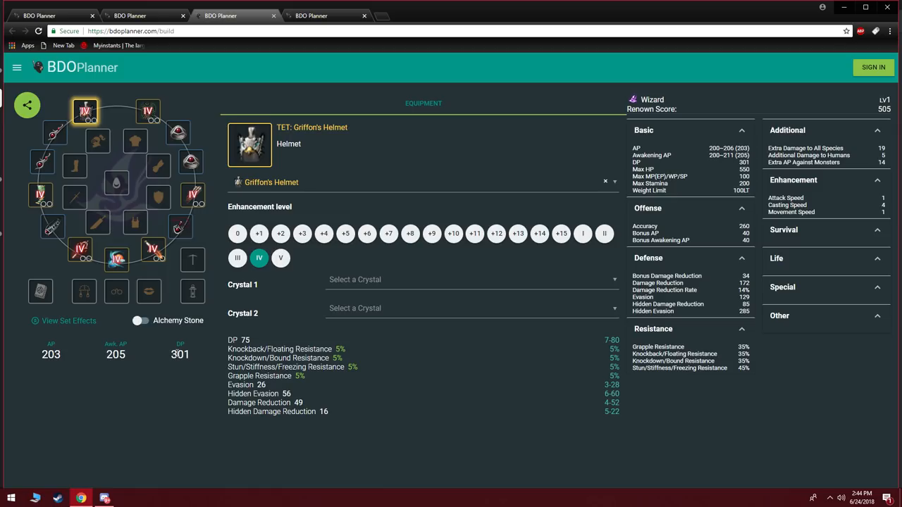
mouse_move(205, 249)
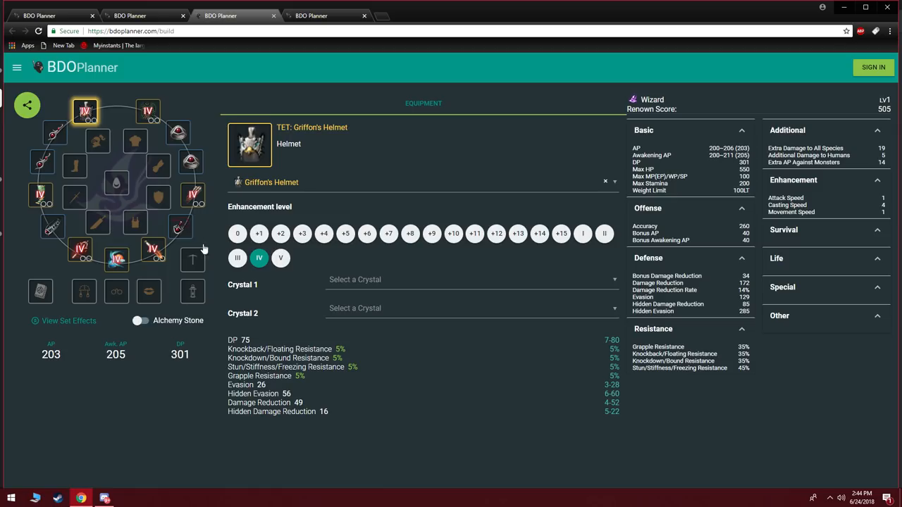
Step: Equip a Capotia Ring as Ring2 and a TRI Ring of Crescent Guardian as Ring1
click(191, 162)
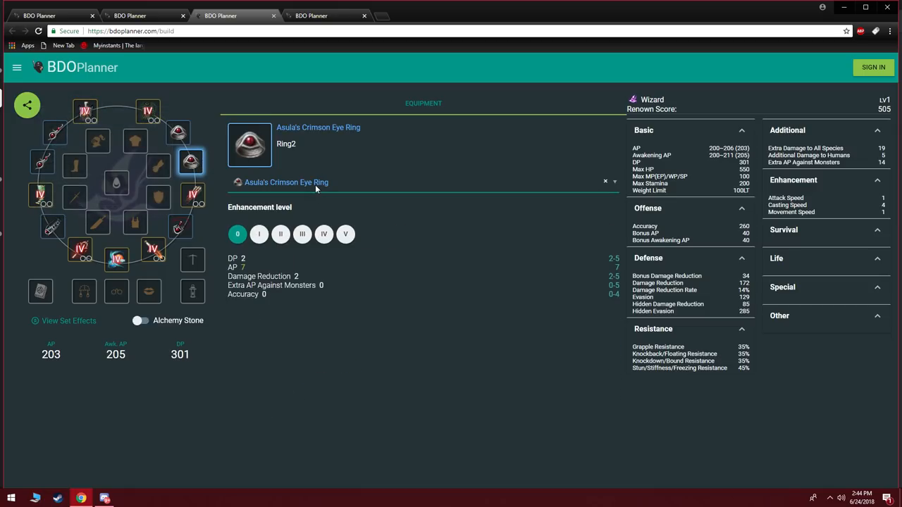
text(capo)
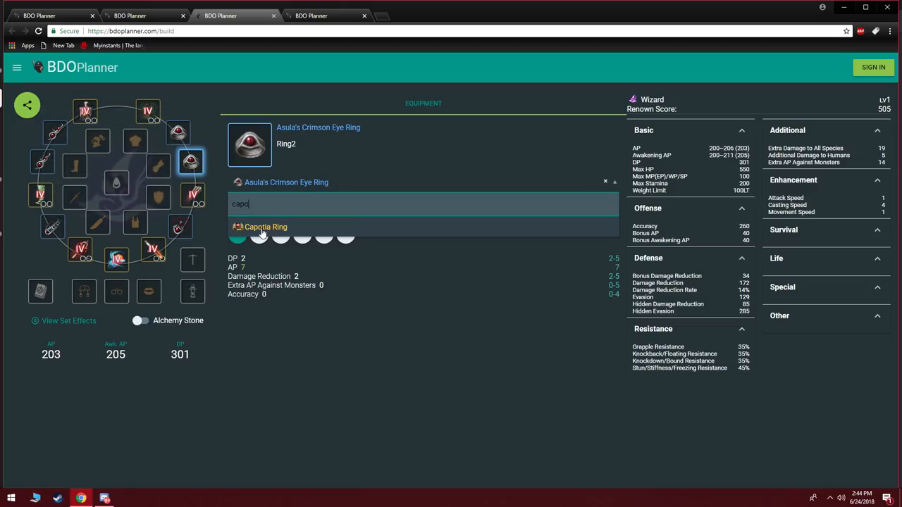
click(265, 226)
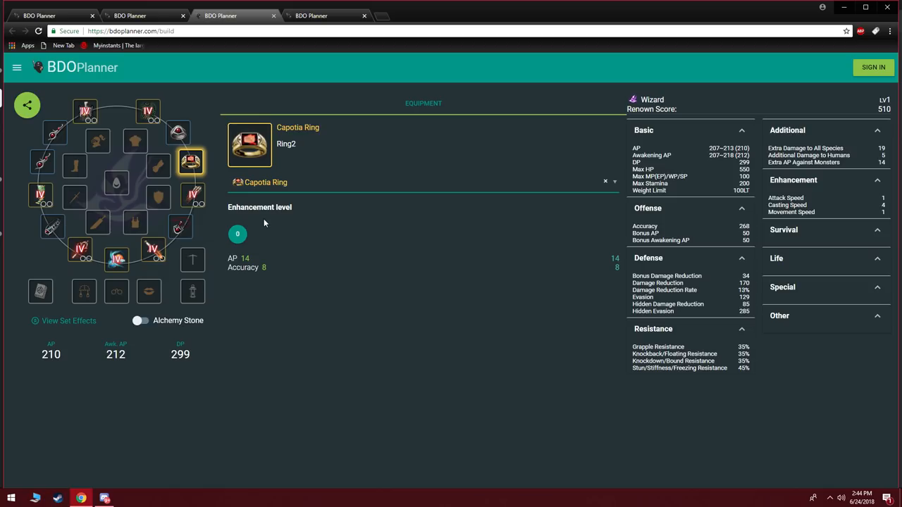
mouse_move(159, 339)
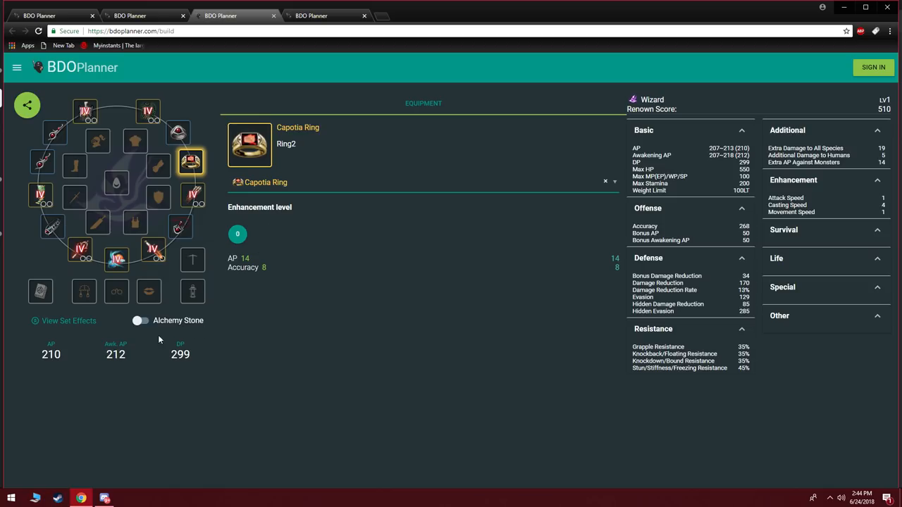
mouse_move(331, 126)
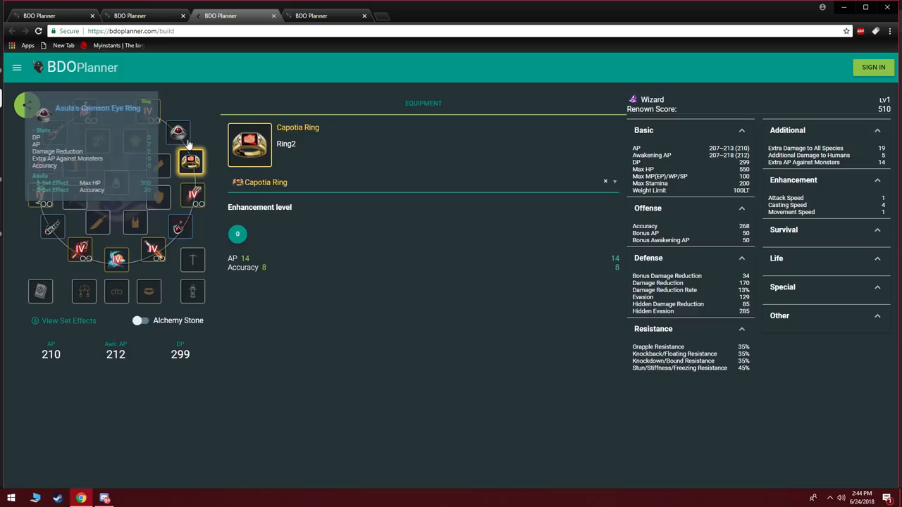
click(177, 132)
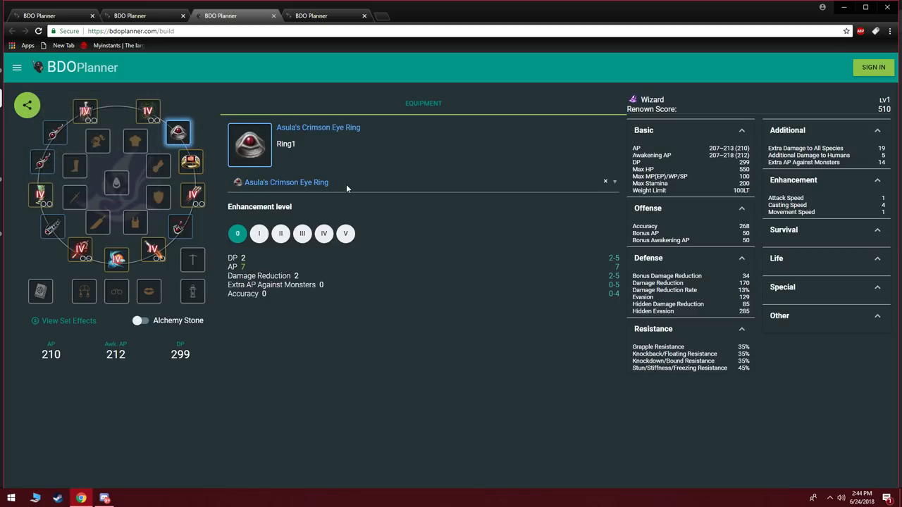
text(crsc)
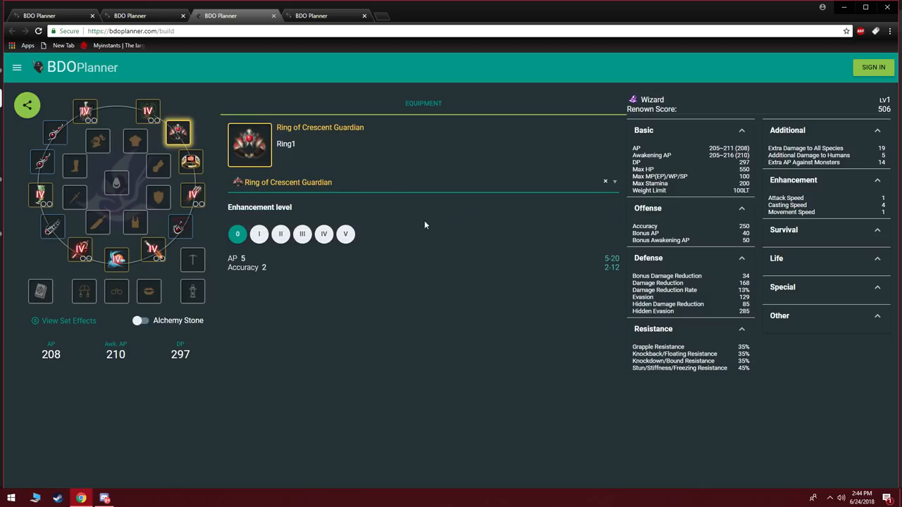
click(302, 234)
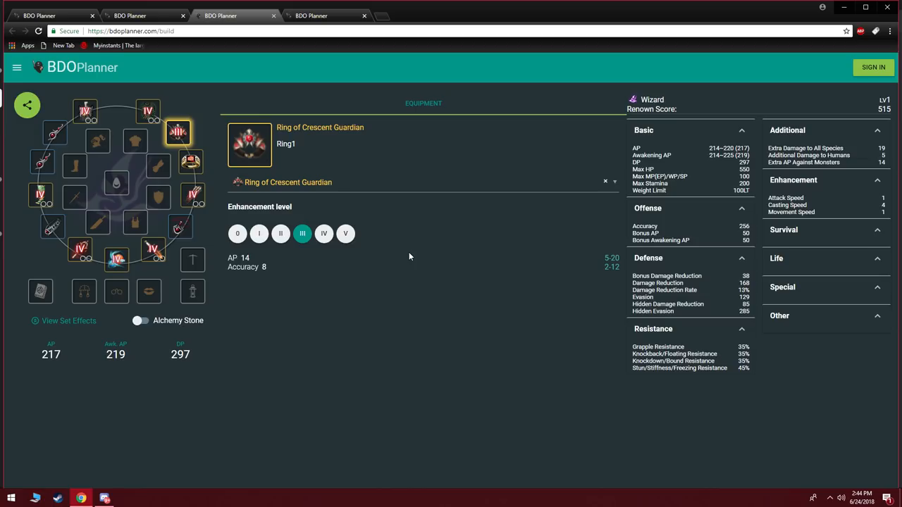
mouse_move(150, 240)
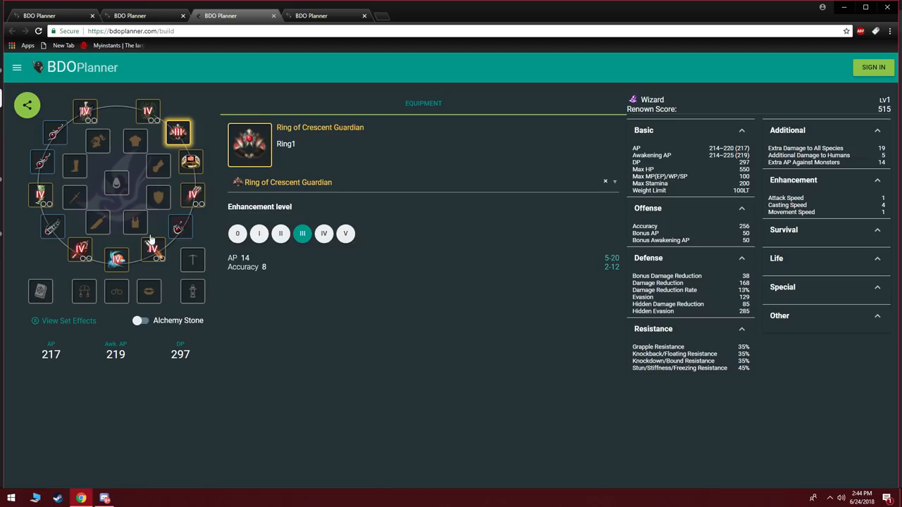
Step: Replace Asula's Crimson Eye Belt with Basilisk's Belt
click(179, 227)
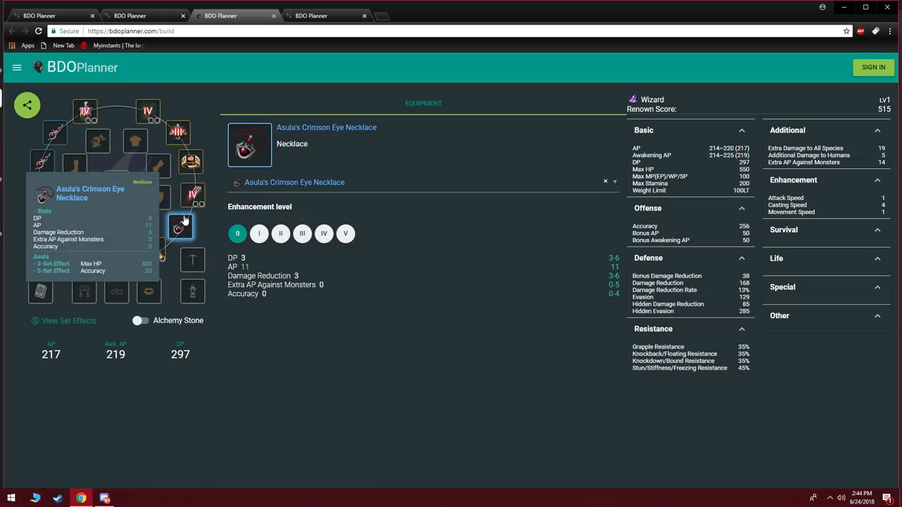
click(53, 225)
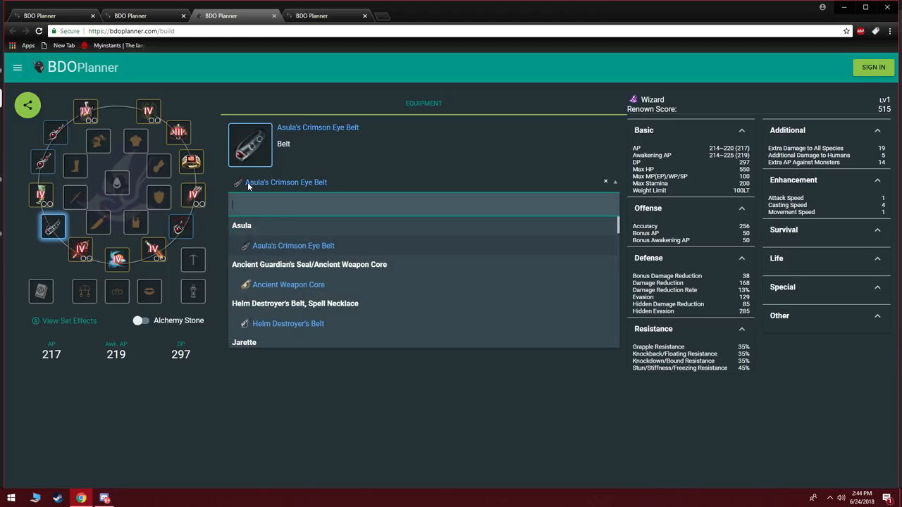
text(basi)
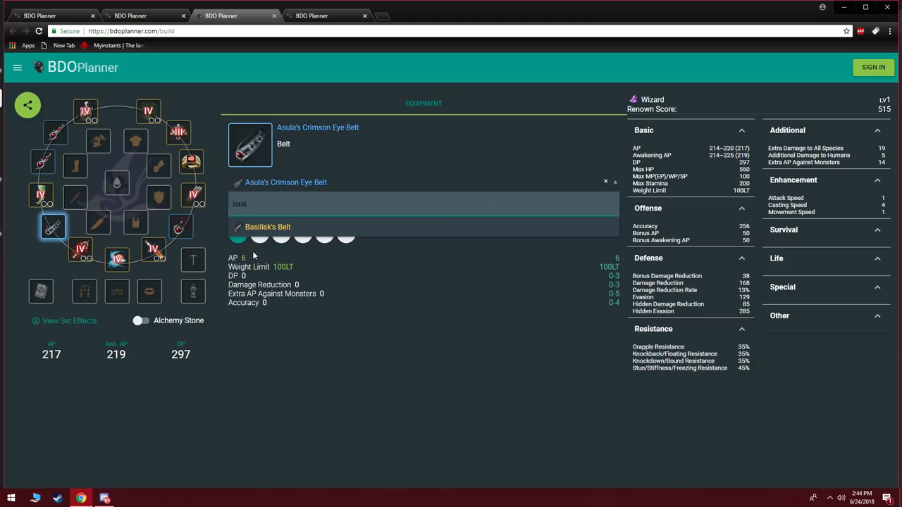
click(267, 227)
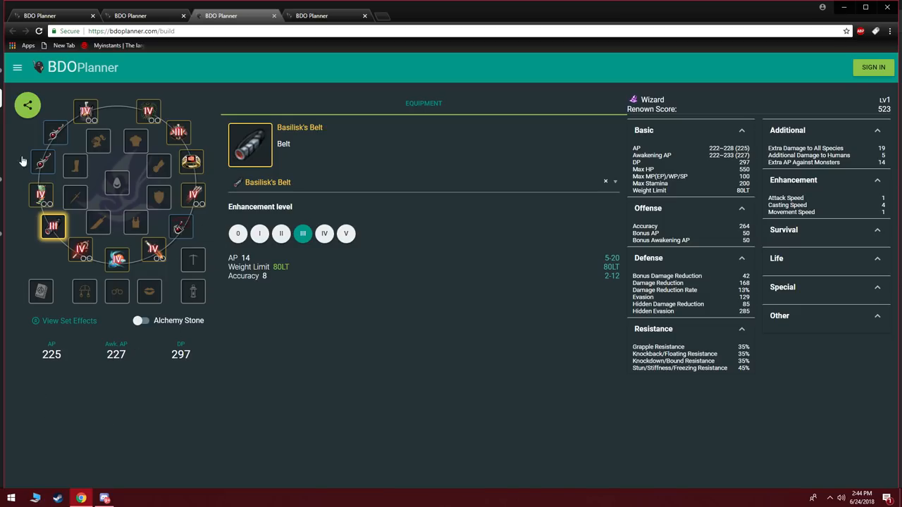
mouse_move(201, 235)
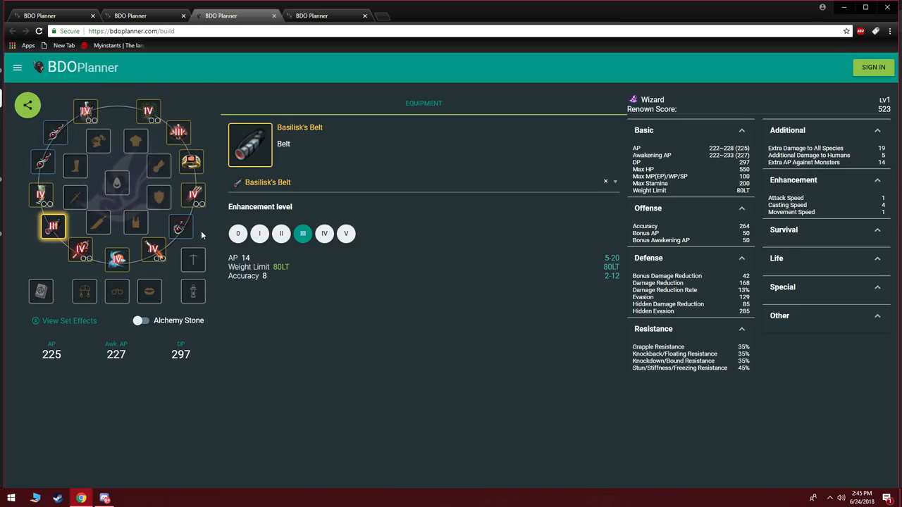
mouse_move(180, 228)
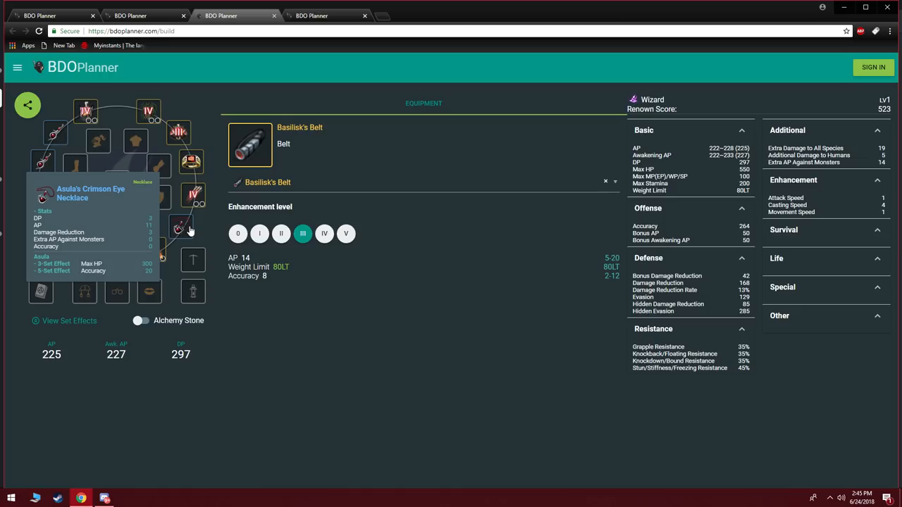
Step: Set the necklace slot to a TRI Ogre Ring and Earring2 to a TRI Tungrad Earring
click(179, 229)
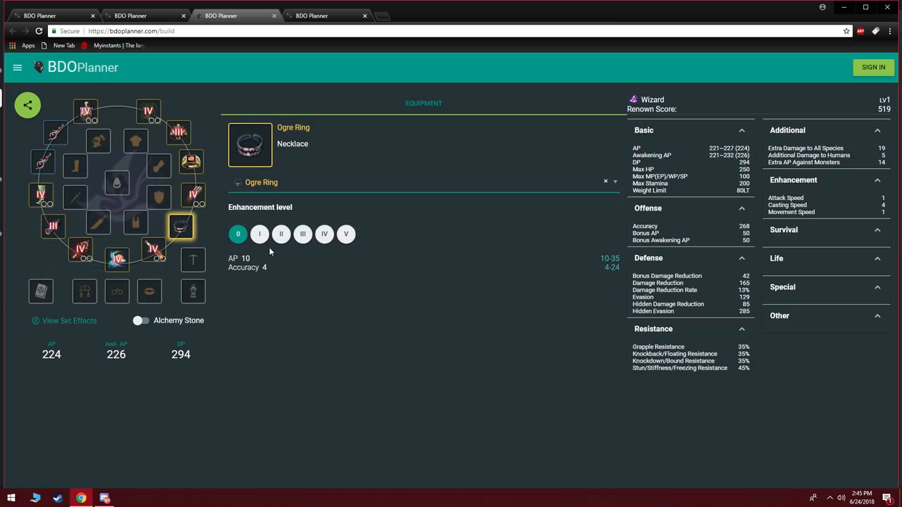
mouse_move(302, 233)
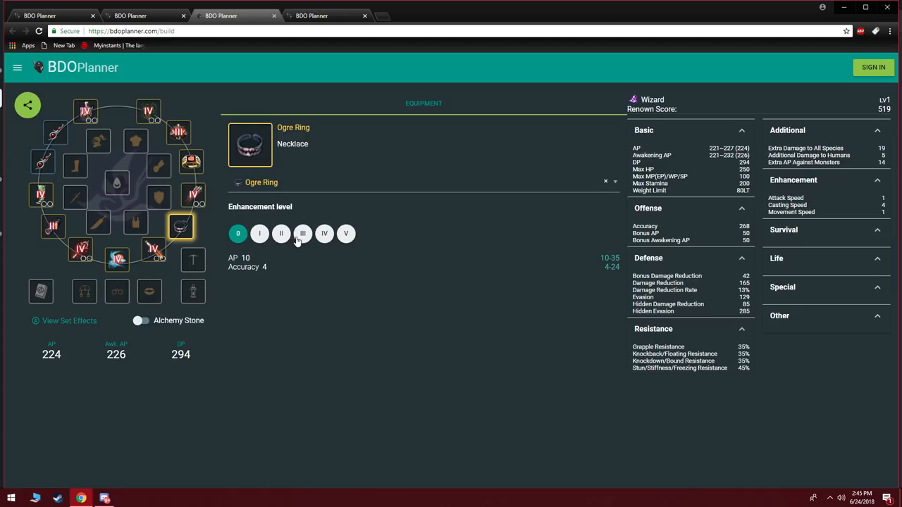
click(302, 233)
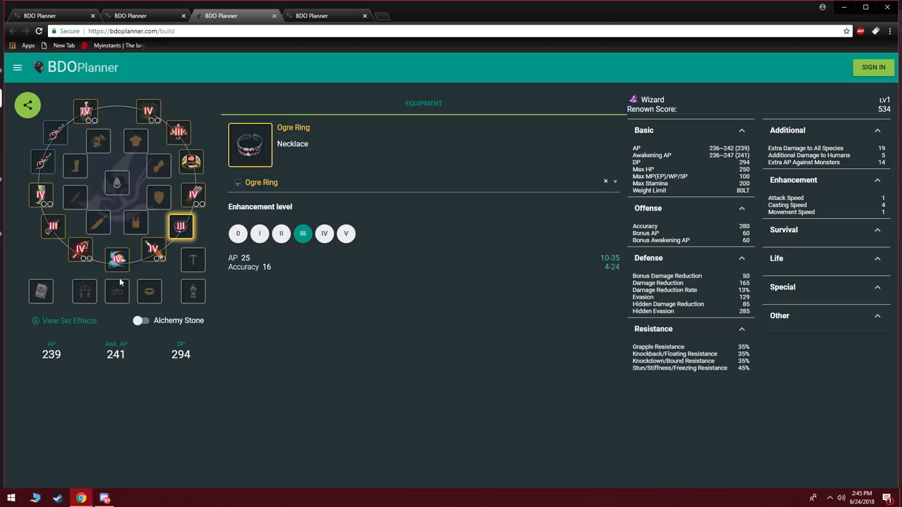
click(56, 133)
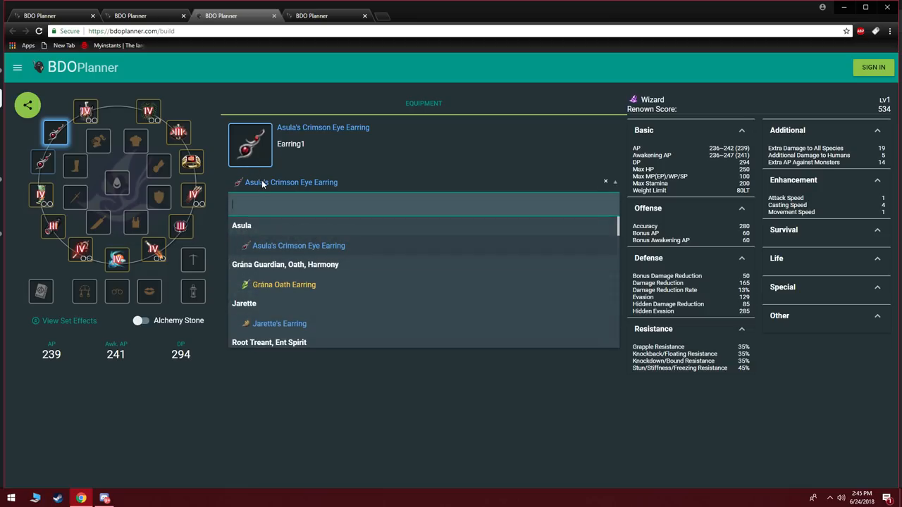
click(299, 245)
text(tung)
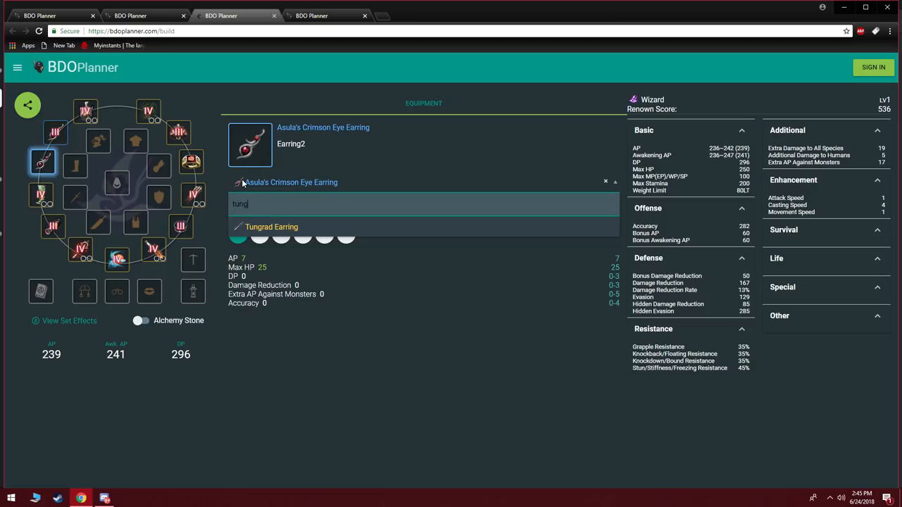
click(271, 227)
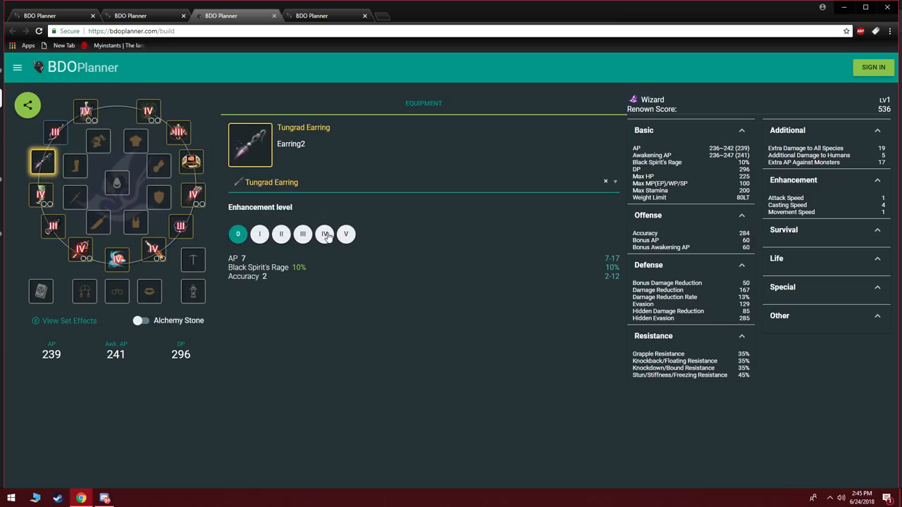
click(302, 234)
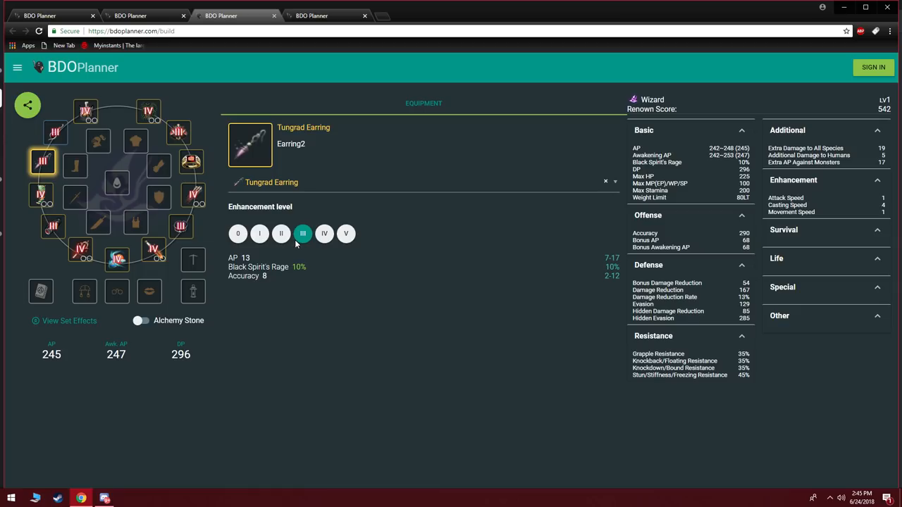
click(55, 132)
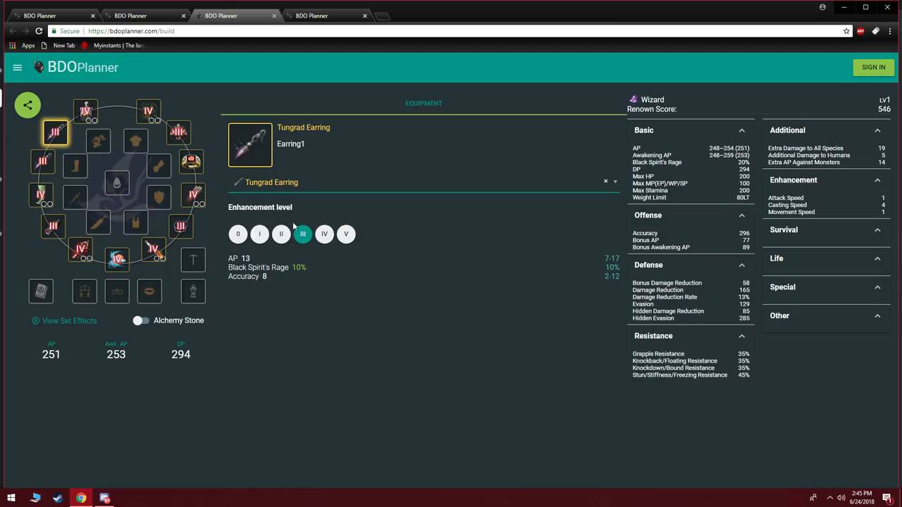
mouse_move(336, 269)
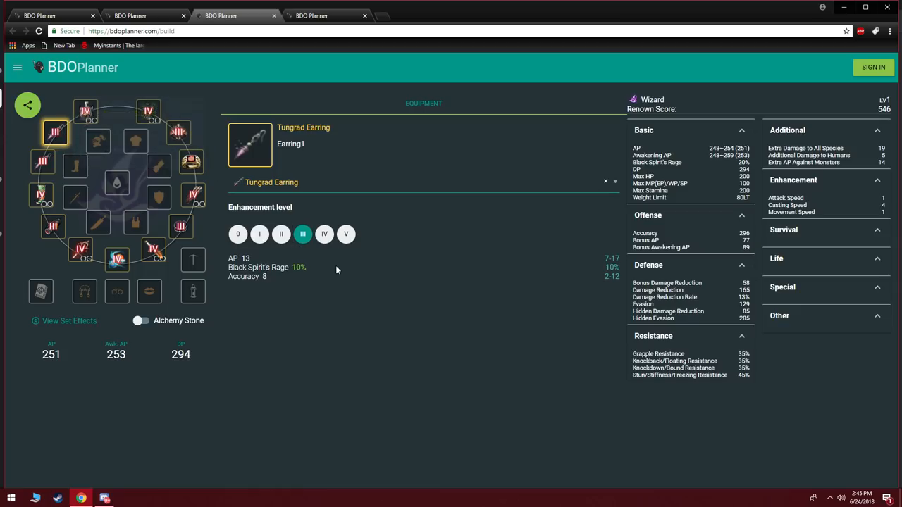
mouse_move(145, 364)
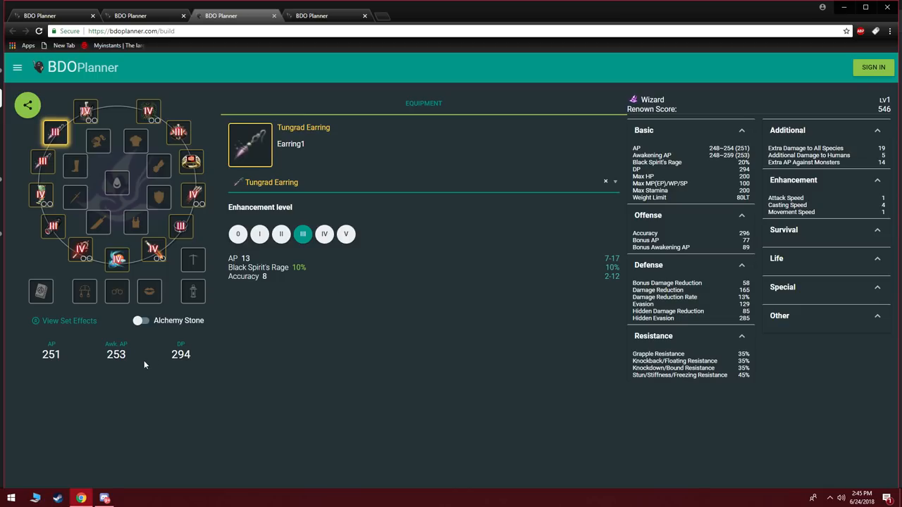
mouse_move(115, 401)
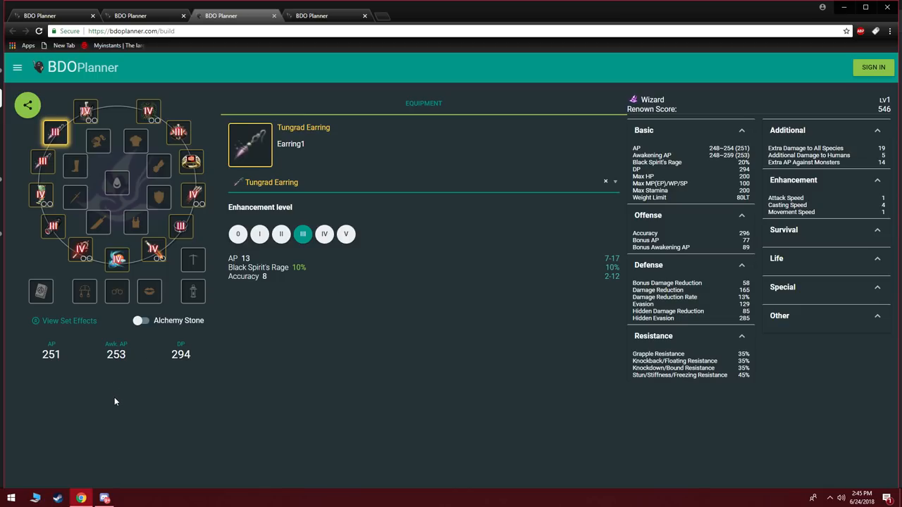
mouse_move(174, 314)
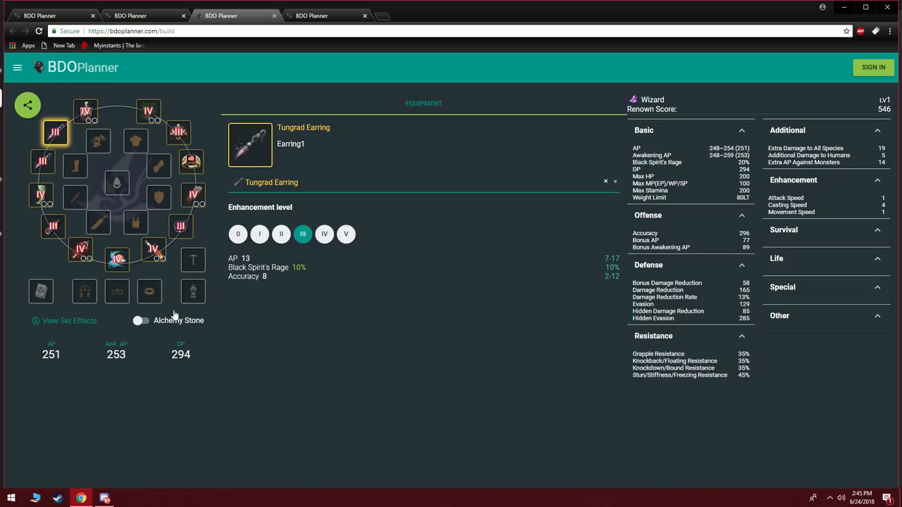
mouse_move(346, 342)
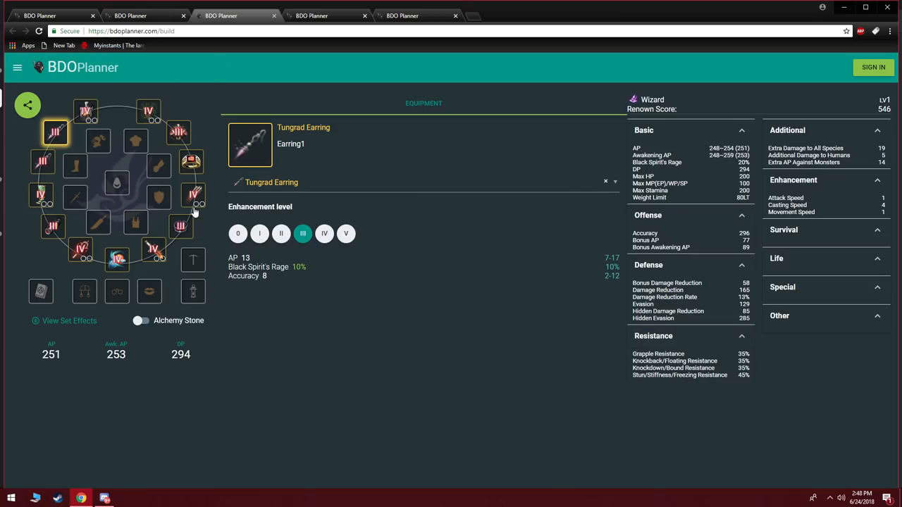
mouse_move(131, 15)
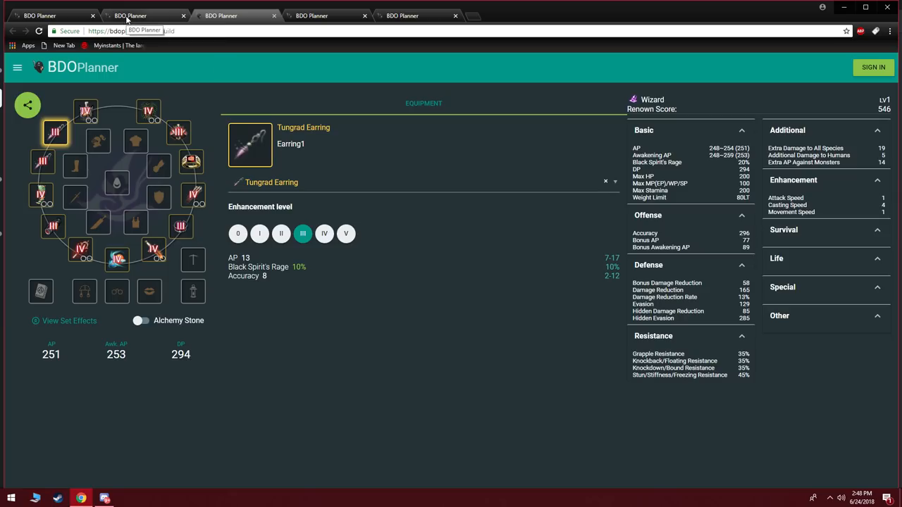
Step: Socket JIN Magic Crystal - Viper into both crystal slots of the TET Bheg's Gloves
click(194, 194)
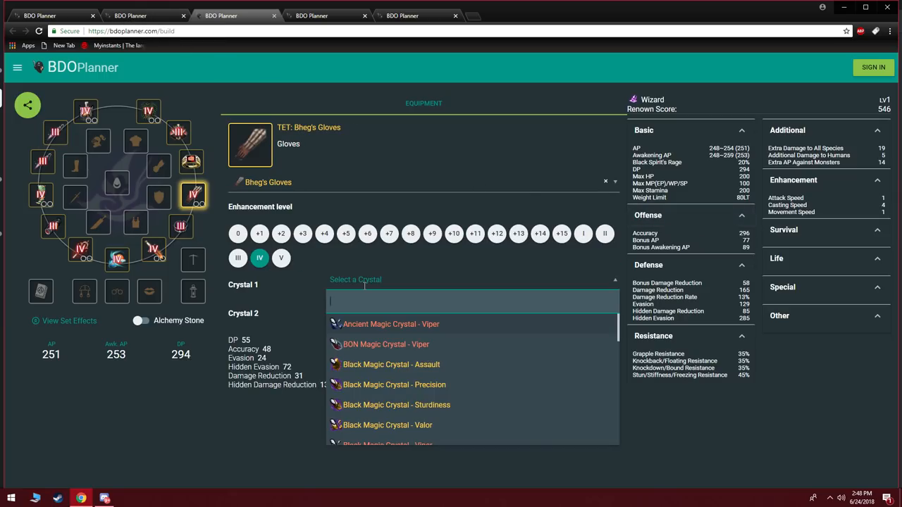
text(JI)
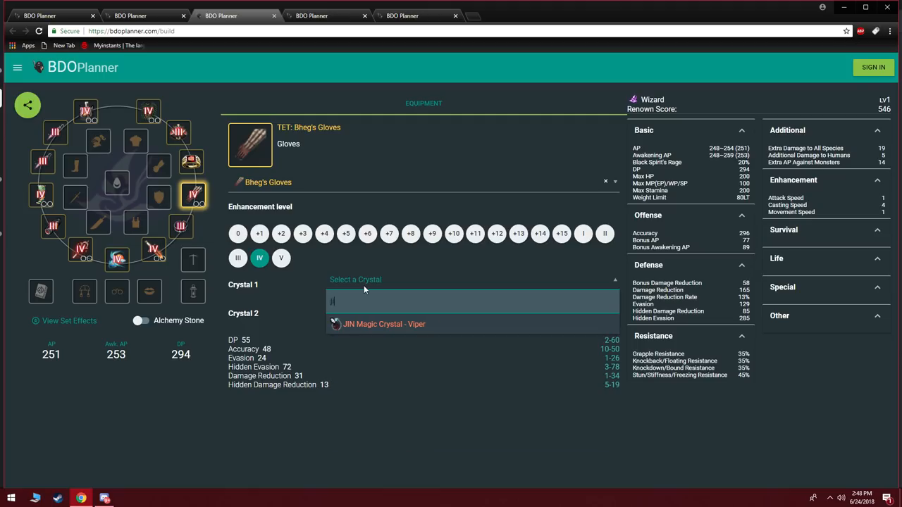
click(383, 324)
text(jin)
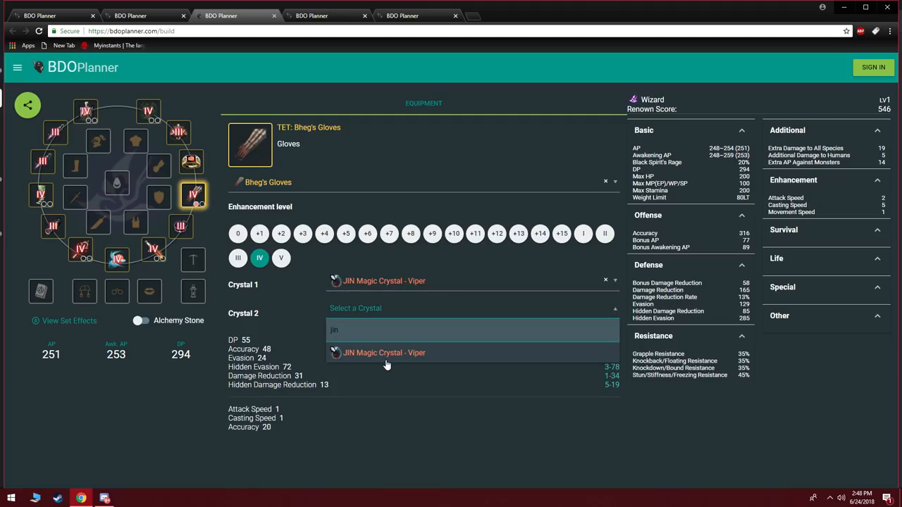
click(384, 352)
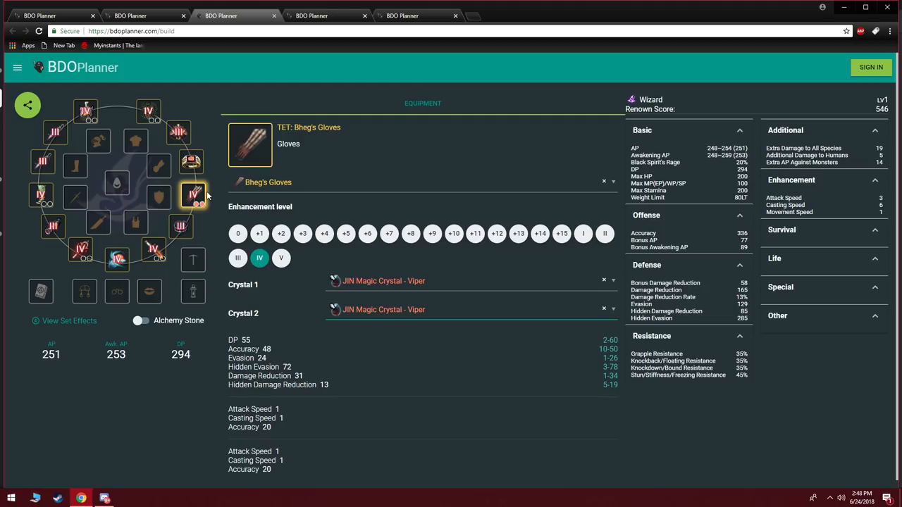
mouse_move(146, 16)
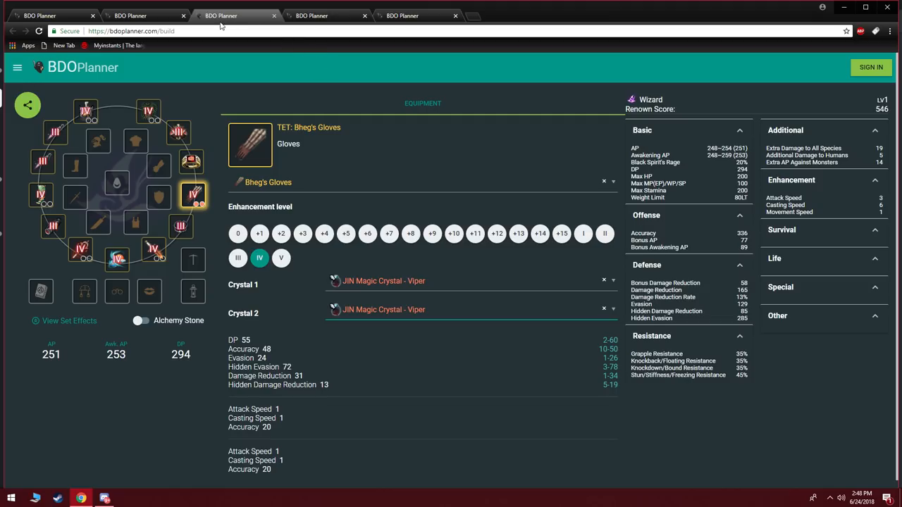
mouse_move(178, 6)
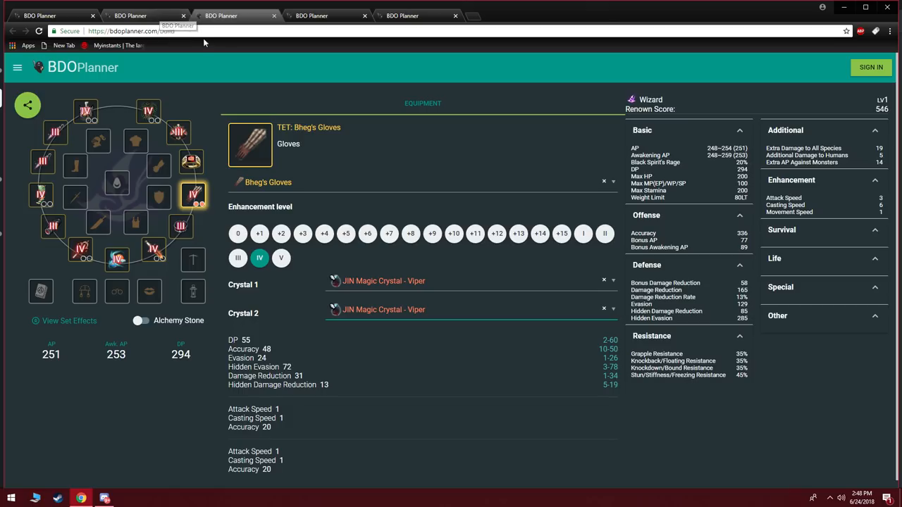
Step: On the Musa build, enhance Urugon's Shoes to TET, bringing DP to 294
click(117, 182)
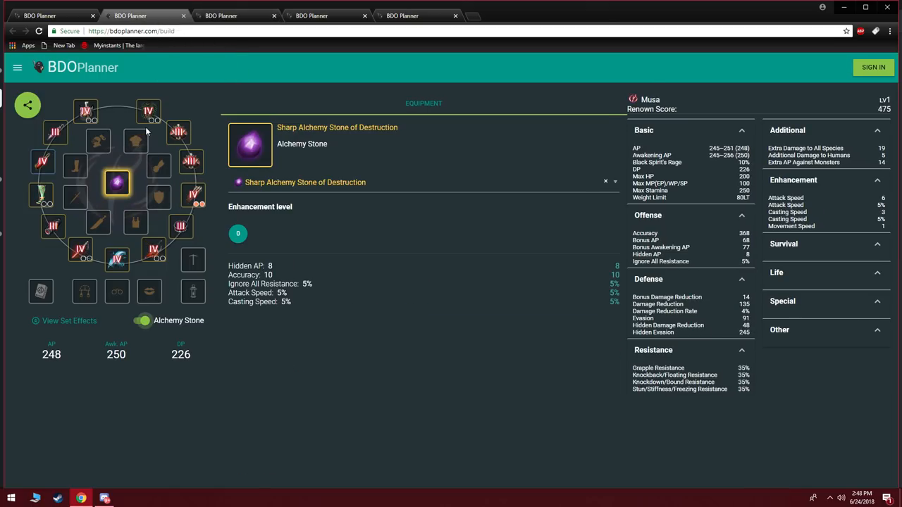
mouse_move(156, 132)
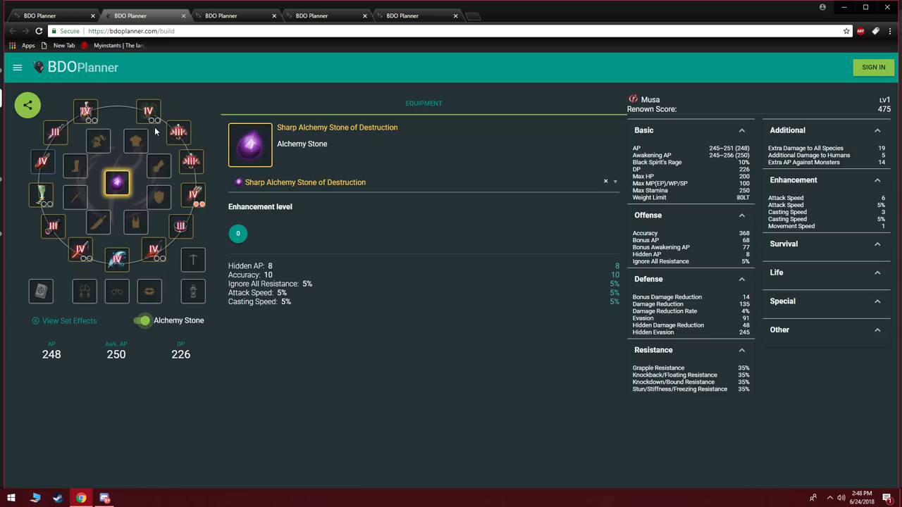
mouse_move(204, 123)
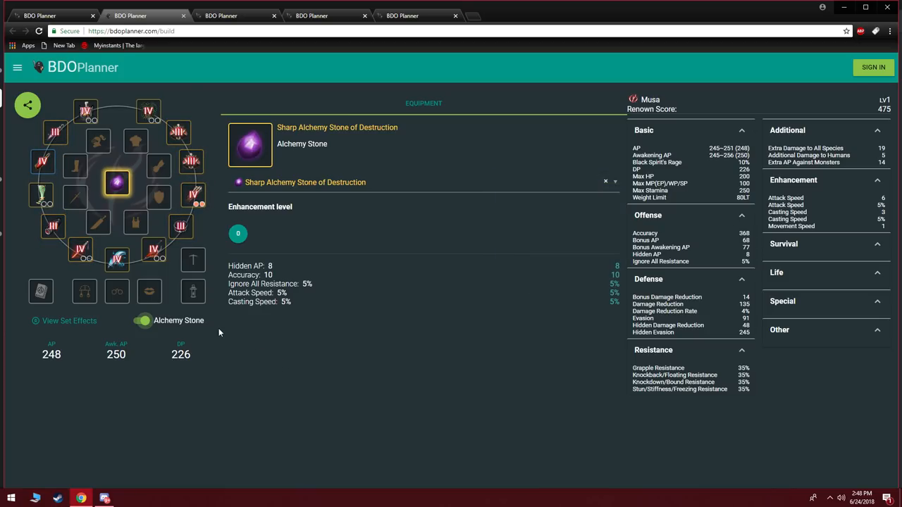
click(41, 196)
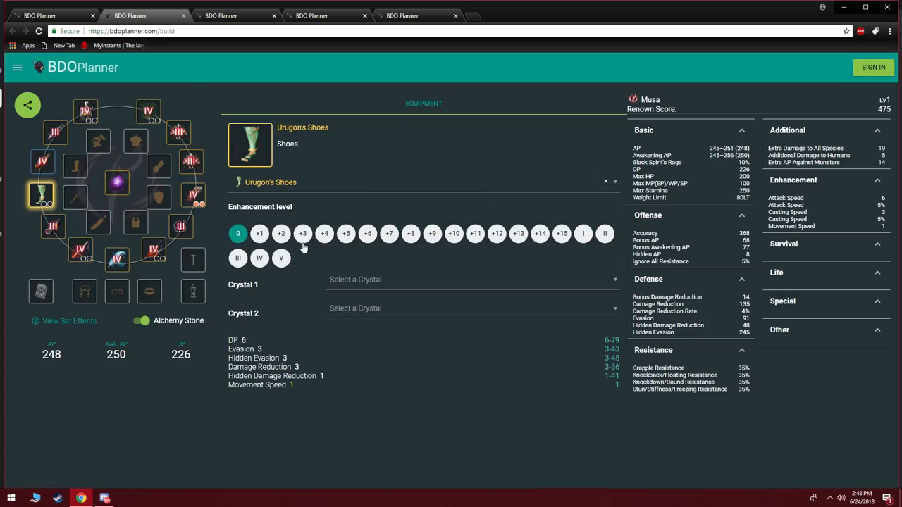
click(259, 257)
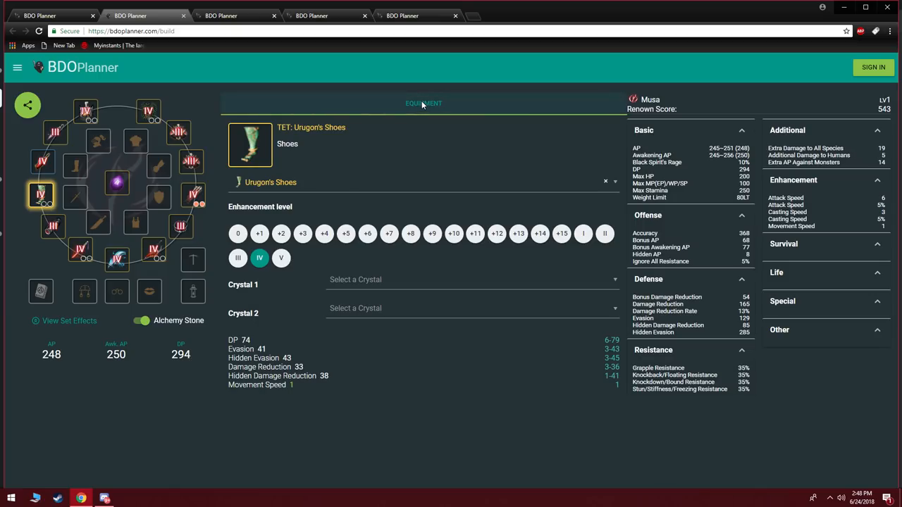
mouse_move(333, 89)
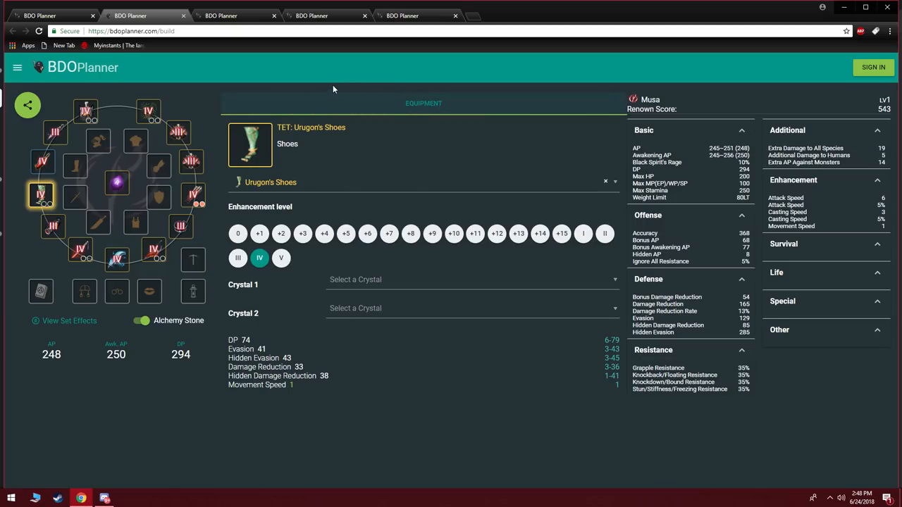
mouse_move(109, 139)
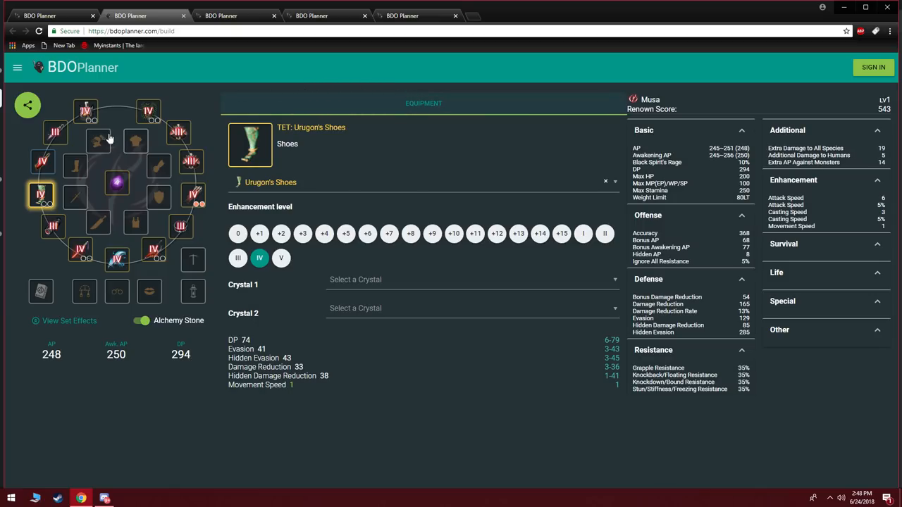
mouse_move(55, 132)
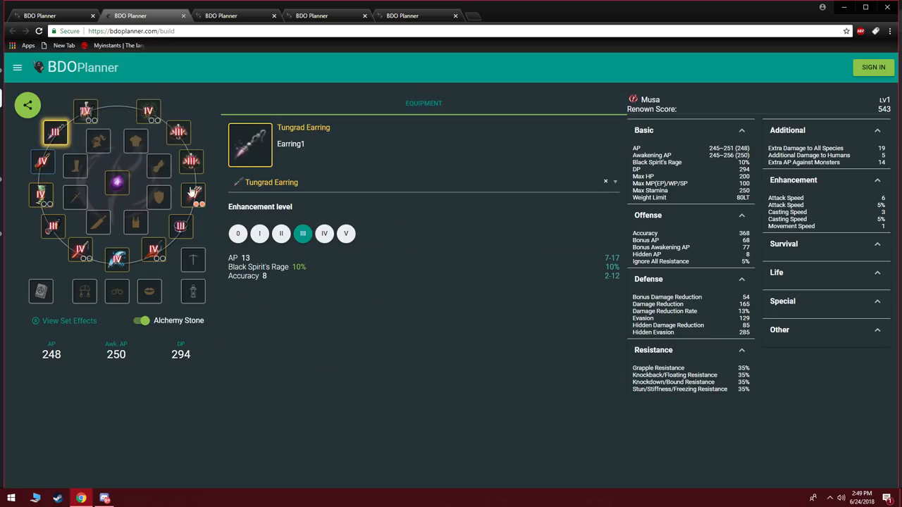
Step: Try a Red Coral Earring, restore Tungrad in Earring1, then equip Capotia Earring in Earring2
click(423, 182)
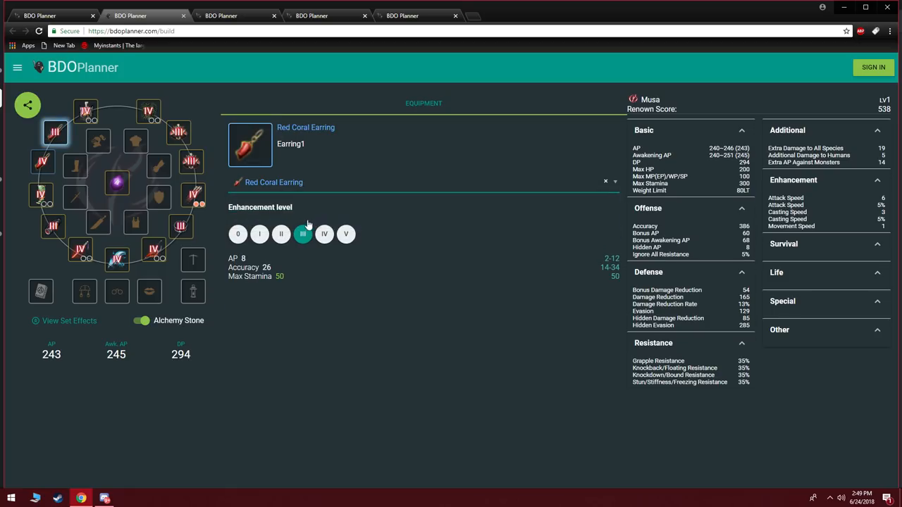
click(324, 234)
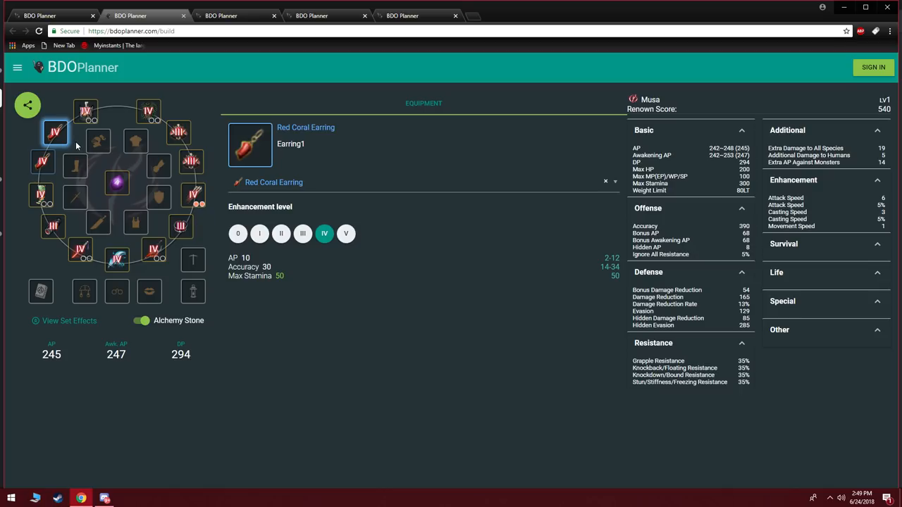
mouse_move(62, 139)
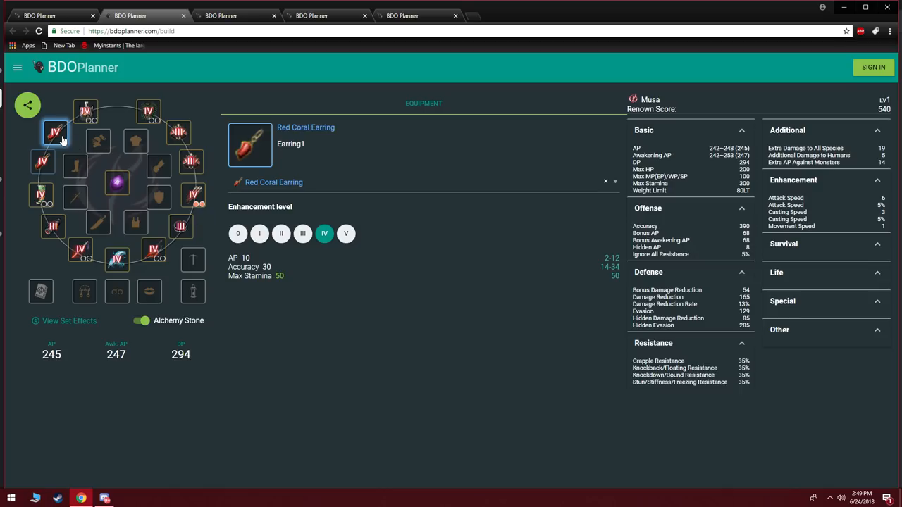
click(302, 233)
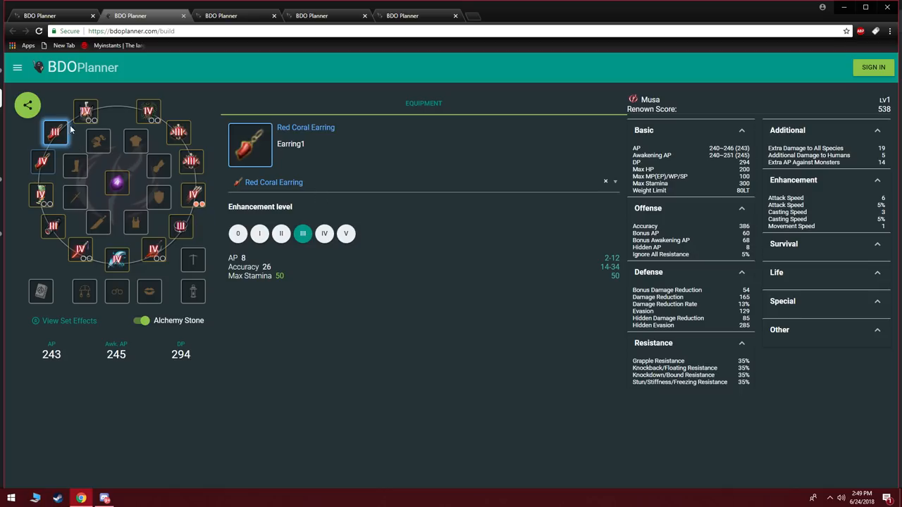
text(tung)
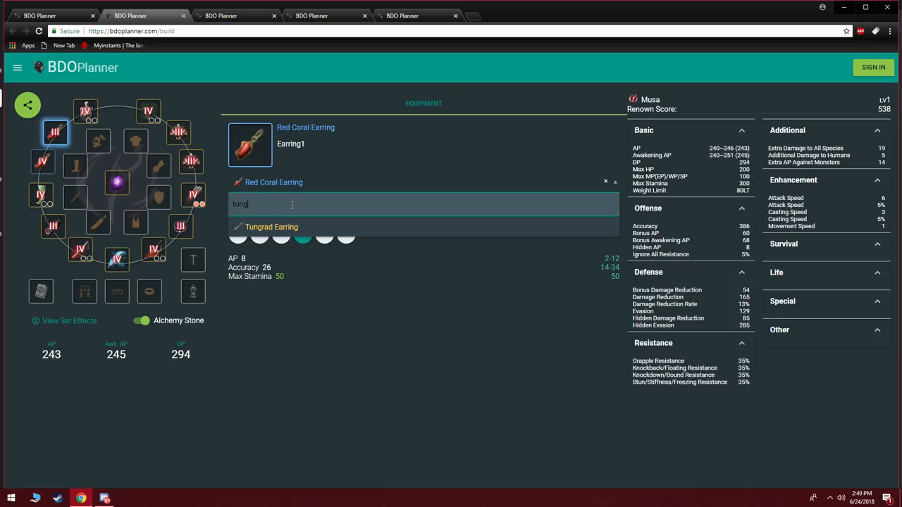
click(271, 226)
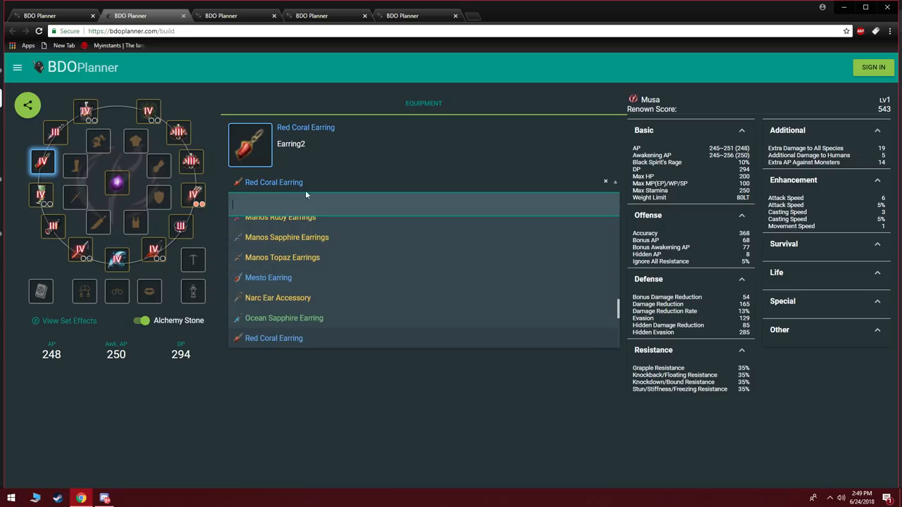
scroll(up, 3)
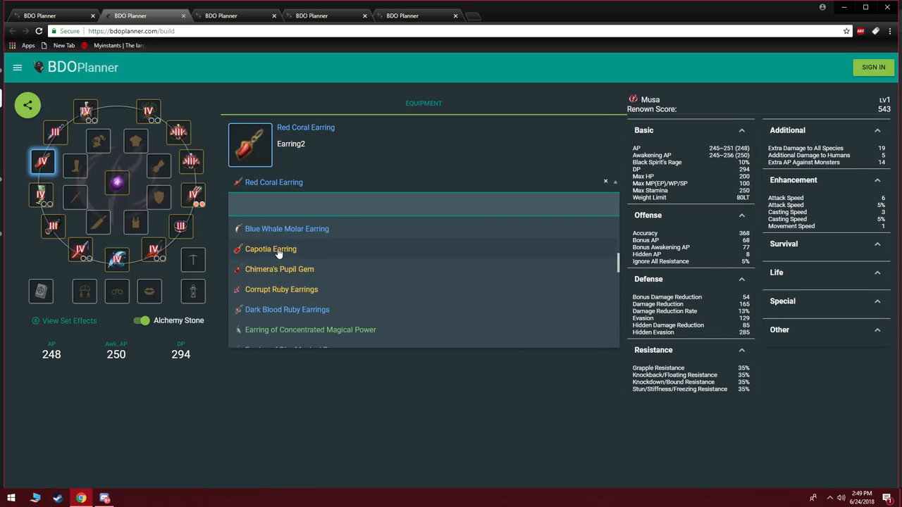
click(270, 249)
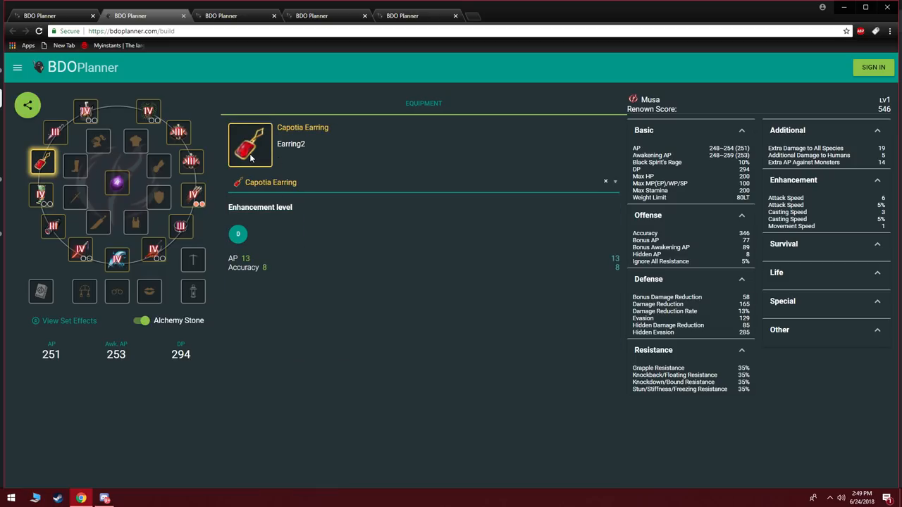
mouse_move(432, 297)
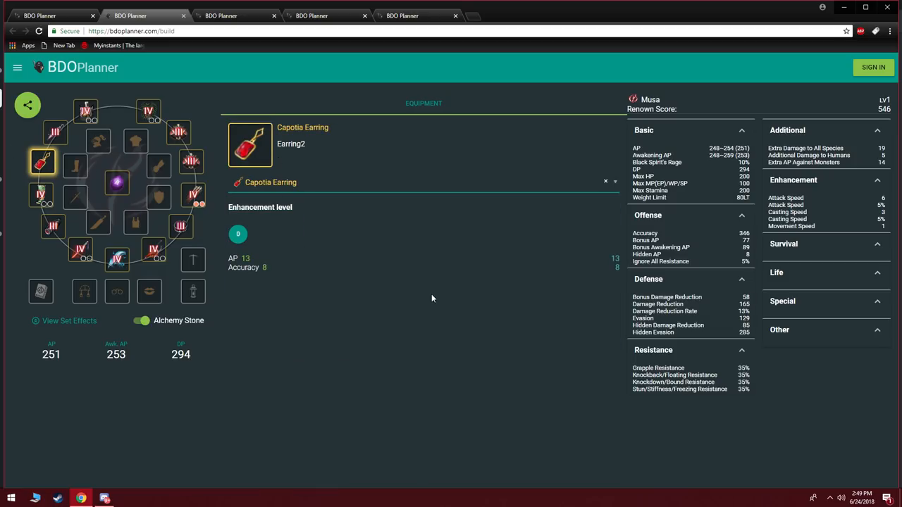
mouse_move(441, 285)
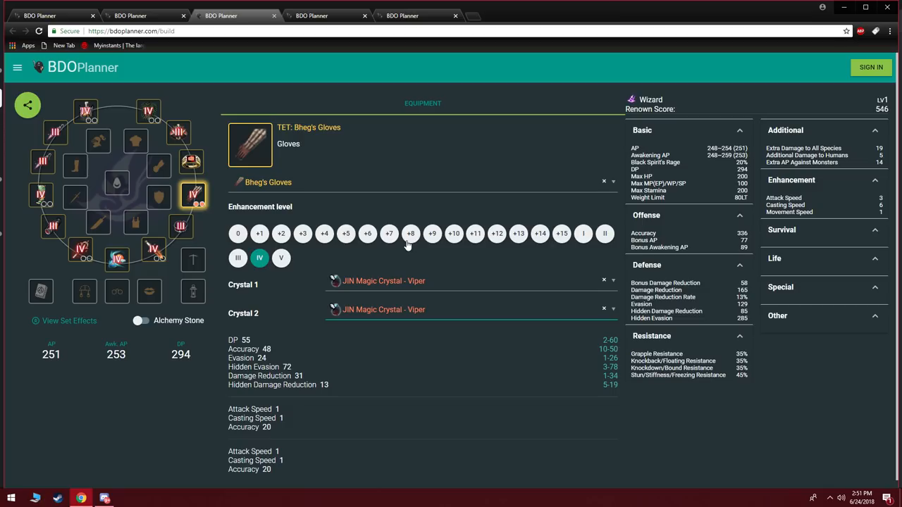
Step: Equip a TET Ultimate Parrying Dagger as the Wizard's secondary weapon, giving AP 224, DP 318
click(153, 250)
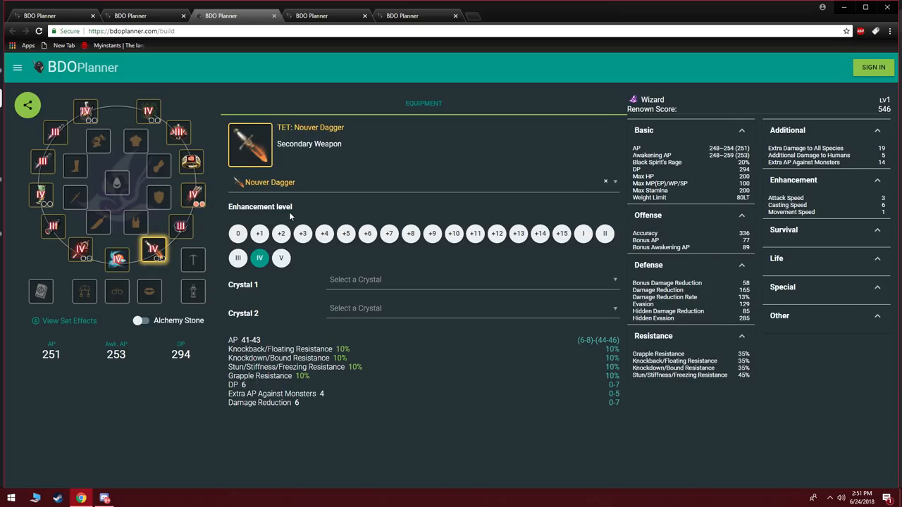
mouse_move(354, 192)
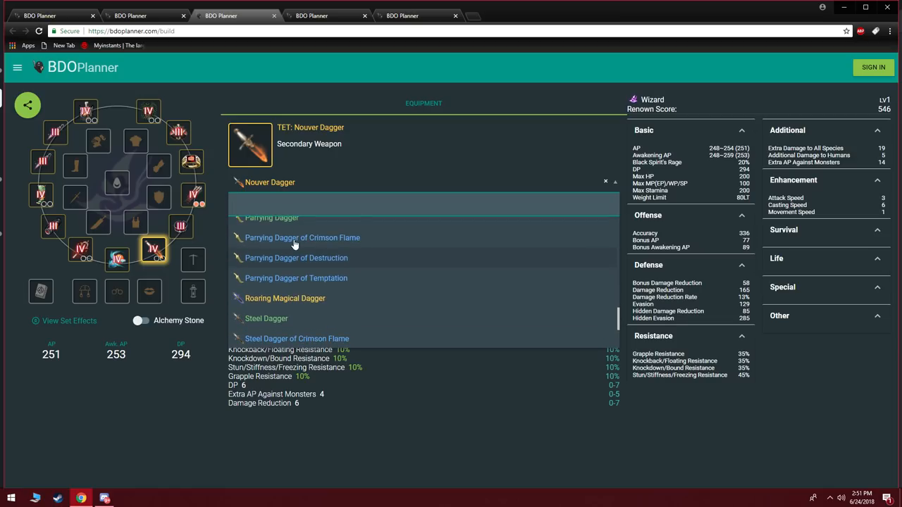
scroll(down, 3)
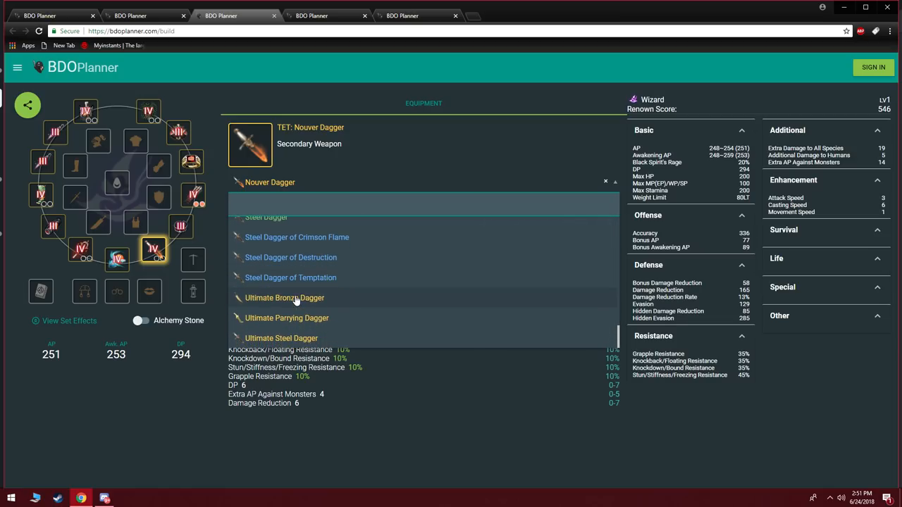
click(286, 318)
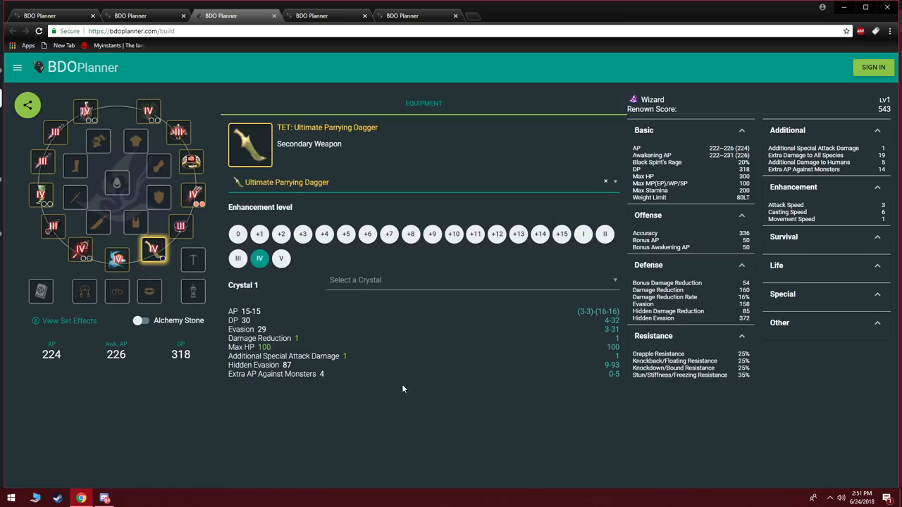
Step: On the Musa build, try Kutum Horn Bow, then equip Ultimate White Horn Warrior Bow as secondary
click(130, 16)
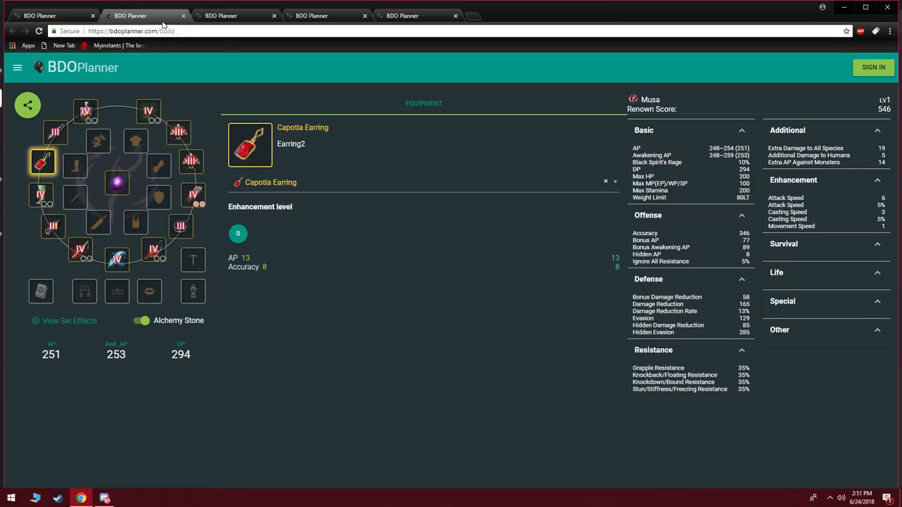
click(153, 250)
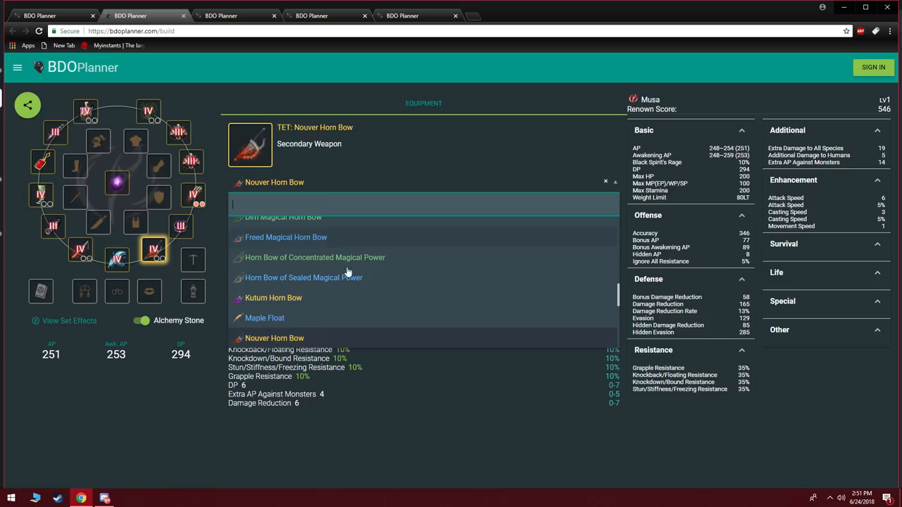
scroll(down, 3)
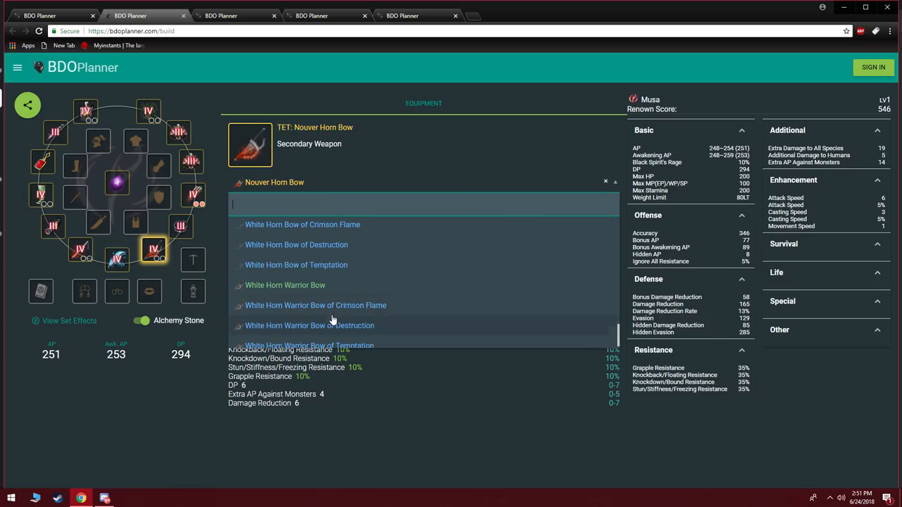
scroll(down, 3)
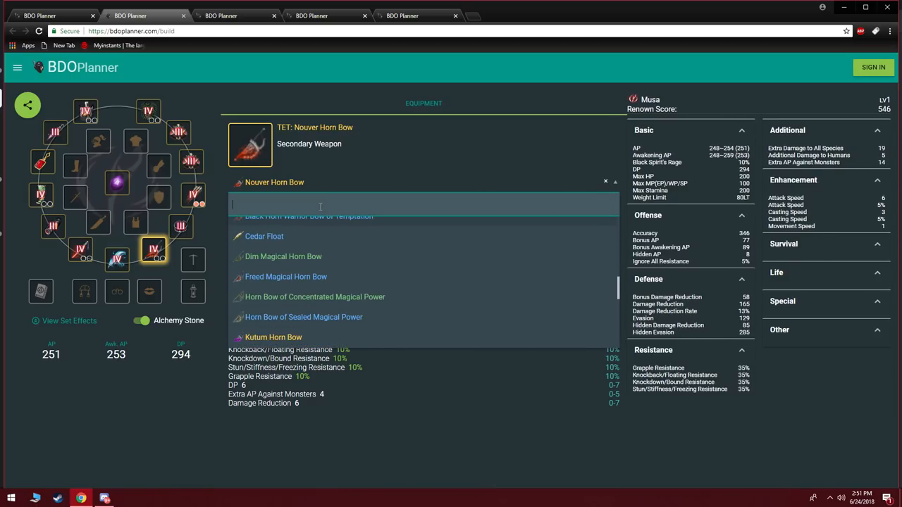
click(273, 336)
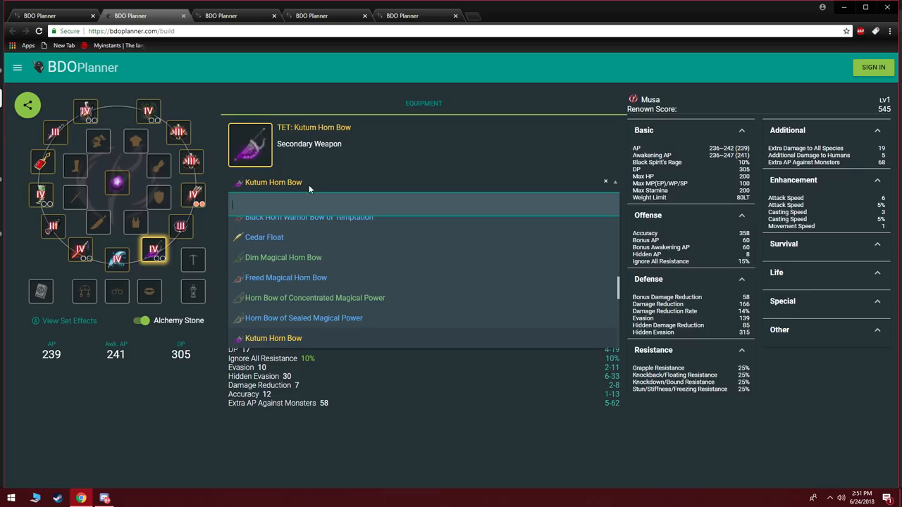
text(Ro)
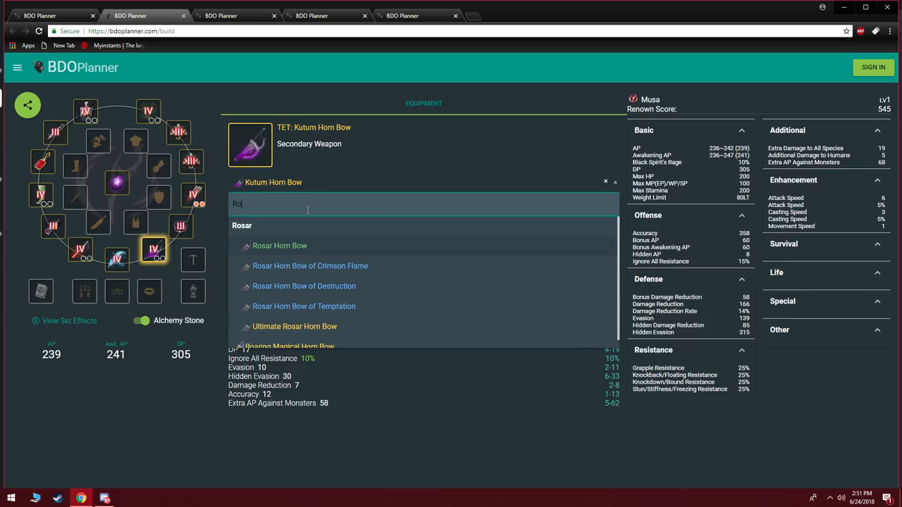
click(294, 326)
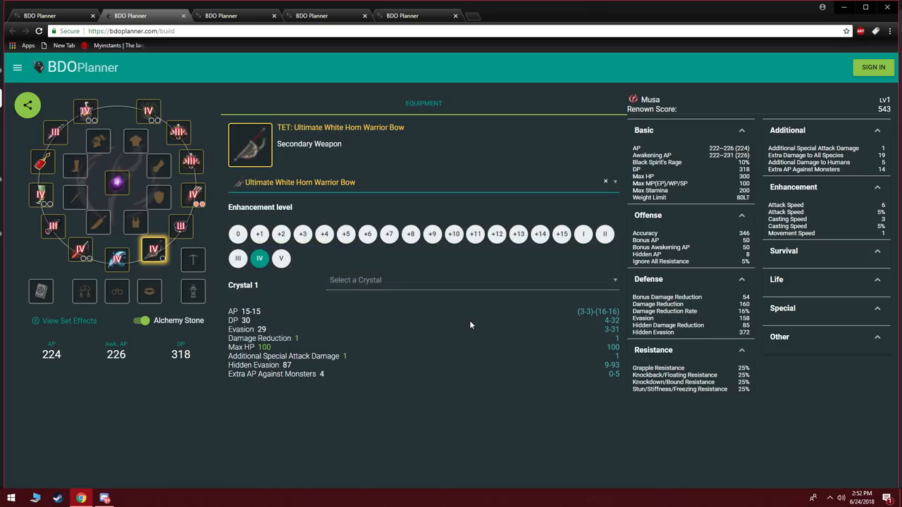
mouse_move(264, 285)
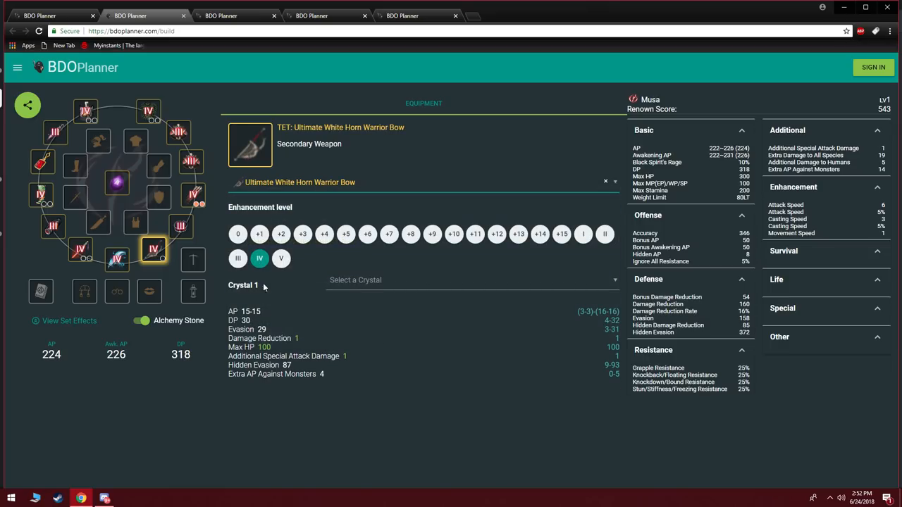
mouse_move(288, 204)
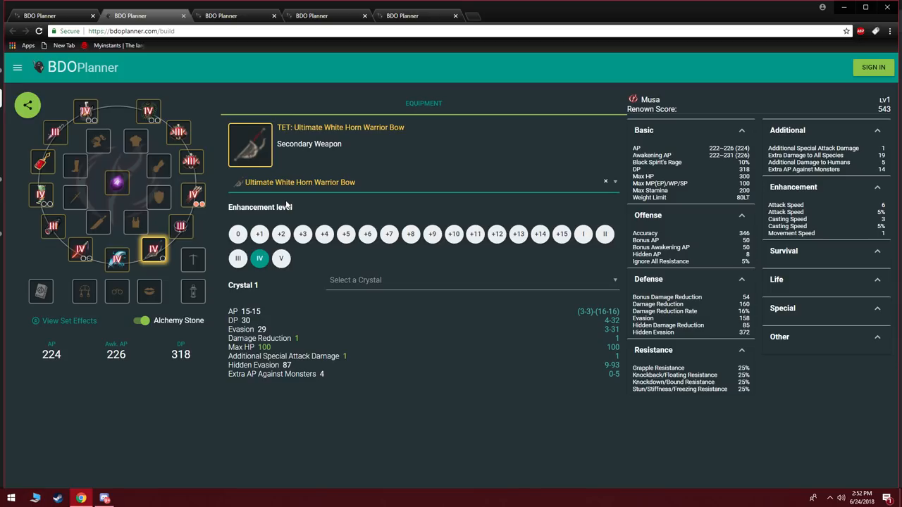
mouse_move(342, 256)
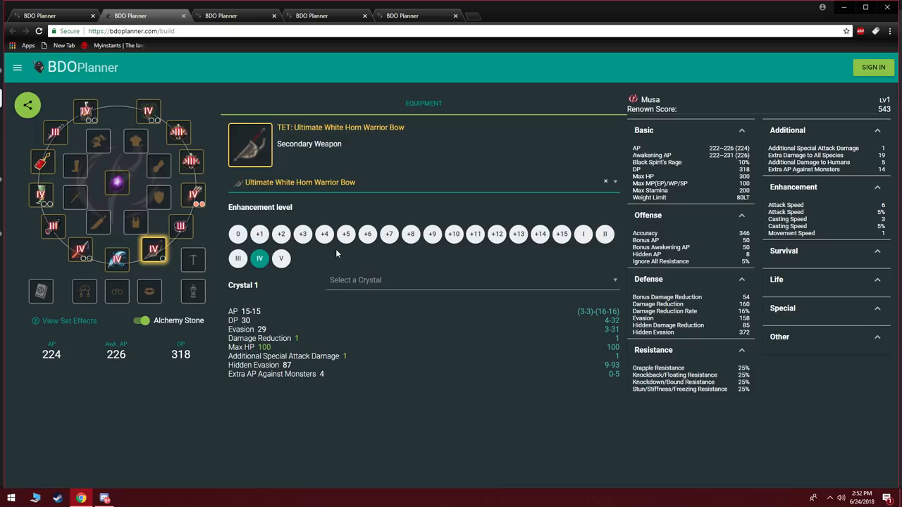
mouse_move(193, 243)
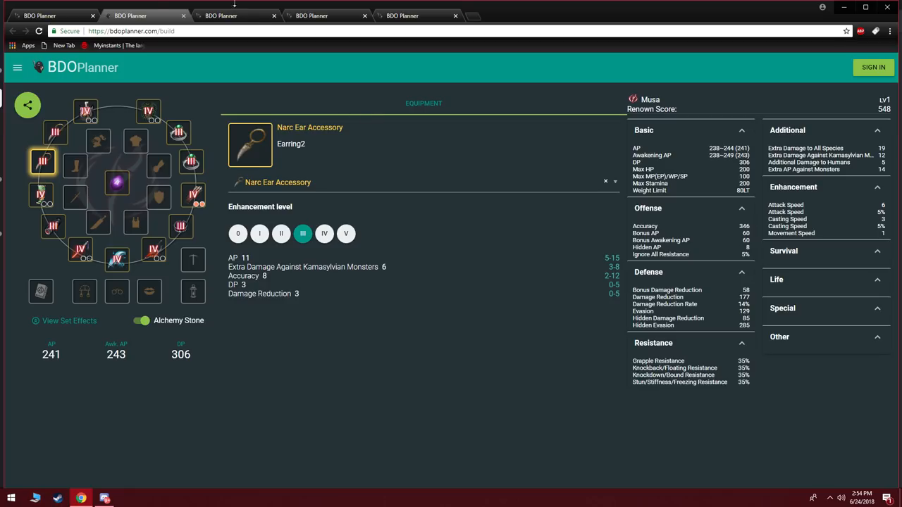
click(191, 162)
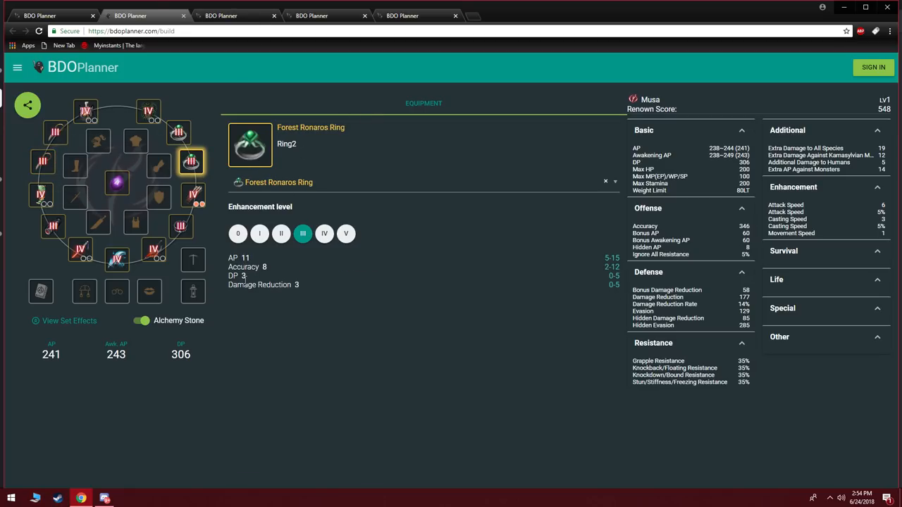
click(54, 133)
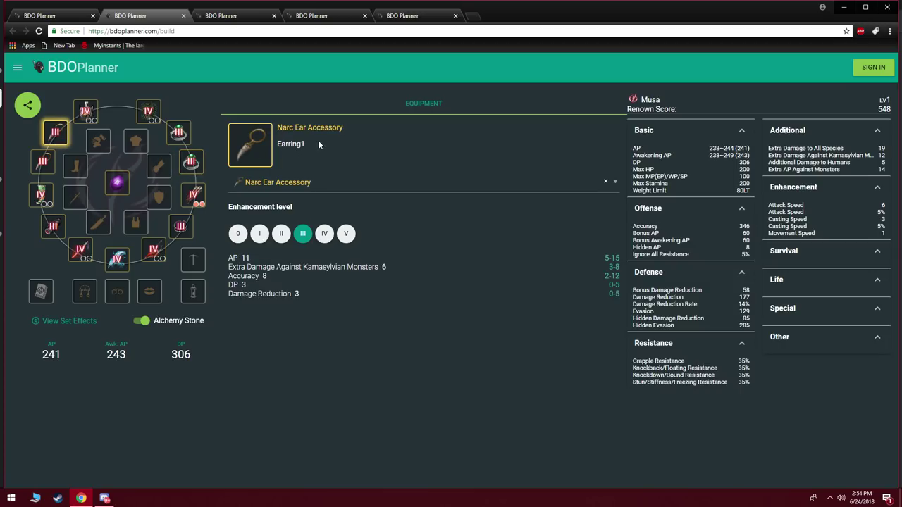
mouse_move(266, 383)
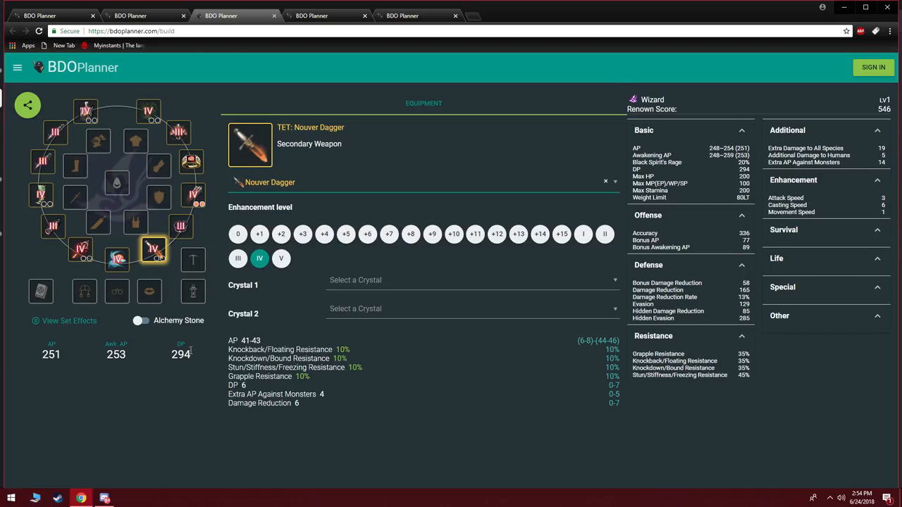
key(Alt+z)
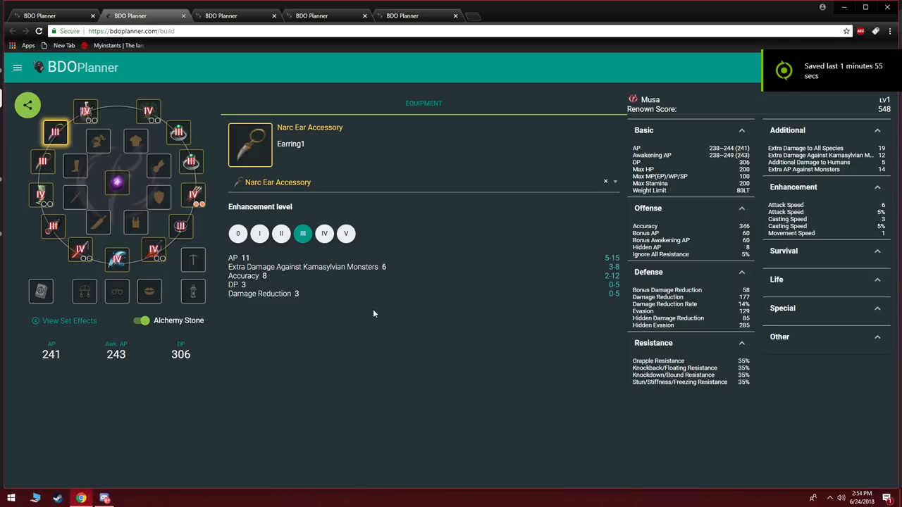
mouse_move(76, 164)
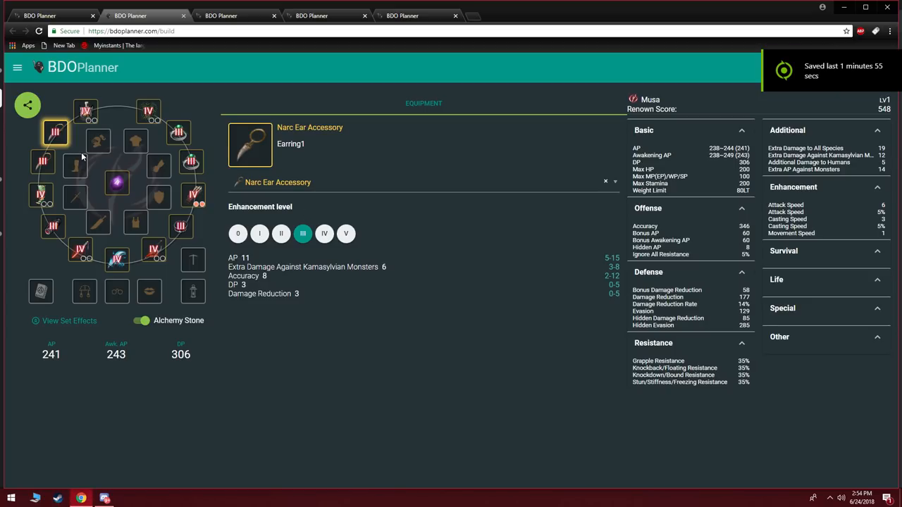
mouse_move(56, 132)
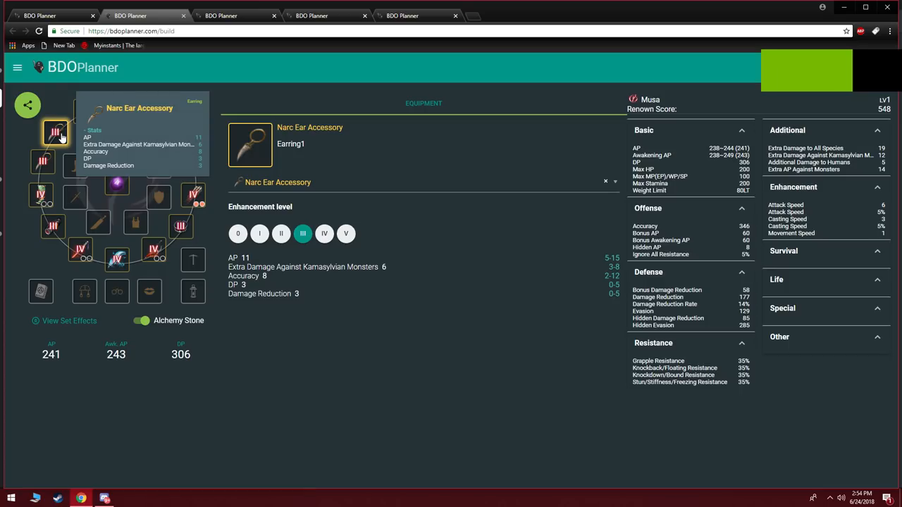
Step: Equip Tungrad Earrings in both Musa earring slots, raising AP to 245
text(tu)
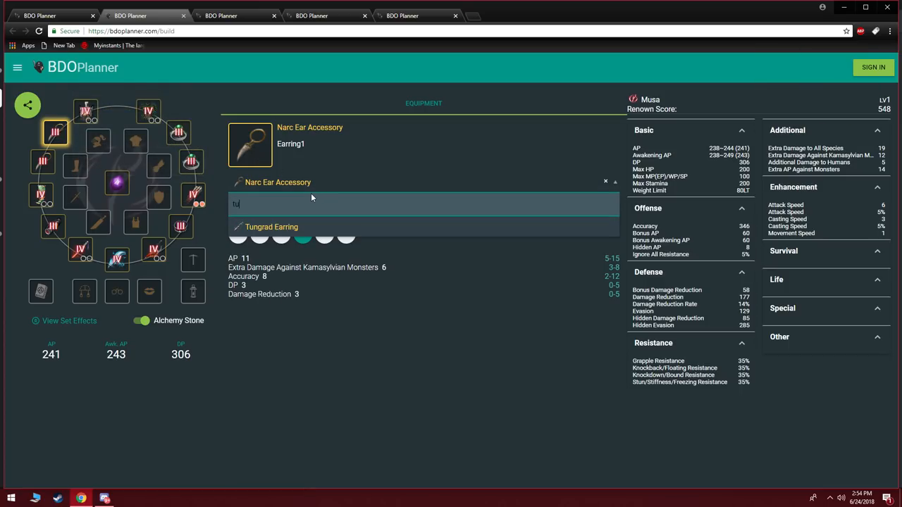
click(271, 226)
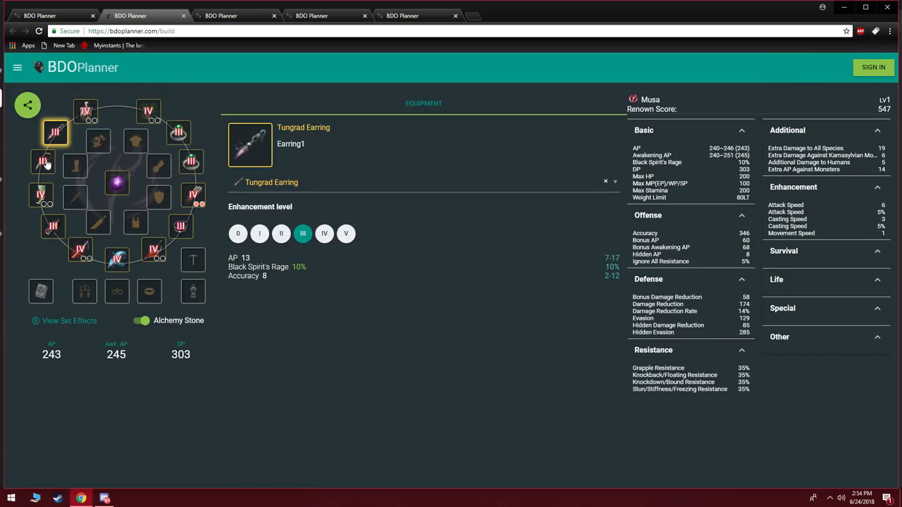
click(42, 162)
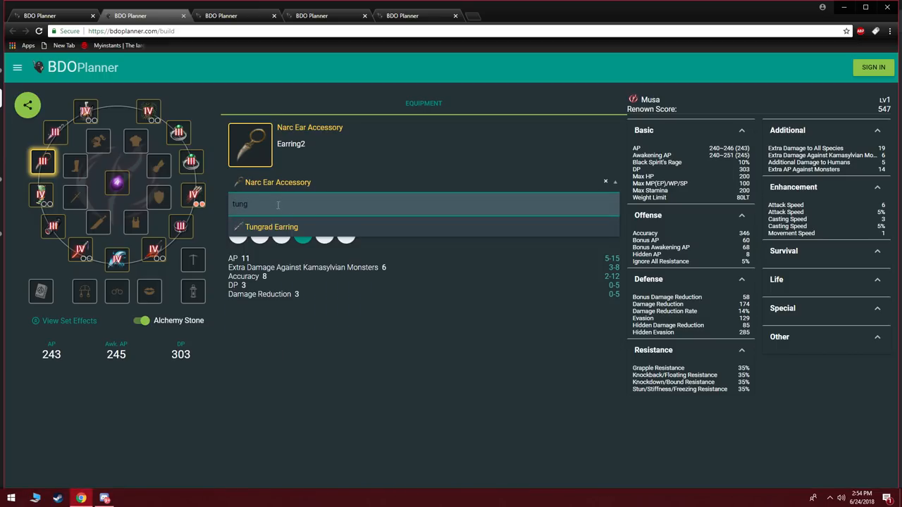
click(272, 226)
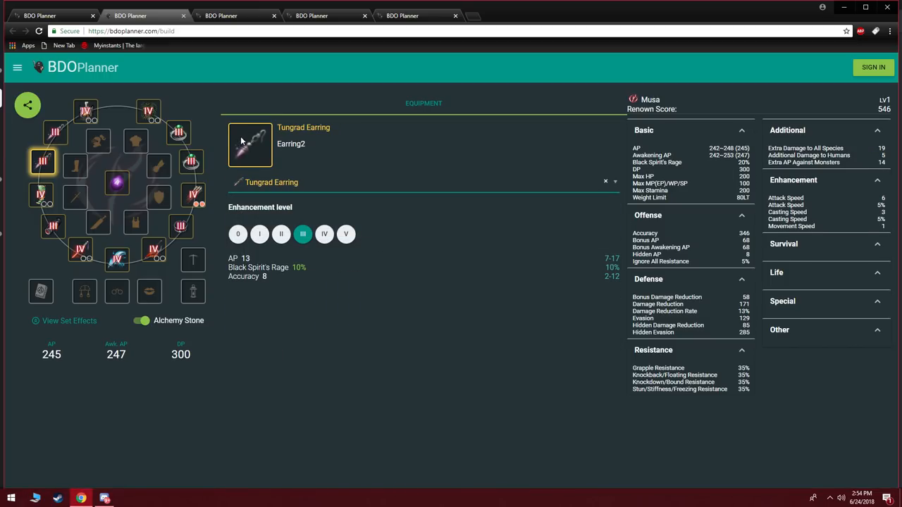
mouse_move(264, 160)
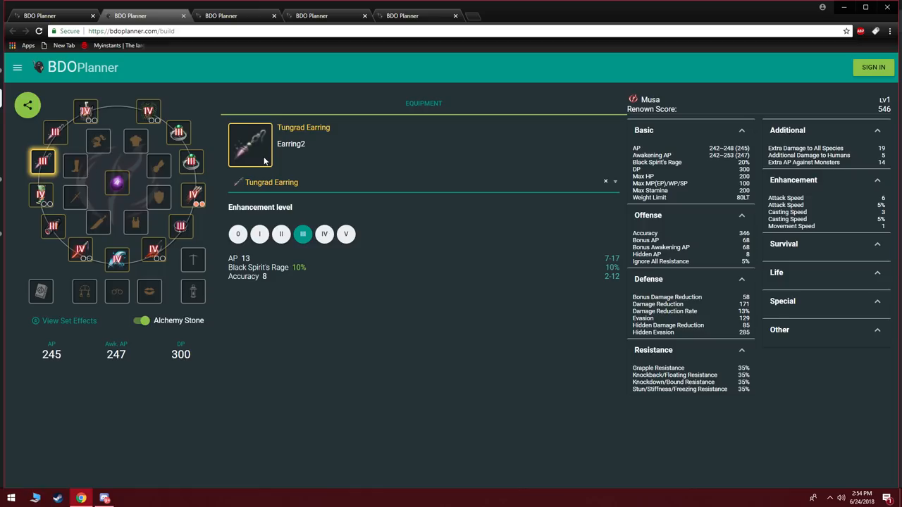
click(191, 162)
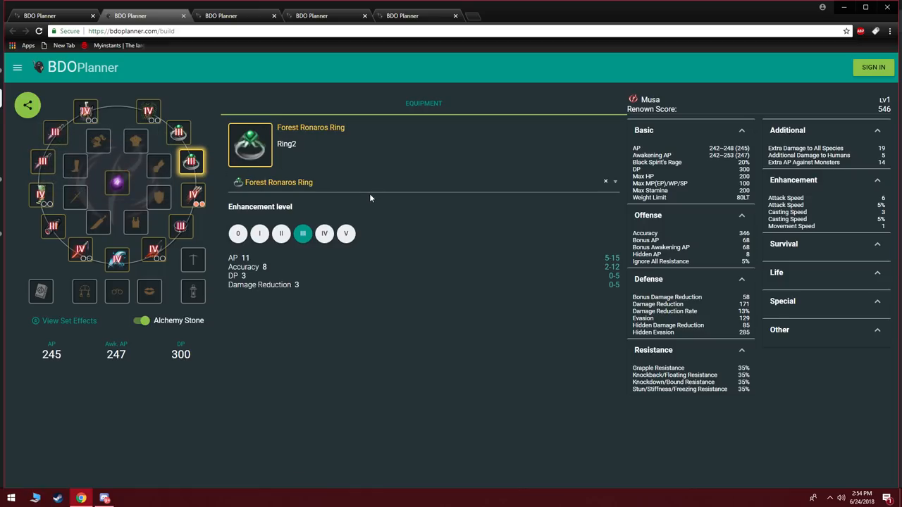
Step: Equip a Ring of Cadry Guardian as the second ring and display its stats
click(423, 181)
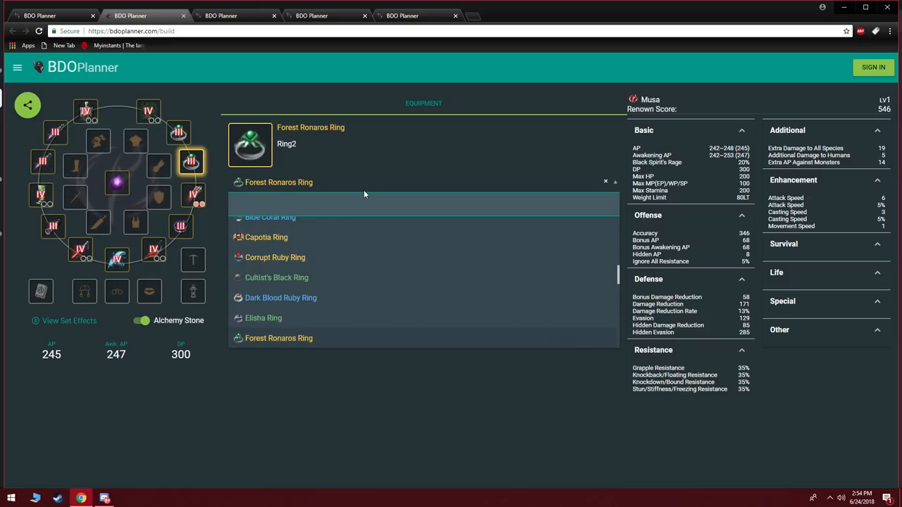
text(ca)
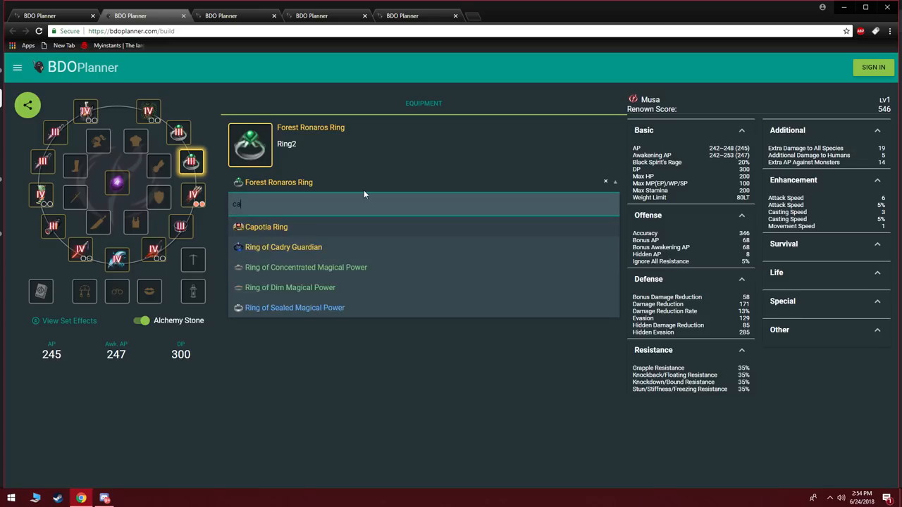
click(282, 246)
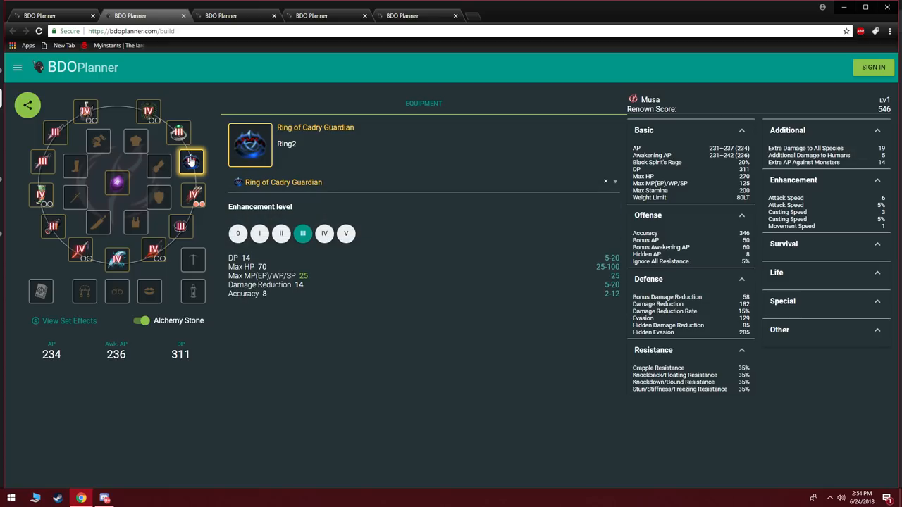
click(178, 132)
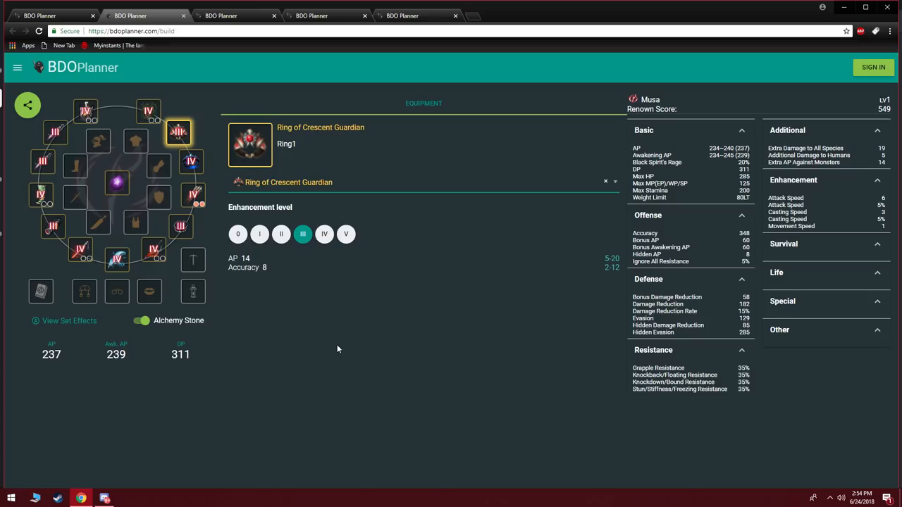
click(191, 160)
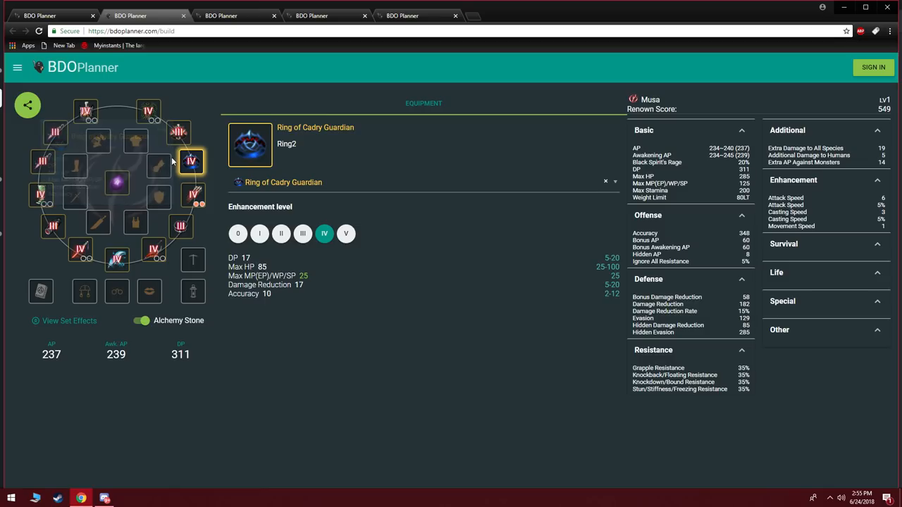
mouse_move(192, 162)
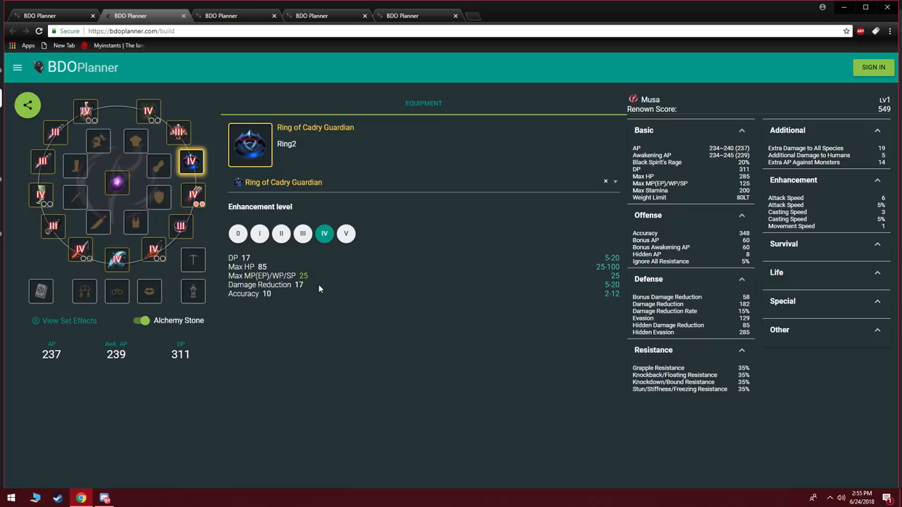
mouse_move(167, 312)
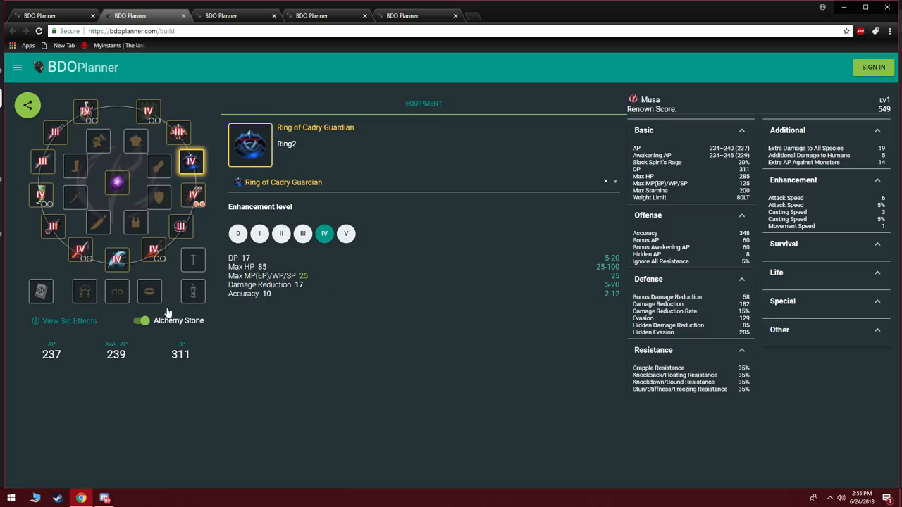
mouse_move(96, 371)
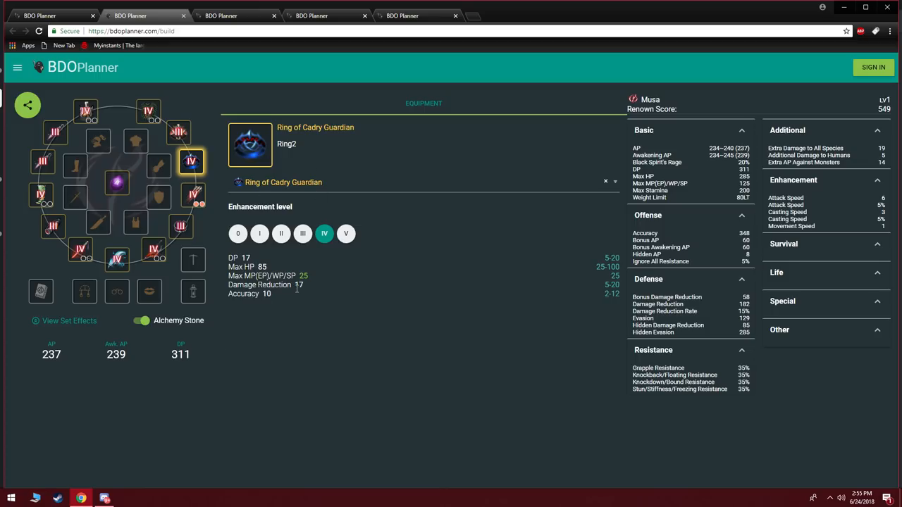
mouse_move(278, 295)
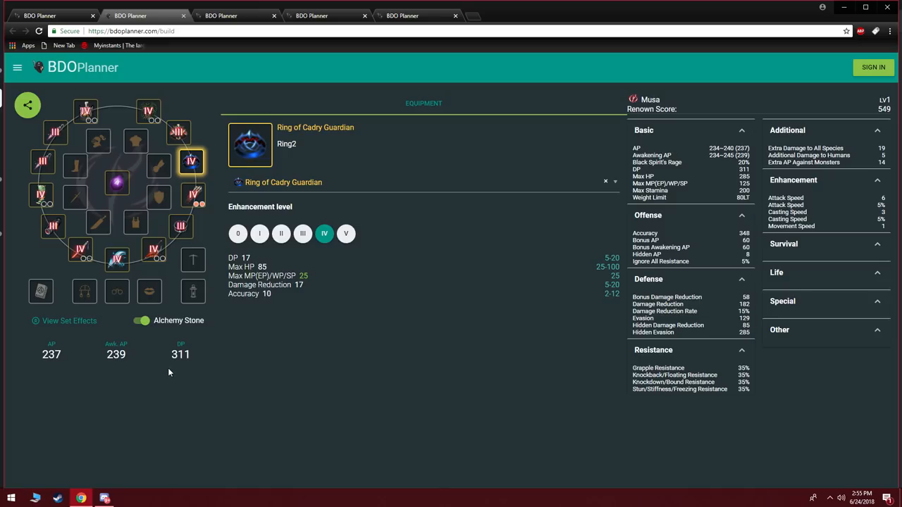
mouse_move(224, 347)
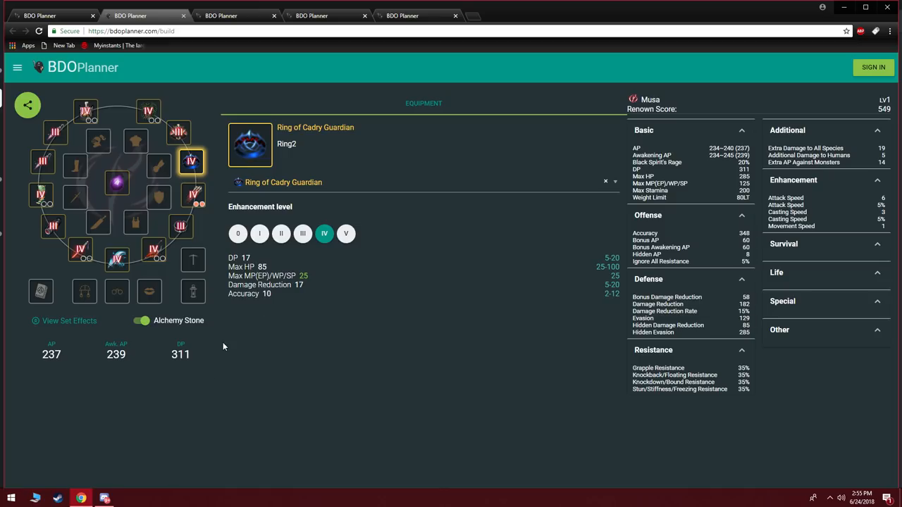
Step: Search 'Kutum' and equip a TET Kutum Horn Bow, giving AP 225 and DP 322
click(154, 250)
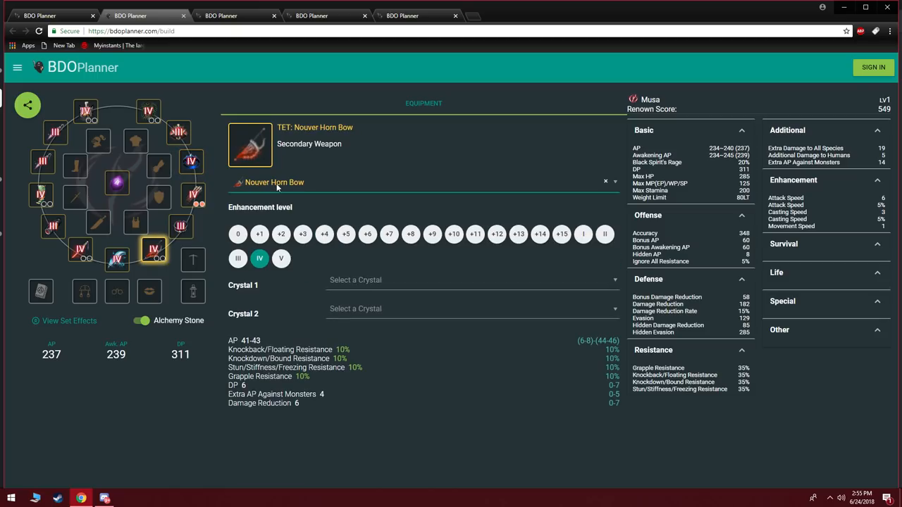
text(Kutum)
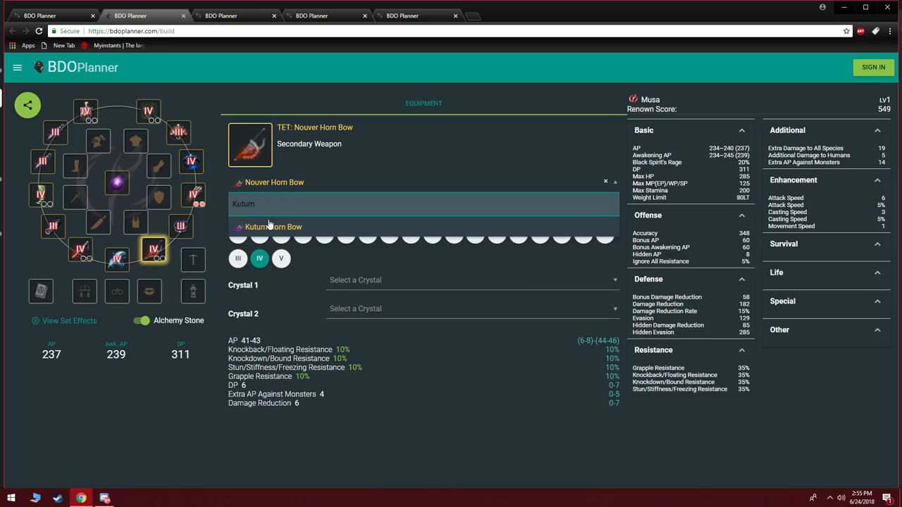
click(274, 226)
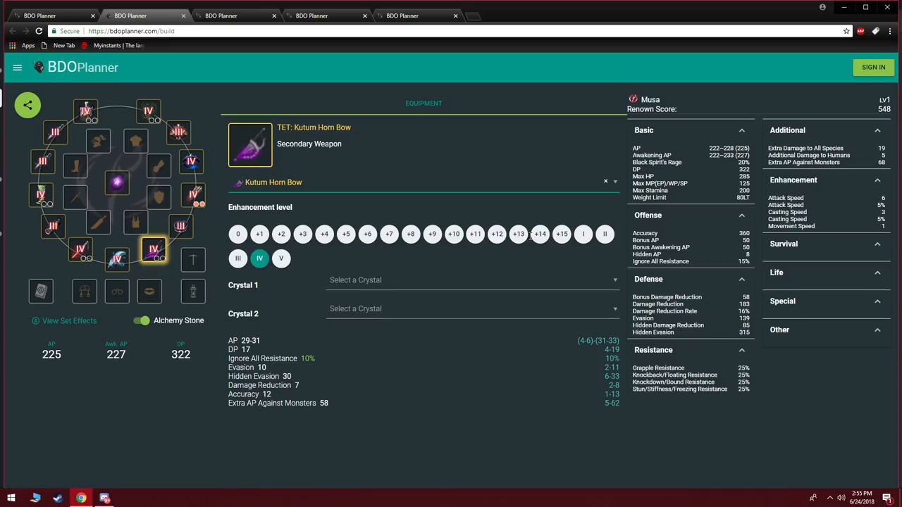
Step: Show the defensive build's second earring, III Manos Topaz Earrings, at 158 AP, 388 DP
click(43, 162)
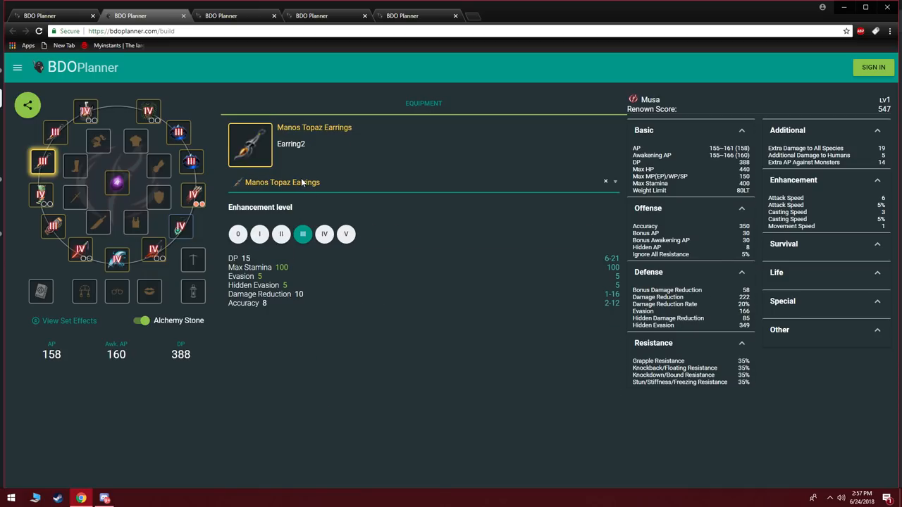
mouse_move(117, 61)
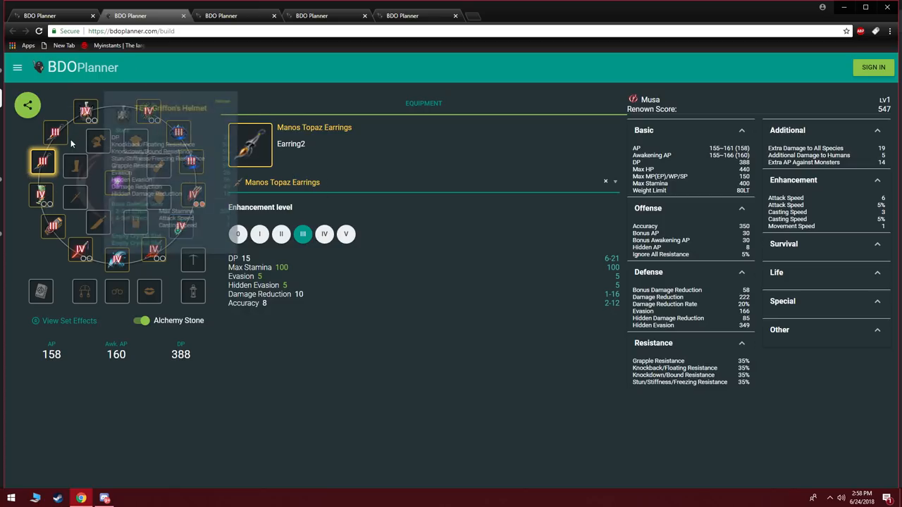
right_click(57, 134)
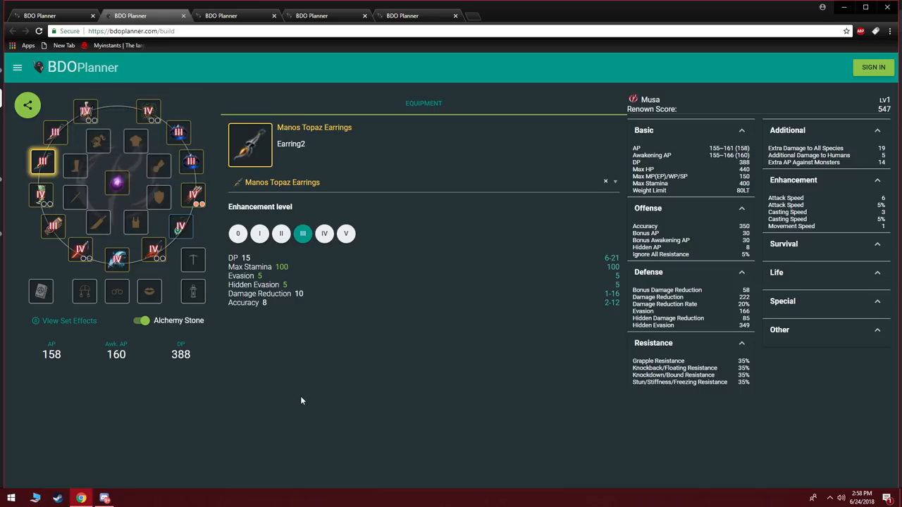
mouse_move(298, 391)
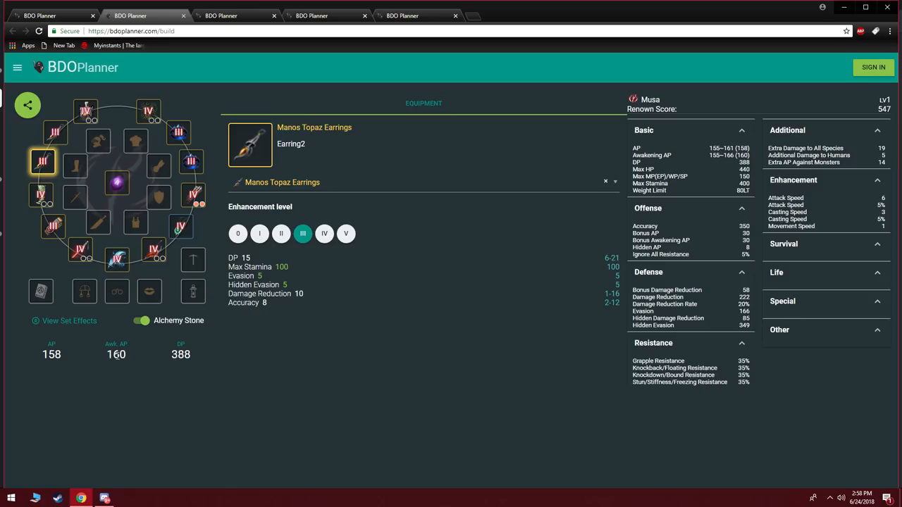
mouse_move(303, 233)
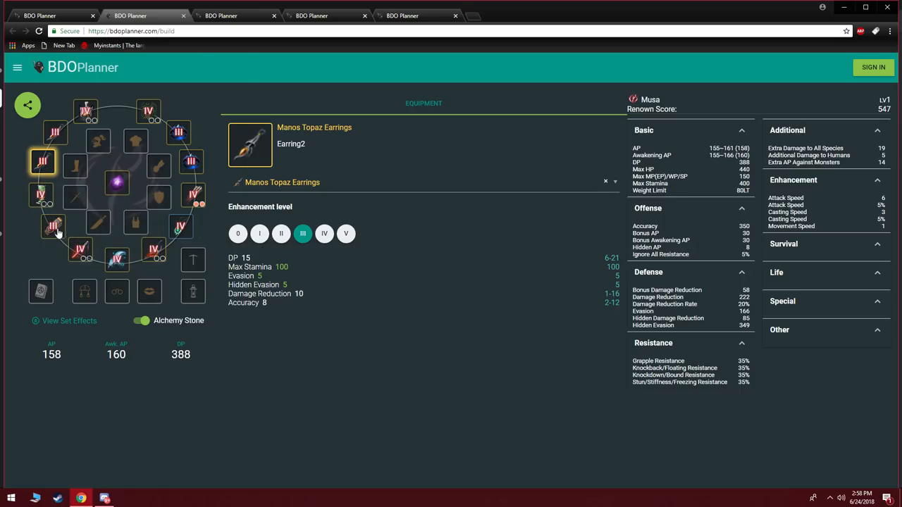
mouse_move(45, 139)
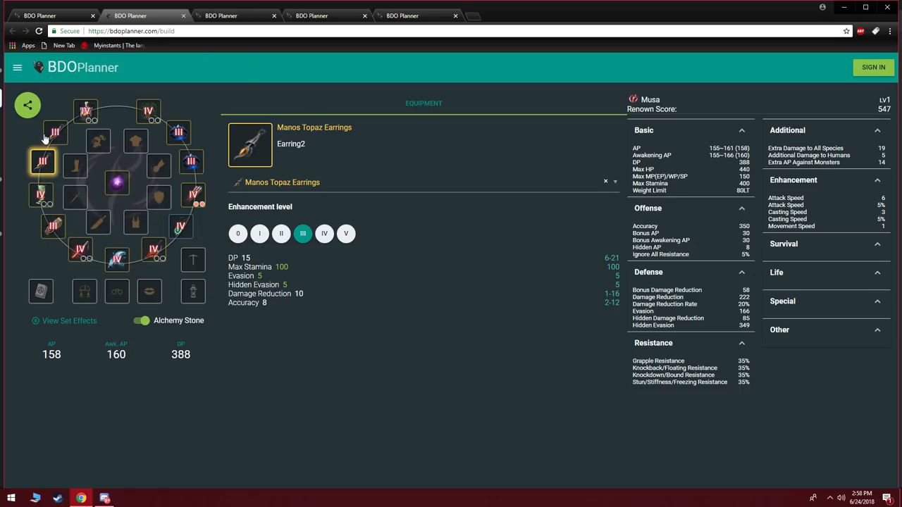
mouse_move(136, 144)
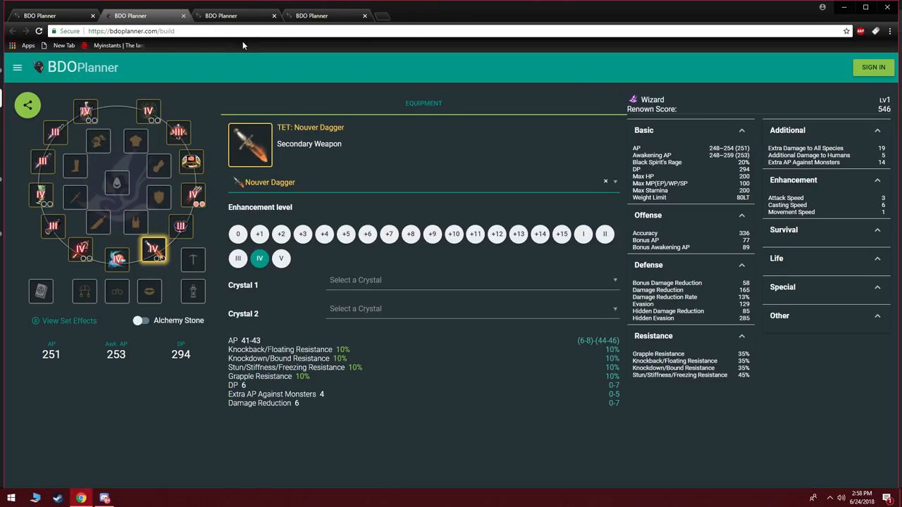
mouse_move(339, 26)
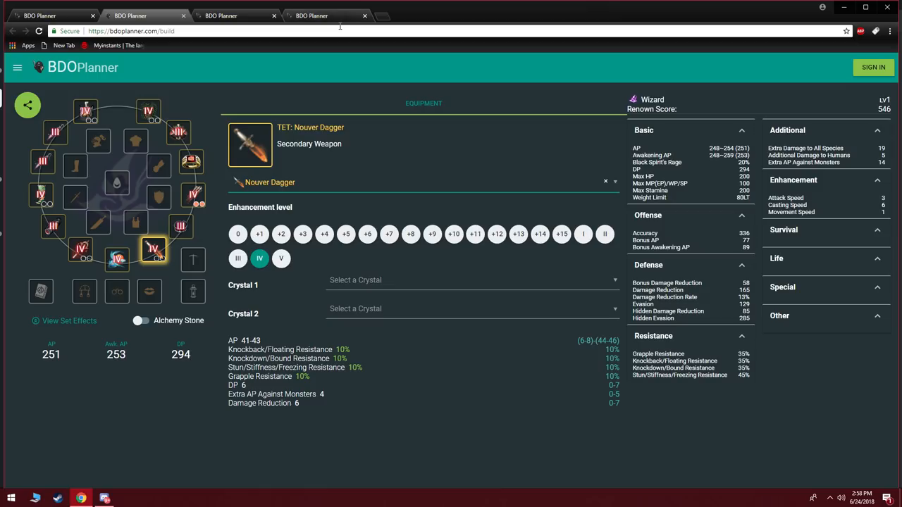
mouse_move(286, 270)
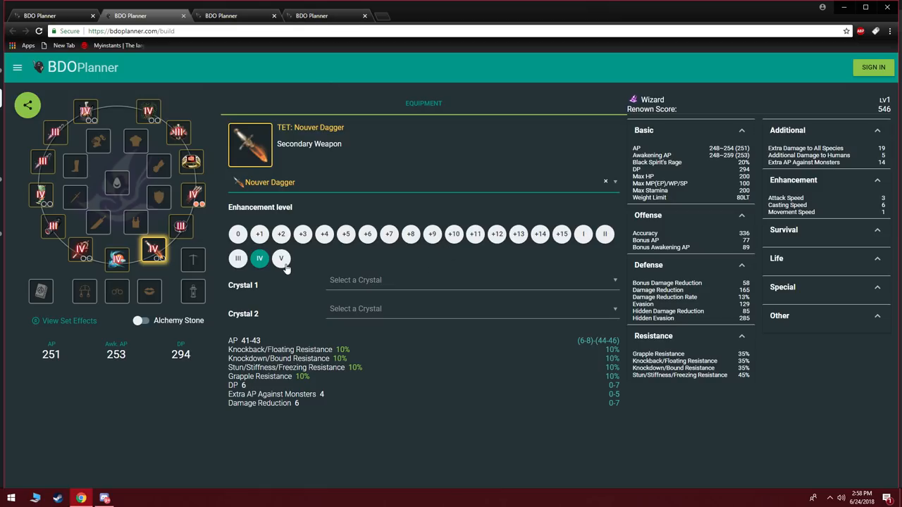
Step: Open the item choices for the Wizard's TET Kzarka Staff primary weapon
click(81, 249)
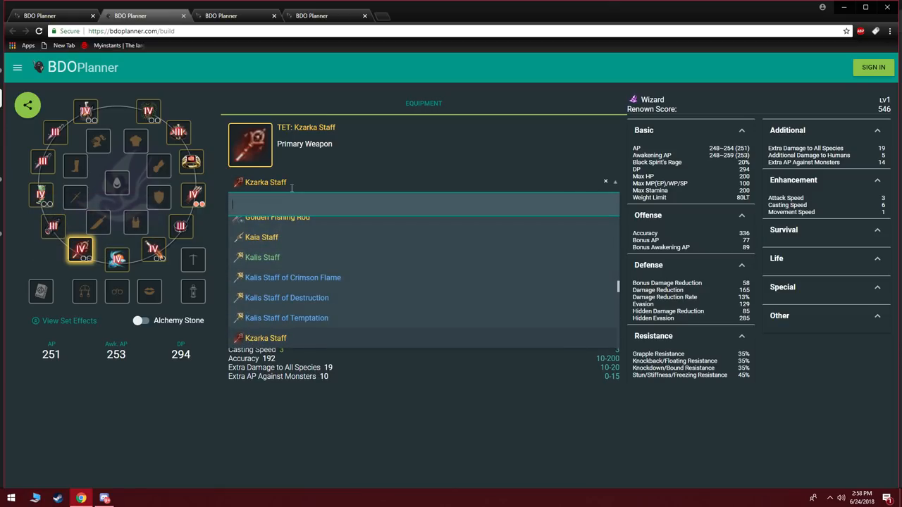
Step: Search 'Off' and equip TET Offin Tett's Radiant Staff, then highlight its Casting Speed
text(Off)
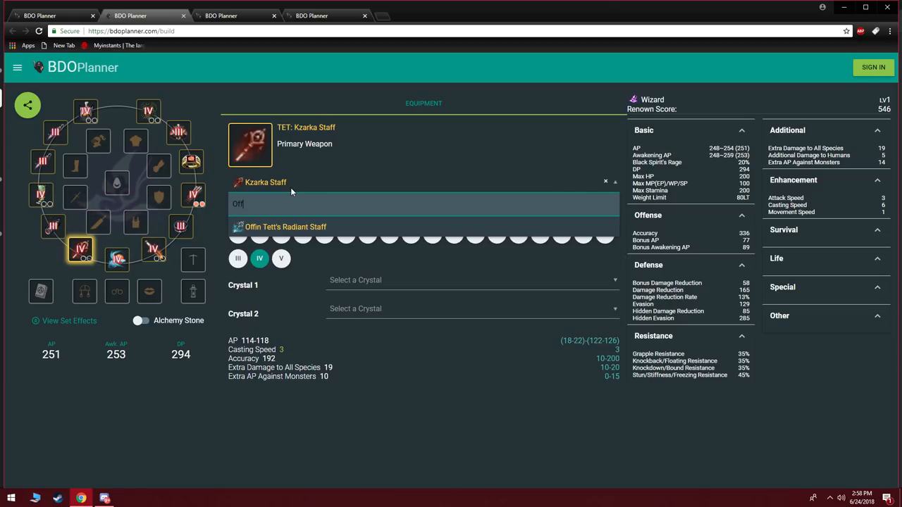
click(285, 226)
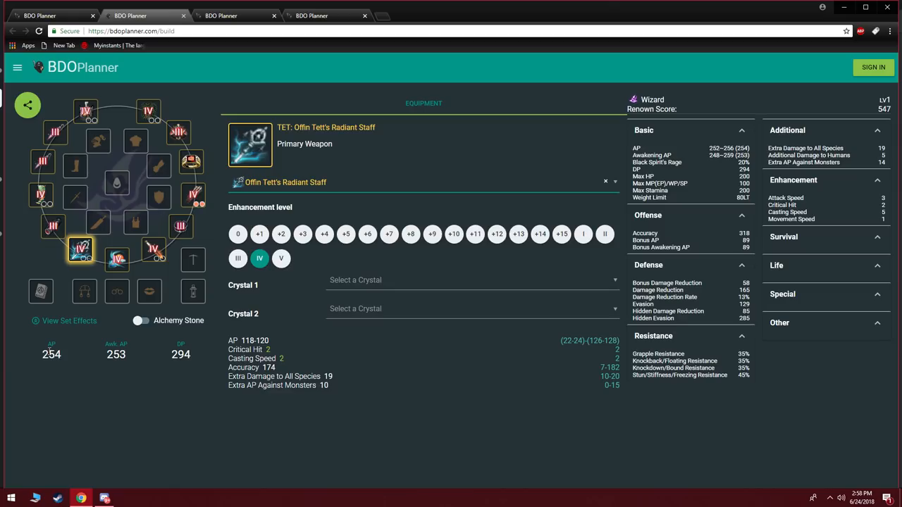
right_click(243, 367)
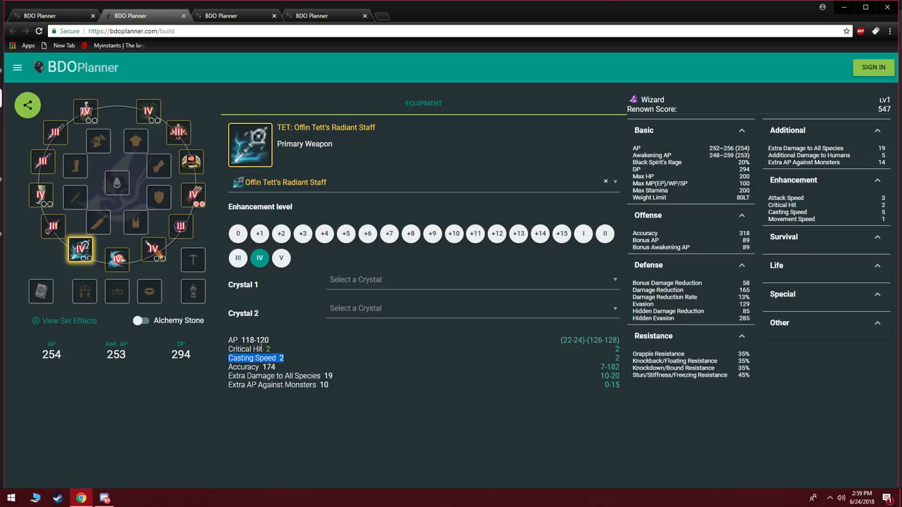
click(247, 349)
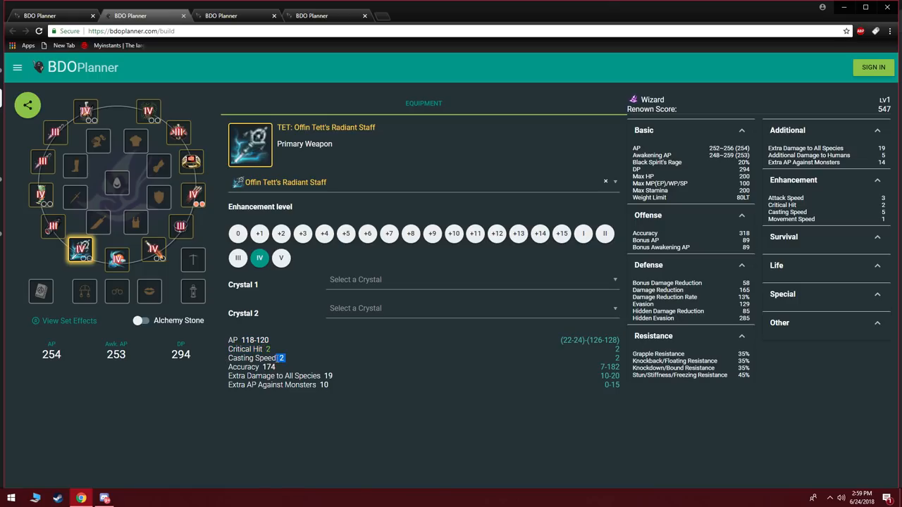
mouse_move(280, 358)
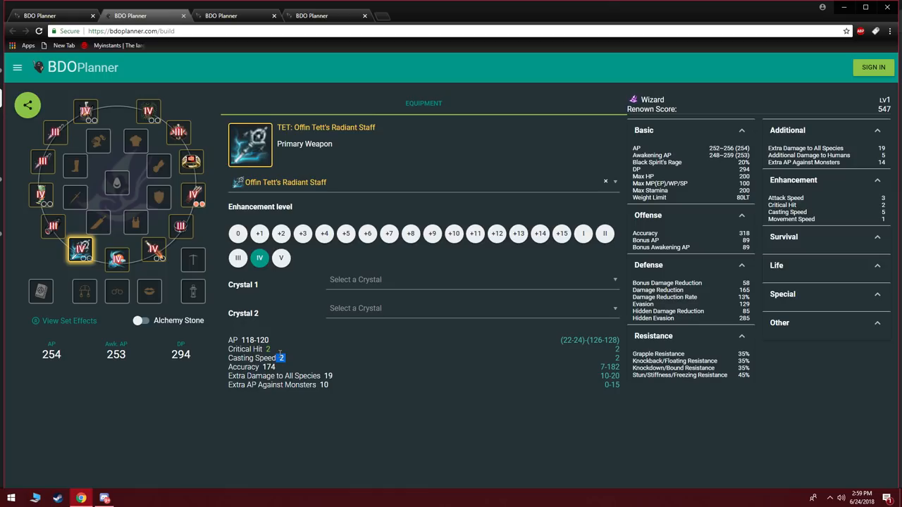